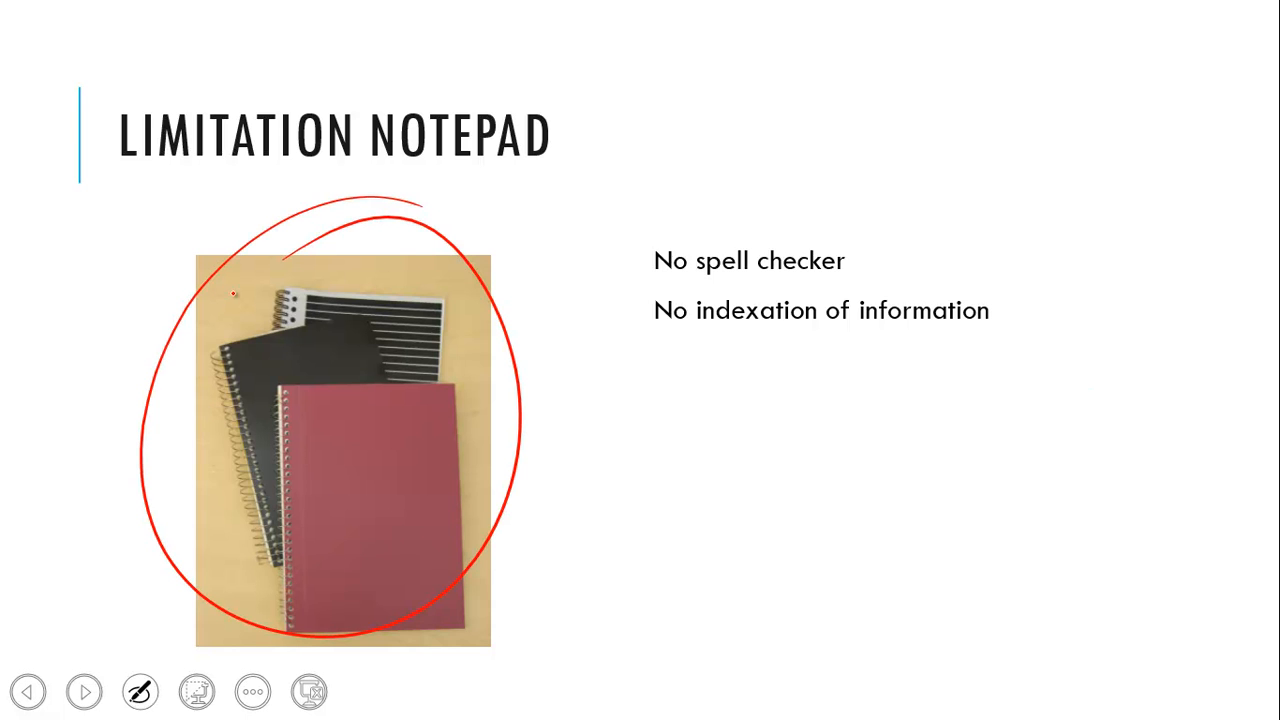
# Circle the notebook photo and scribble on the red notebook in red ink, then advance.
pyautogui.moveTo(324, 456); pyautogui.dragTo(350, 470)
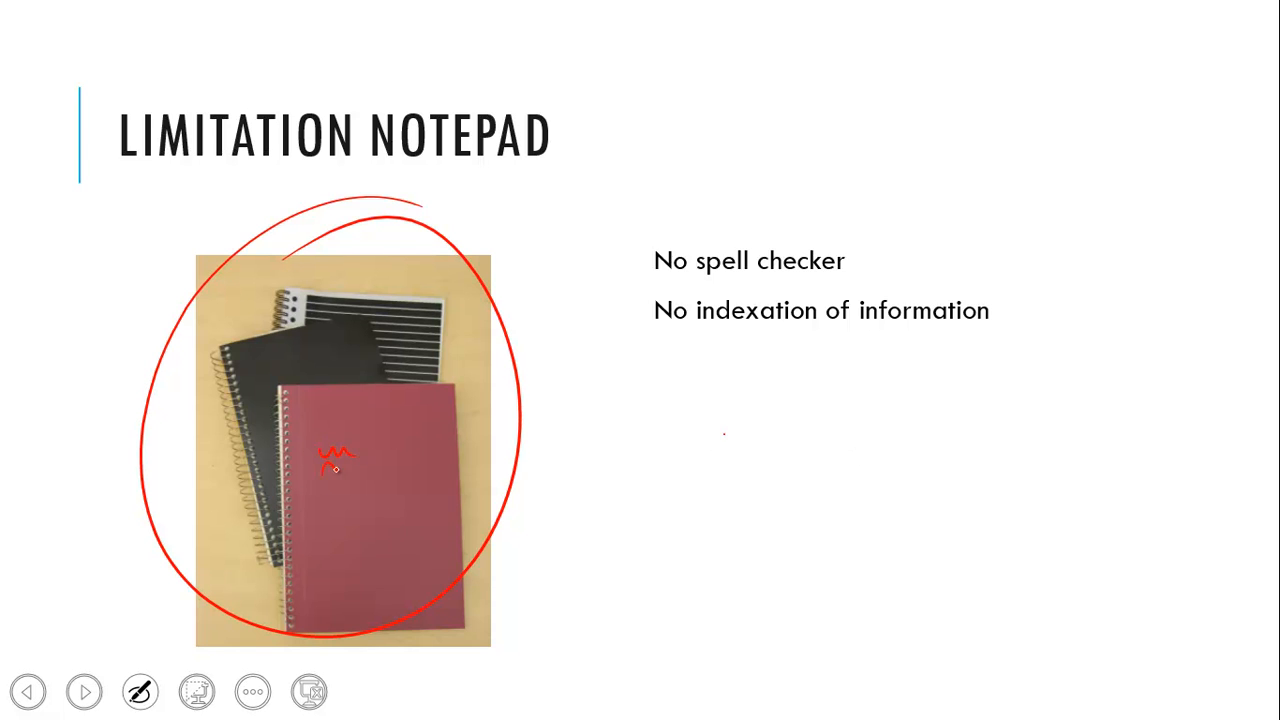
pyautogui.moveTo(320, 470); pyautogui.dragTo(360, 470)
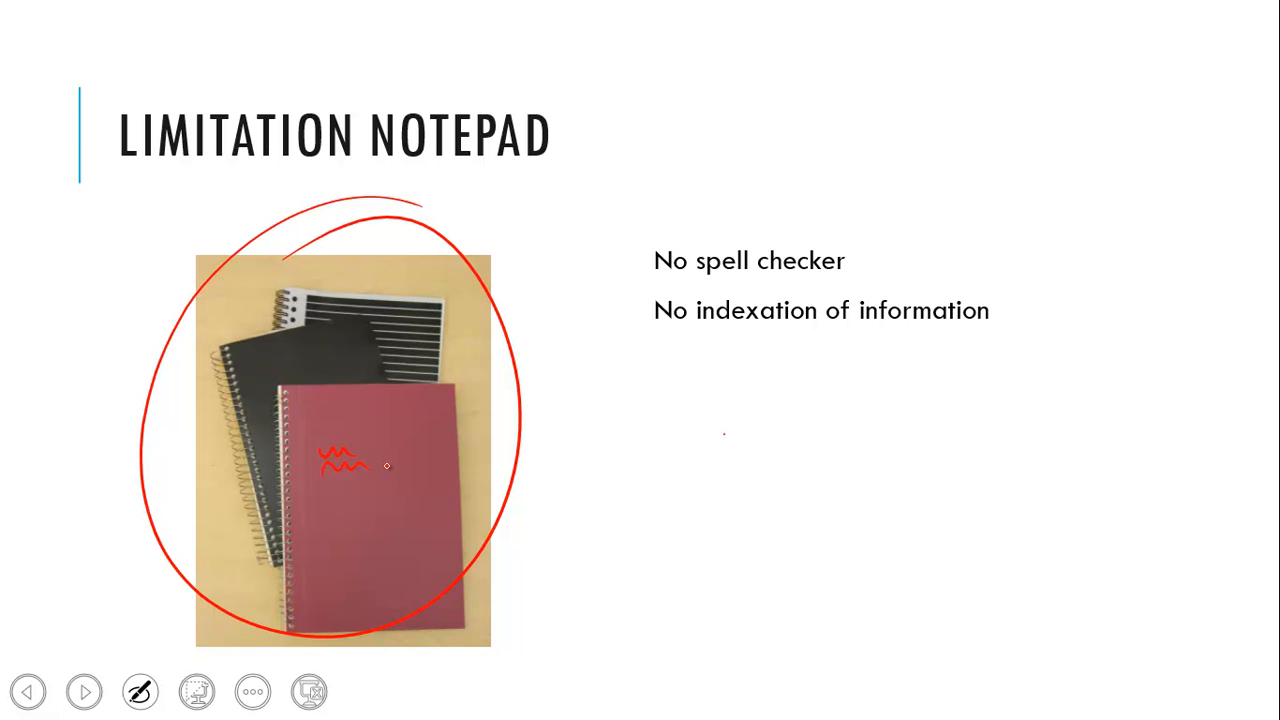
pyautogui.click(84, 692)
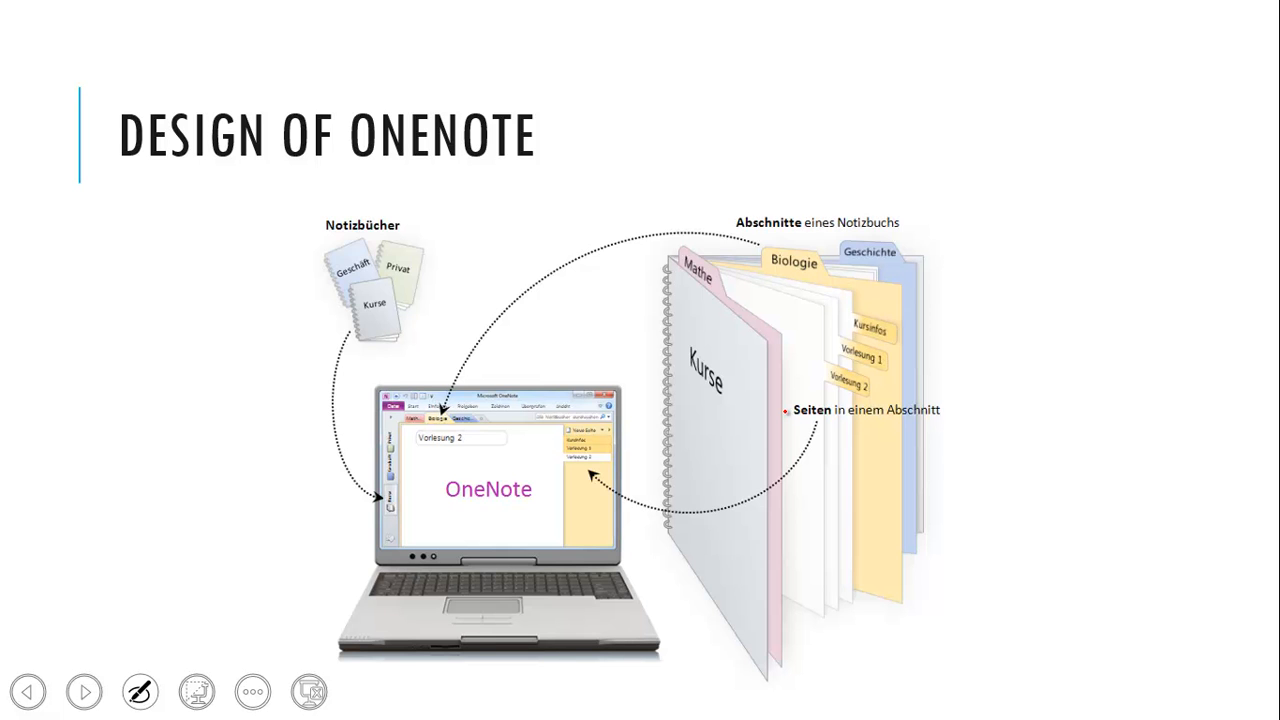
# Ring the Order 2.0 screenshot's left section tabs, top tabs and page list in red ink.
pyautogui.click(84, 692)
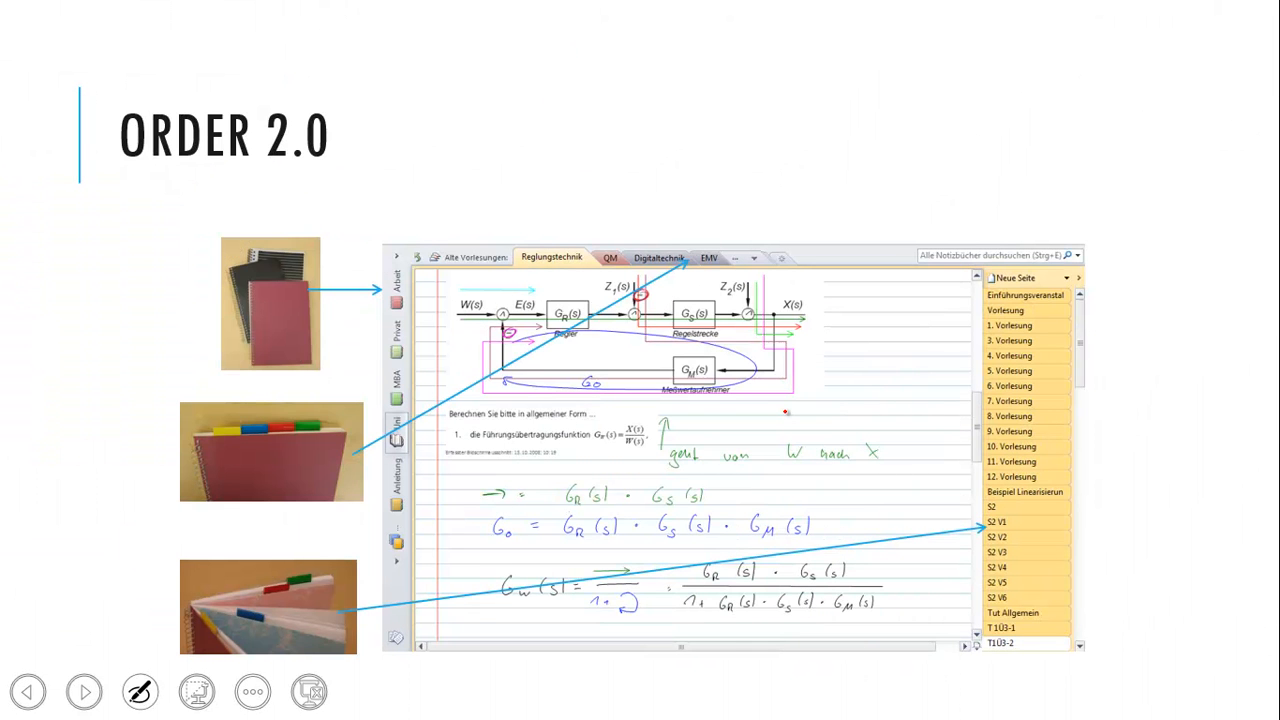
pyautogui.moveTo(390, 216); pyautogui.dragTo(390, 620)
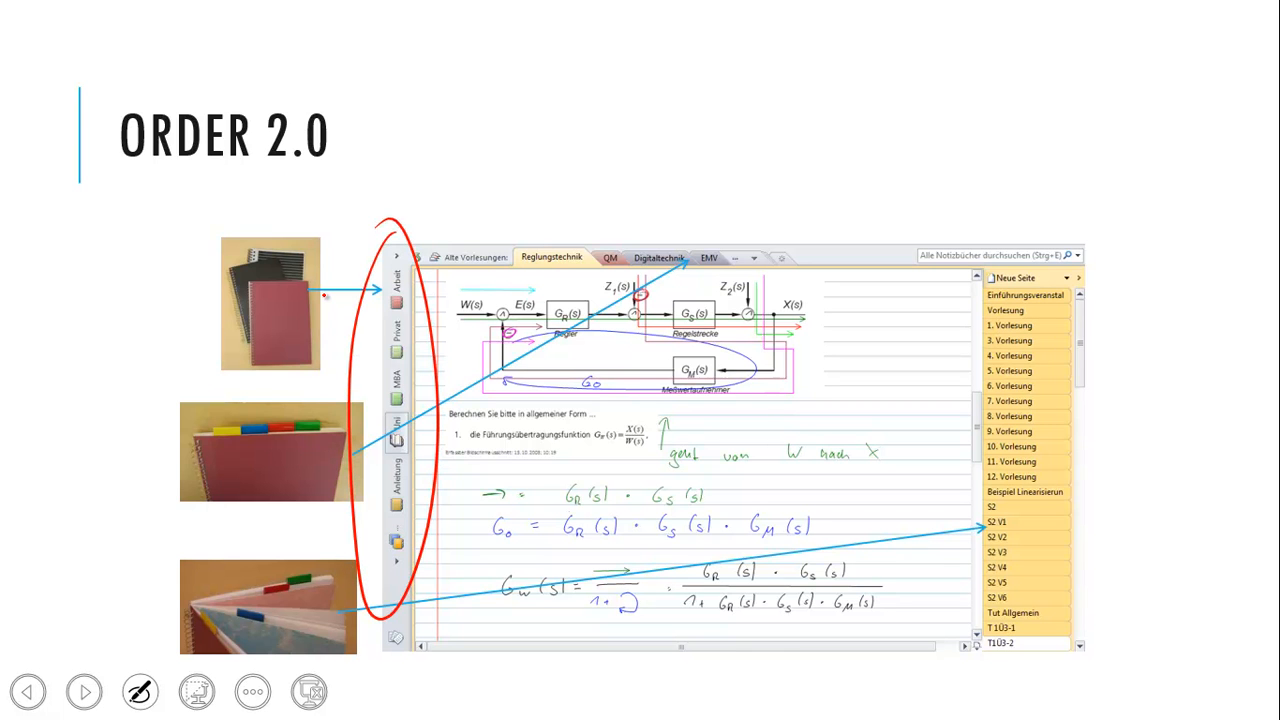
pyautogui.moveTo(400, 230); pyautogui.dragTo(860, 184)
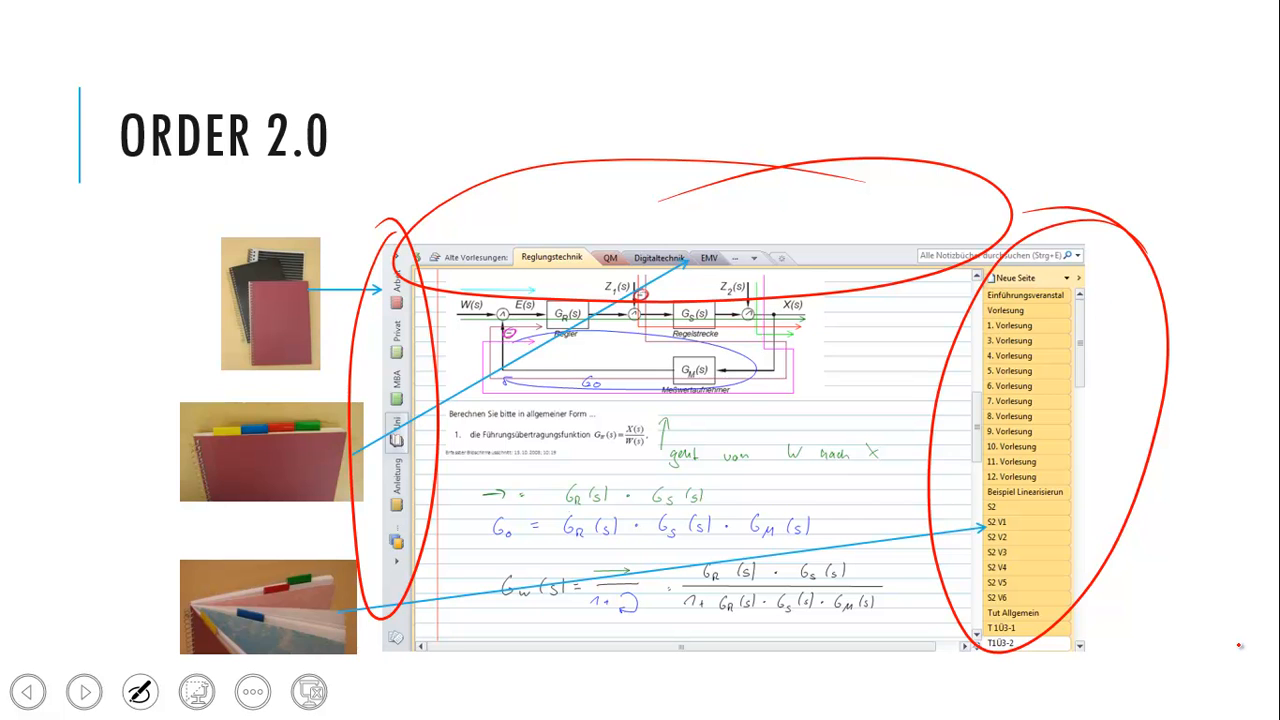
pyautogui.click(84, 692)
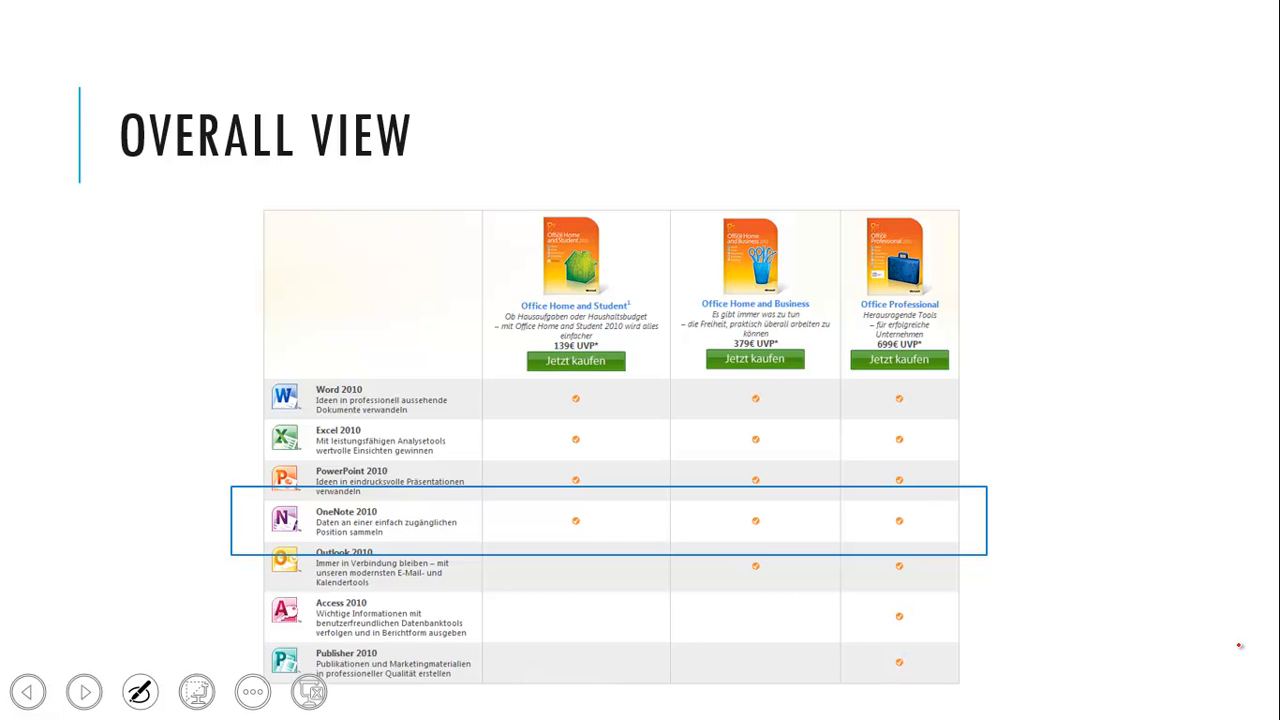
# Advance from the Overall View slide through the Or Mac slide to the Tablet PCs slide.
pyautogui.click(84, 692)
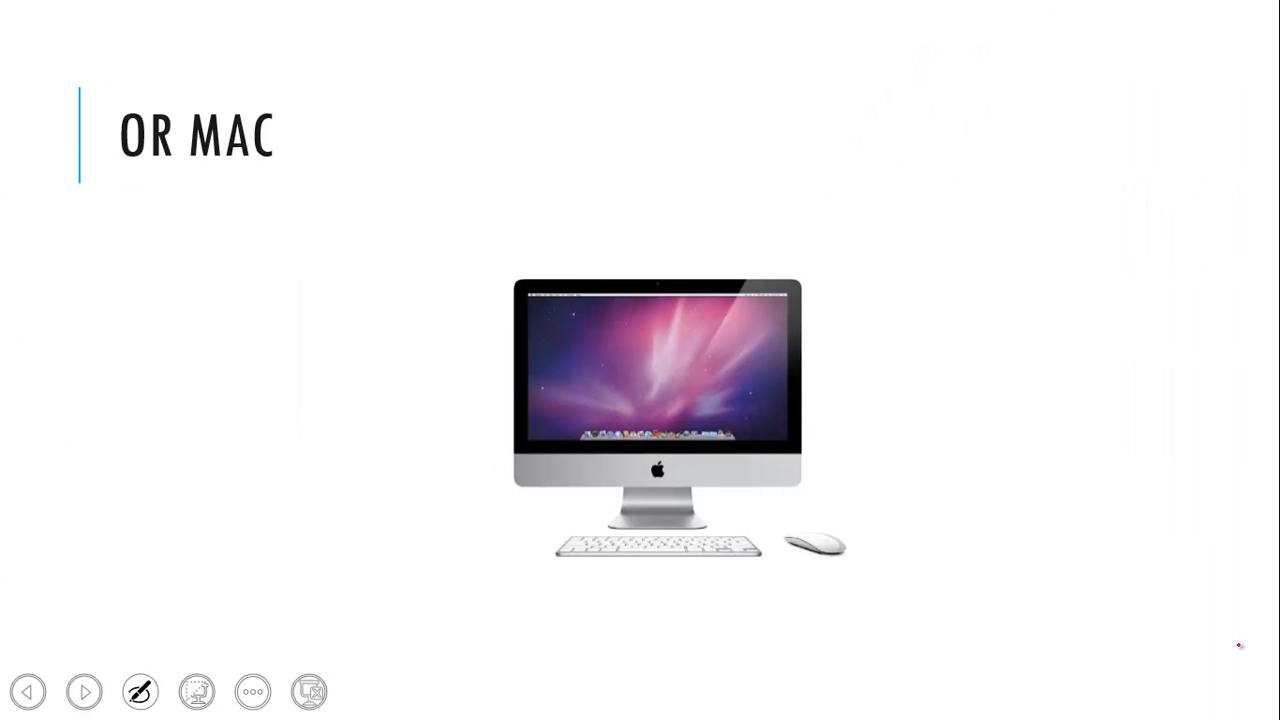
pyautogui.click(84, 692)
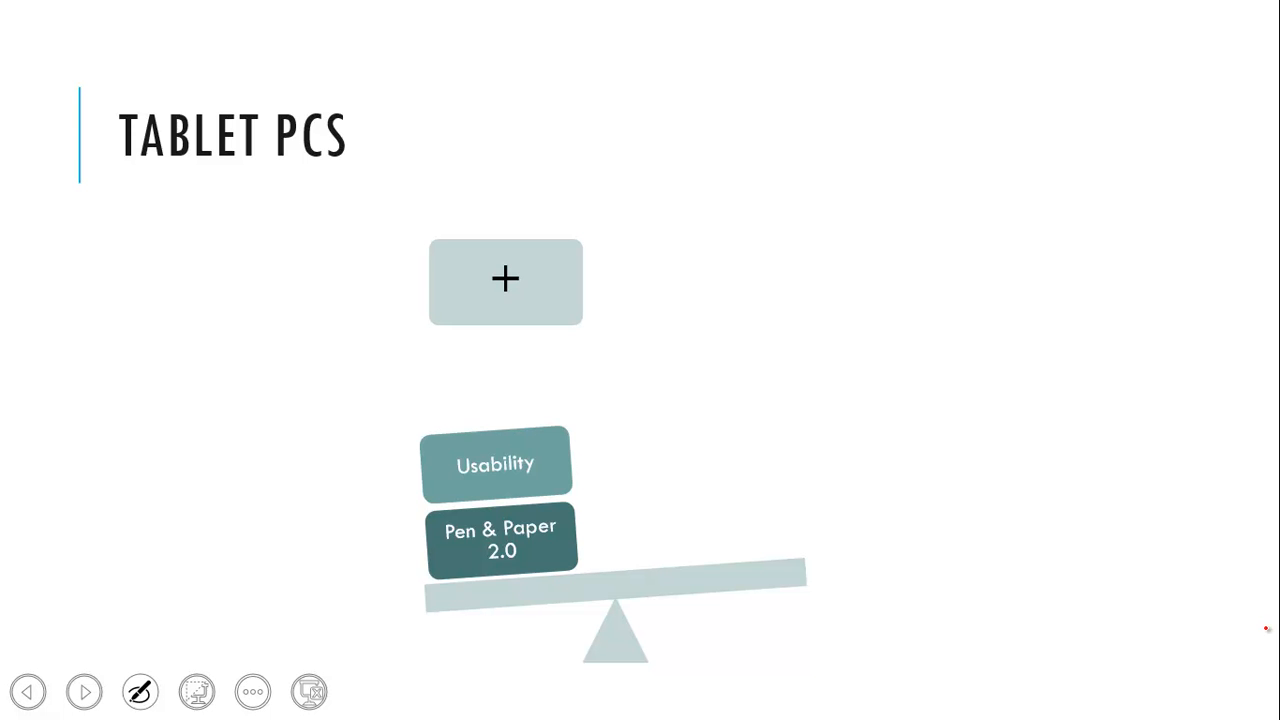
pyautogui.click(504, 280)
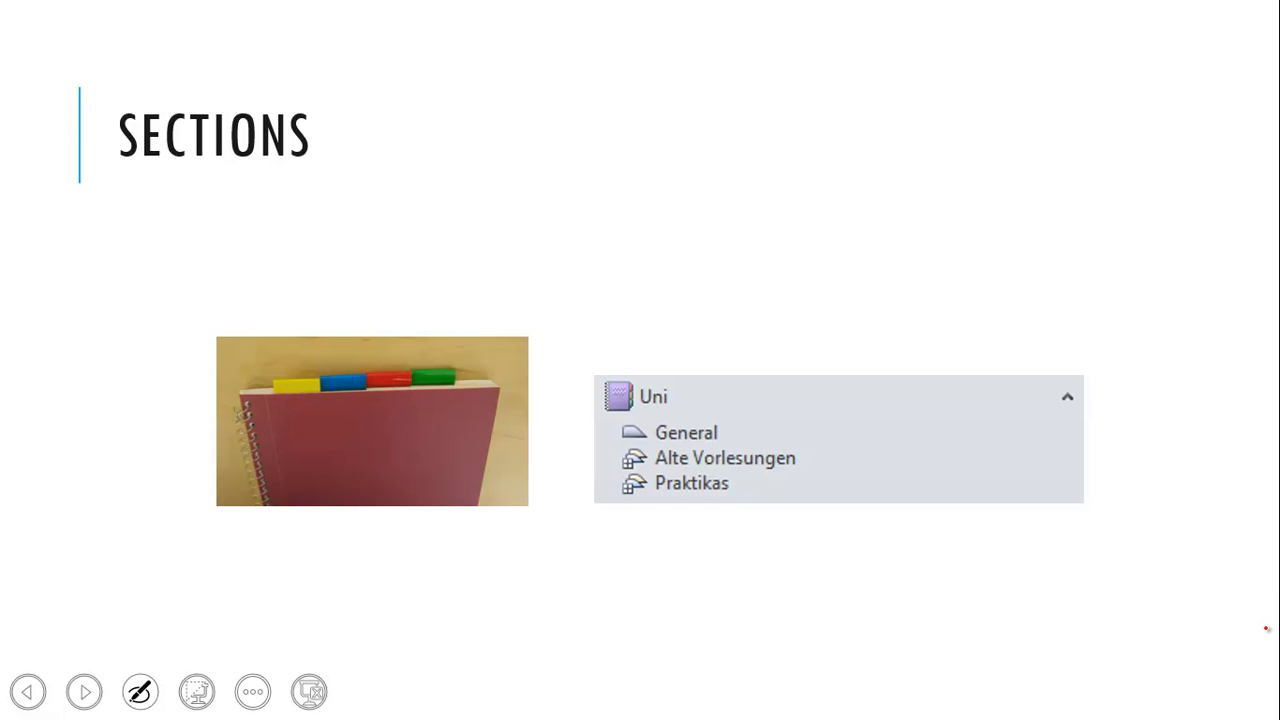
# Reveal the expanded Uni section list, then advance to the Pages slide.
pyautogui.click(724, 456)
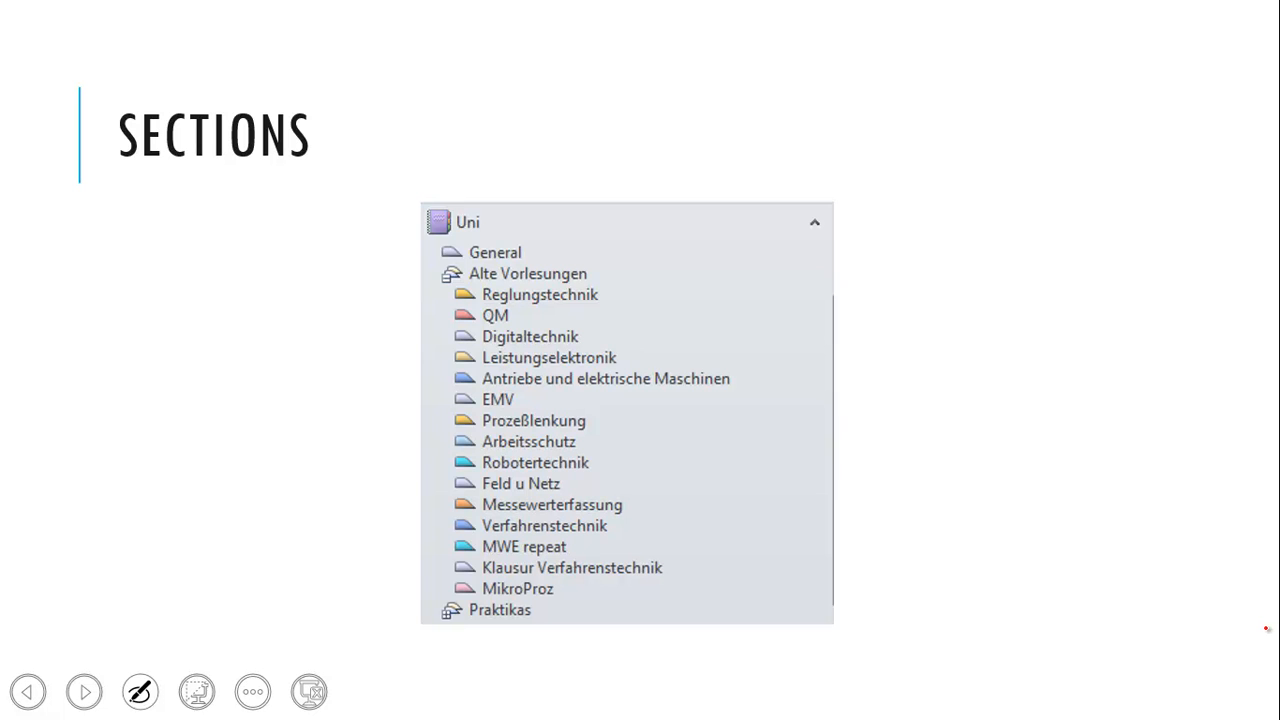
pyautogui.click(84, 692)
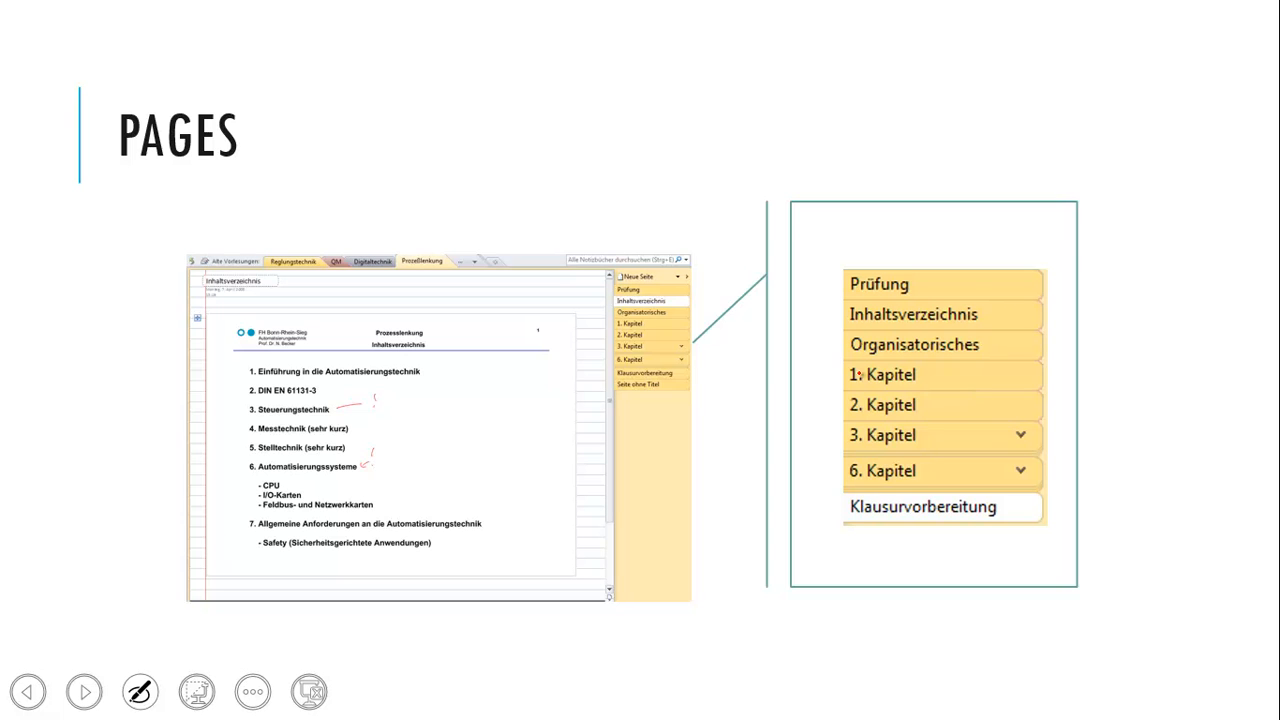
# Circle the 3. Kapitel collapse marker, then underline the 3.1–3.3 Aufgabe subpages in red ink.
pyautogui.moveTo(826, 364); pyautogui.dragTo(800, 490)
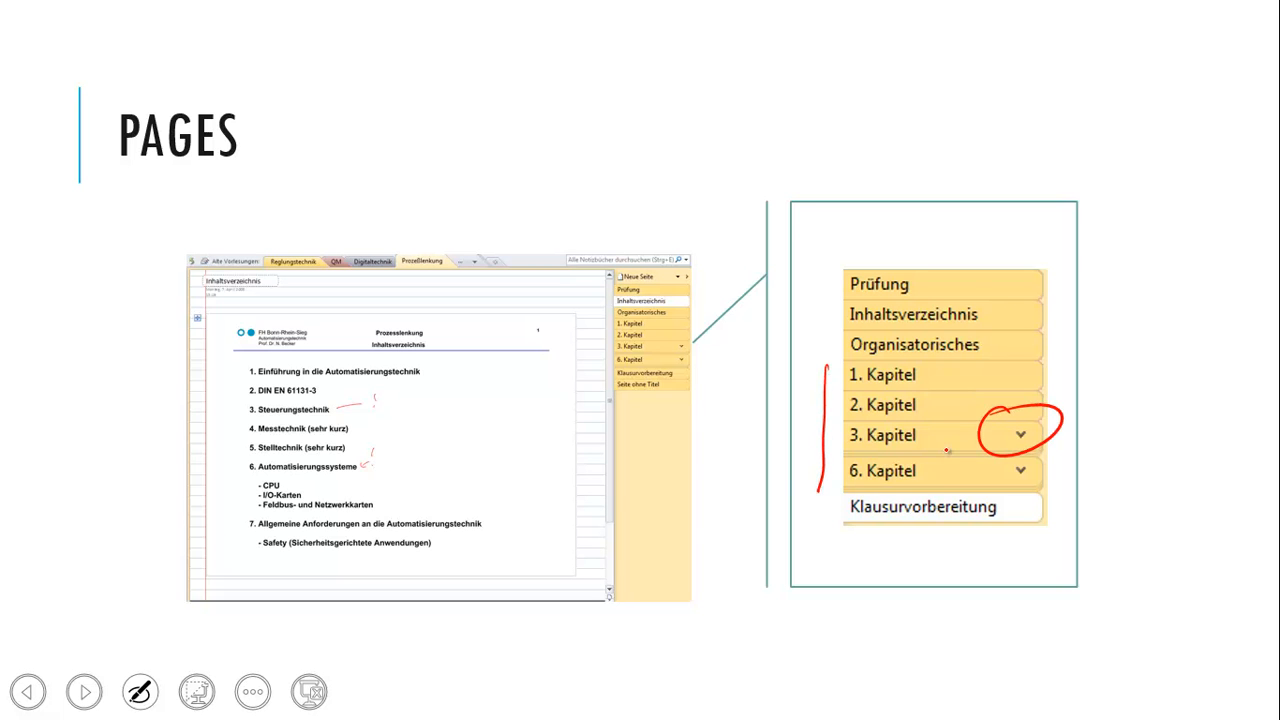
pyautogui.click(84, 692)
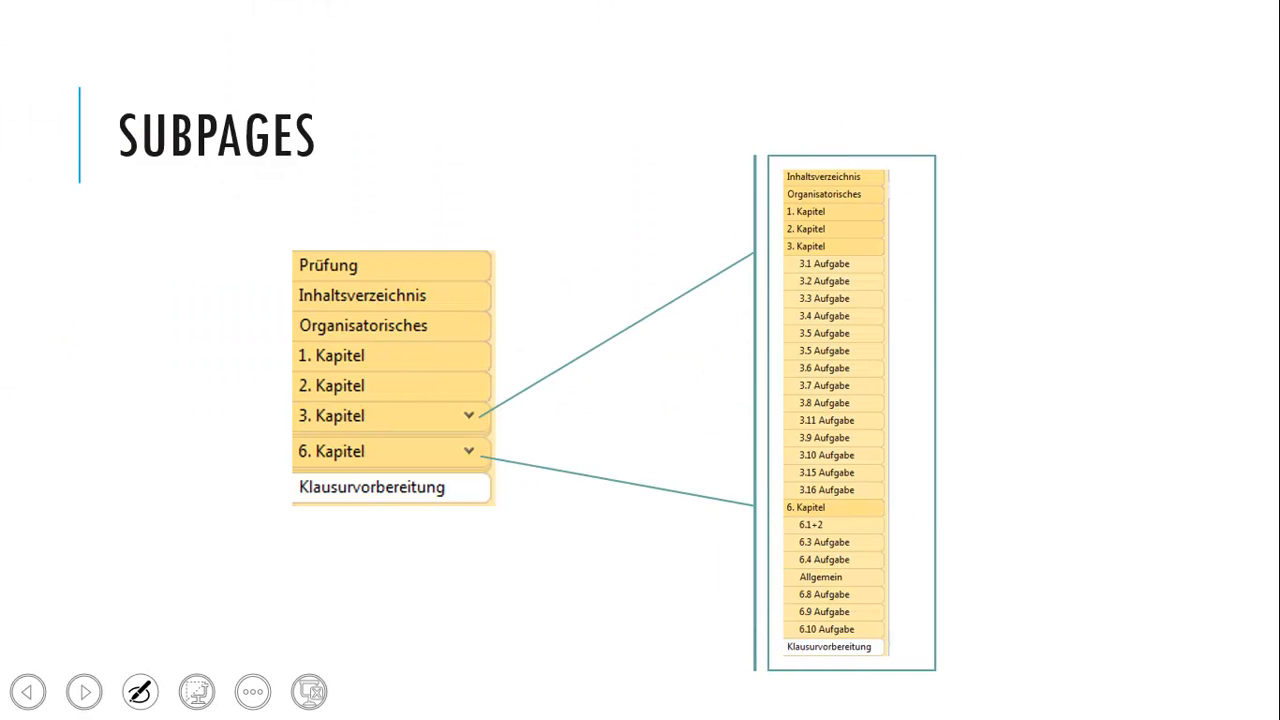
pyautogui.moveTo(944, 450)
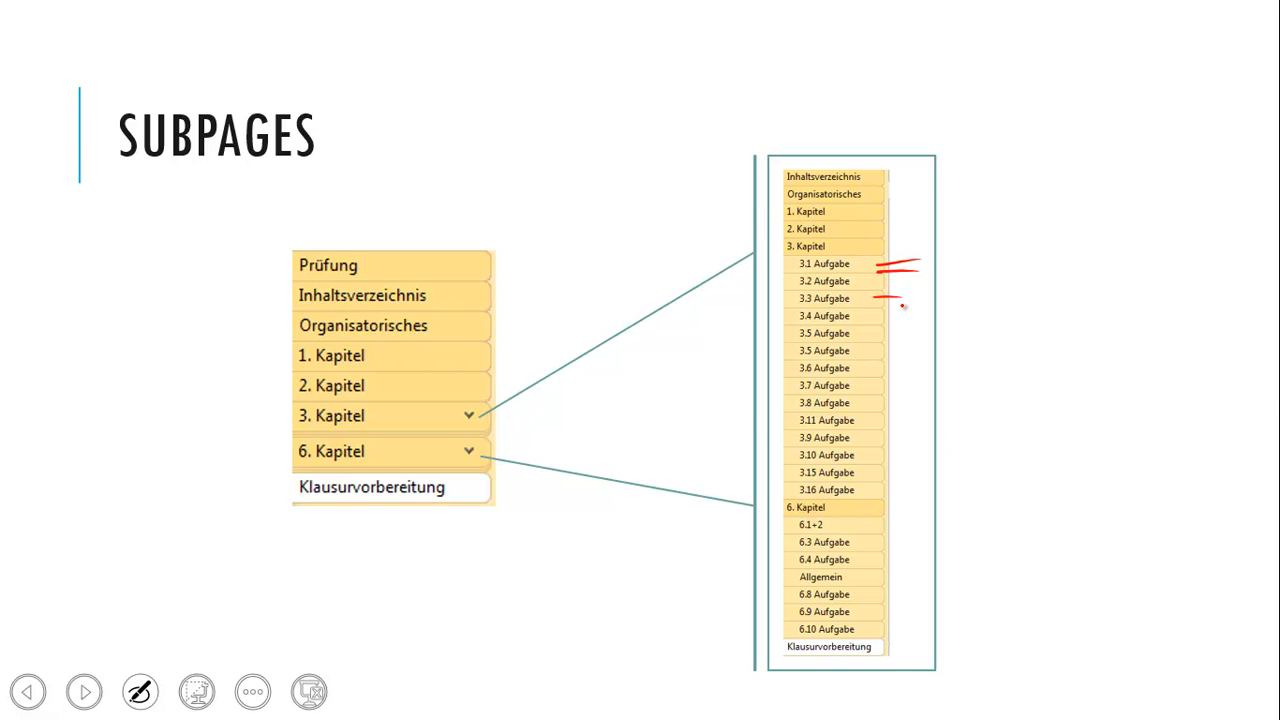
pyautogui.moveTo(870, 316); pyautogui.dragTo(904, 332)
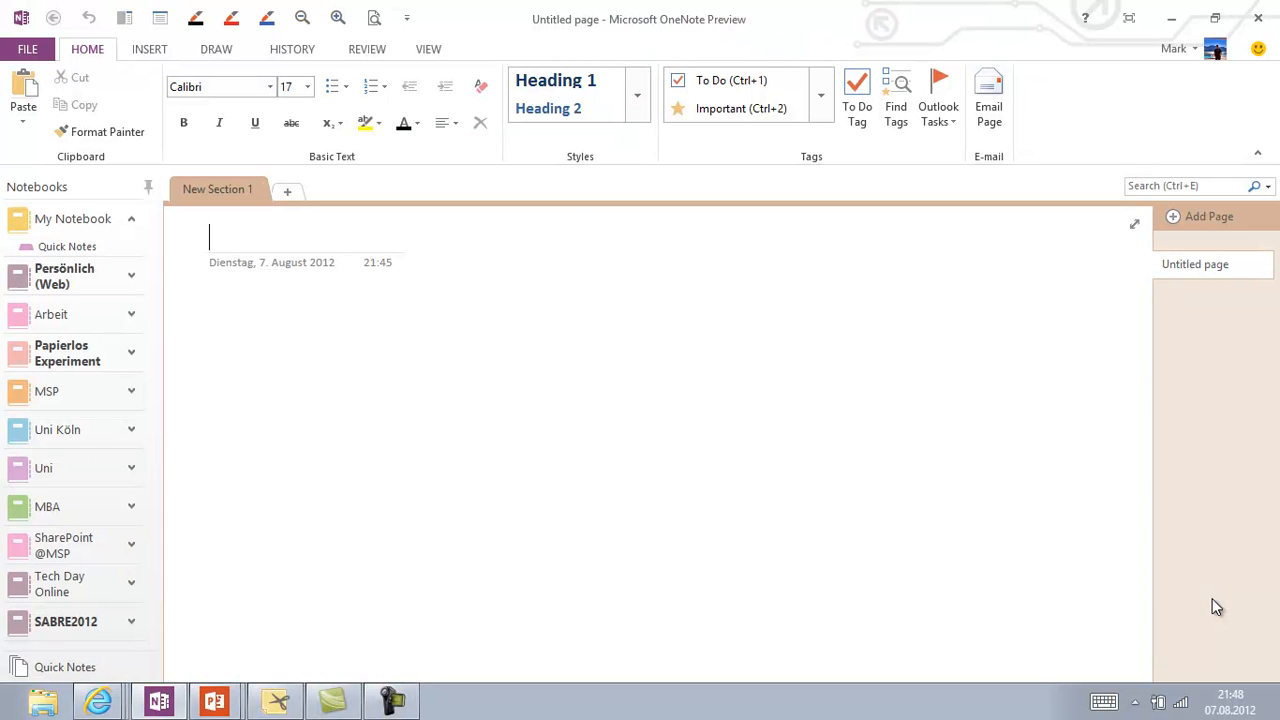
pyautogui.moveTo(1048, 588)
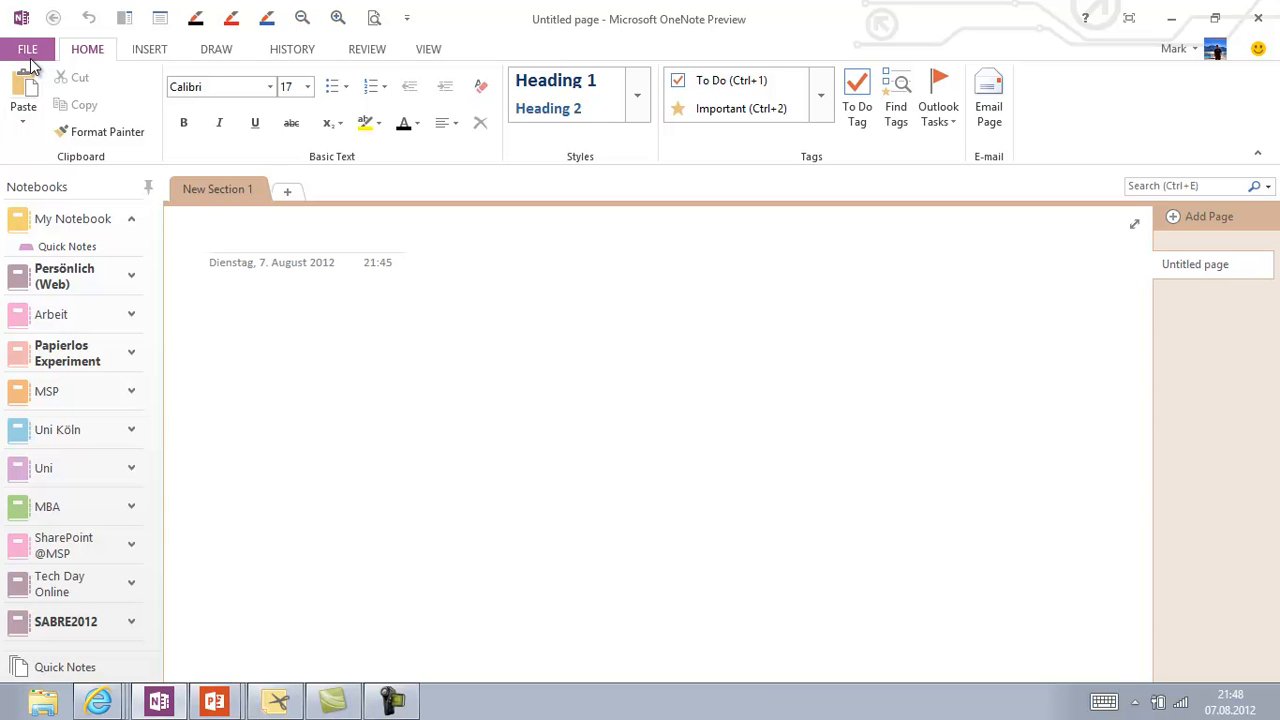
pyautogui.click(28, 48)
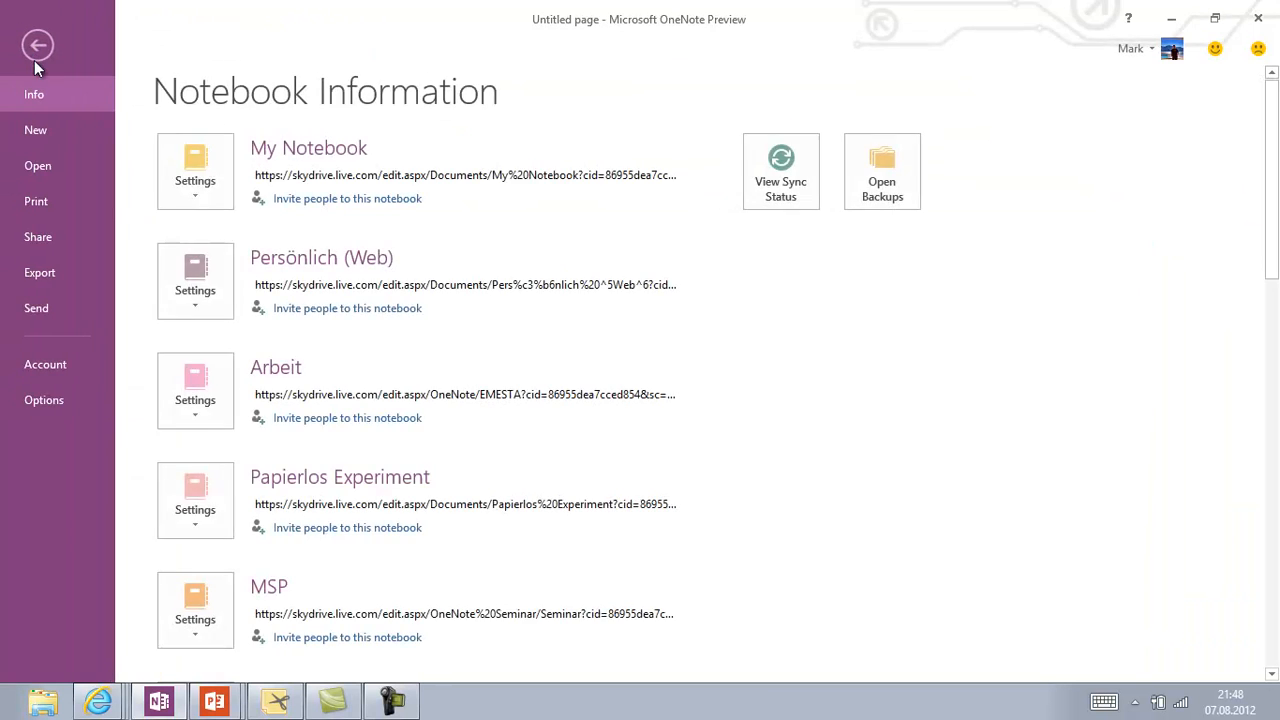
pyautogui.click(36, 130)
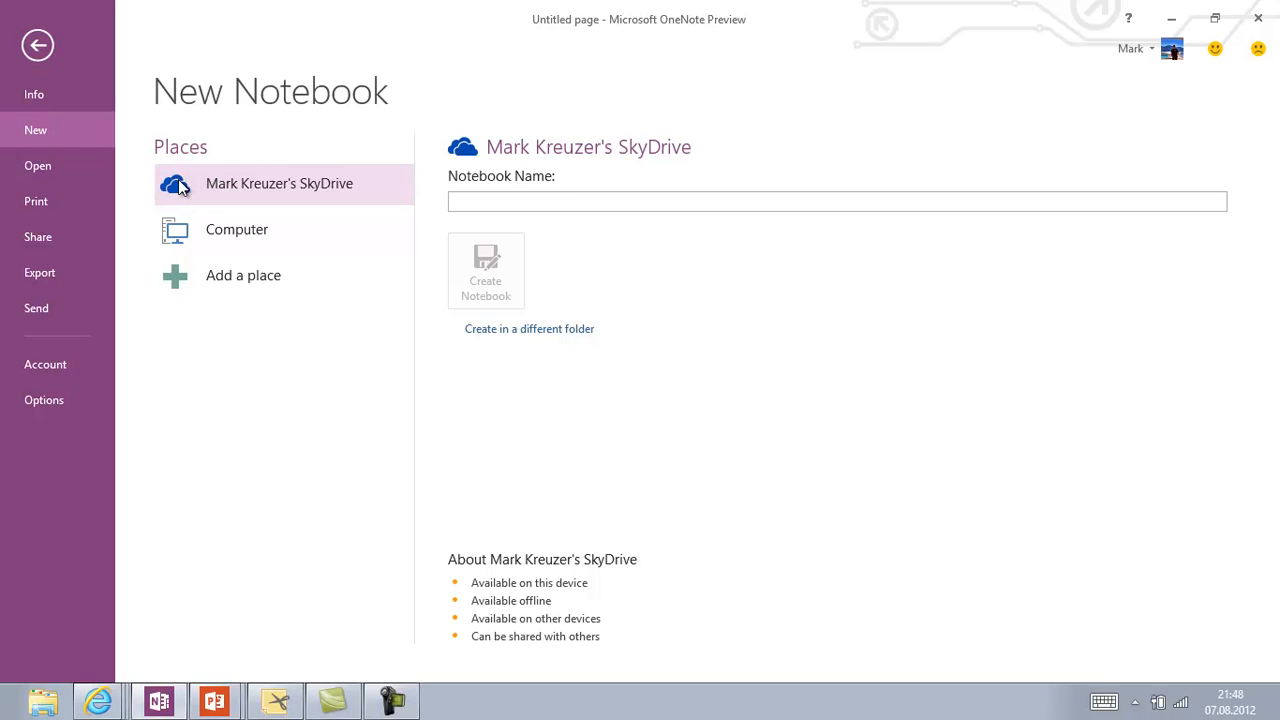
pyautogui.moveTo(232, 210)
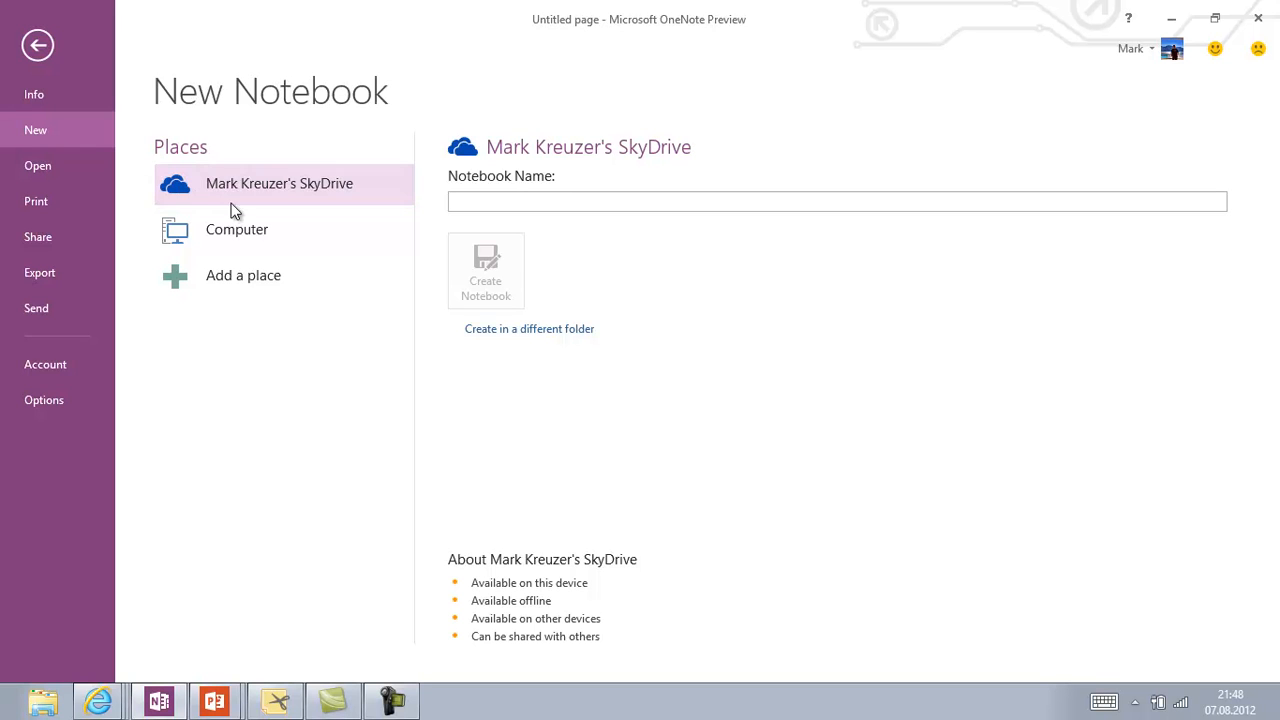
pyautogui.click(236, 228)
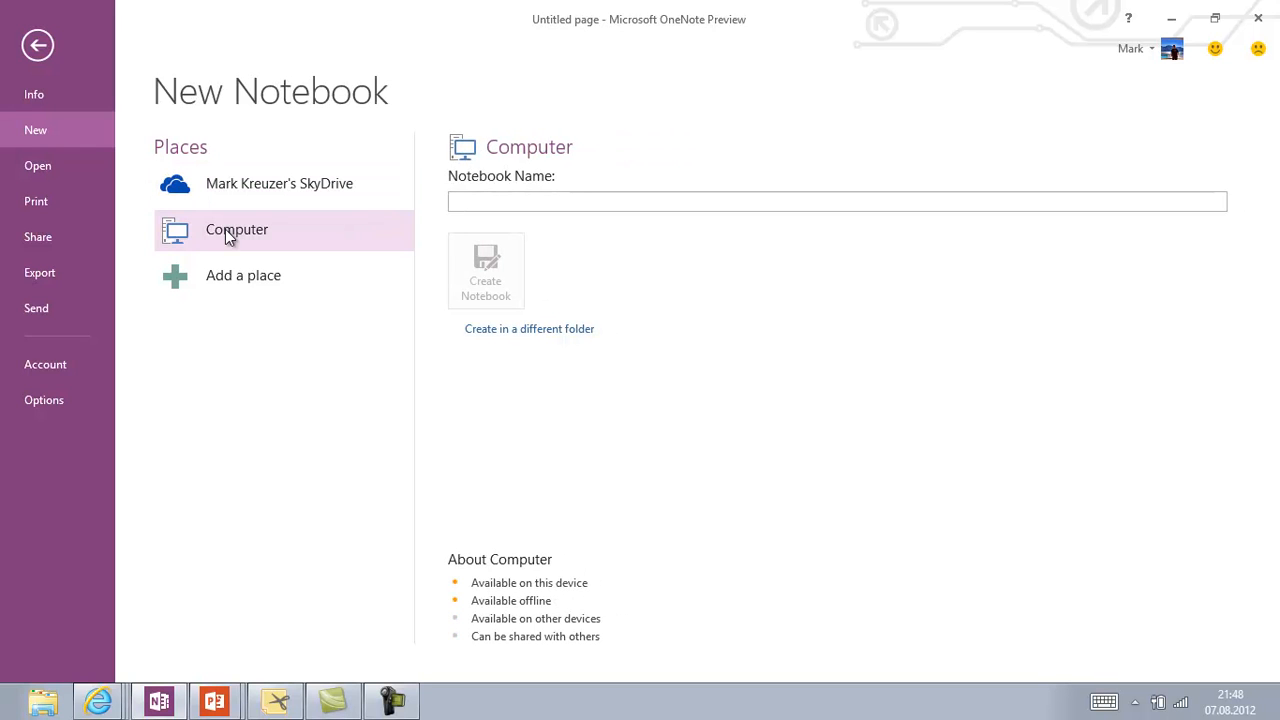
pyautogui.click(280, 184)
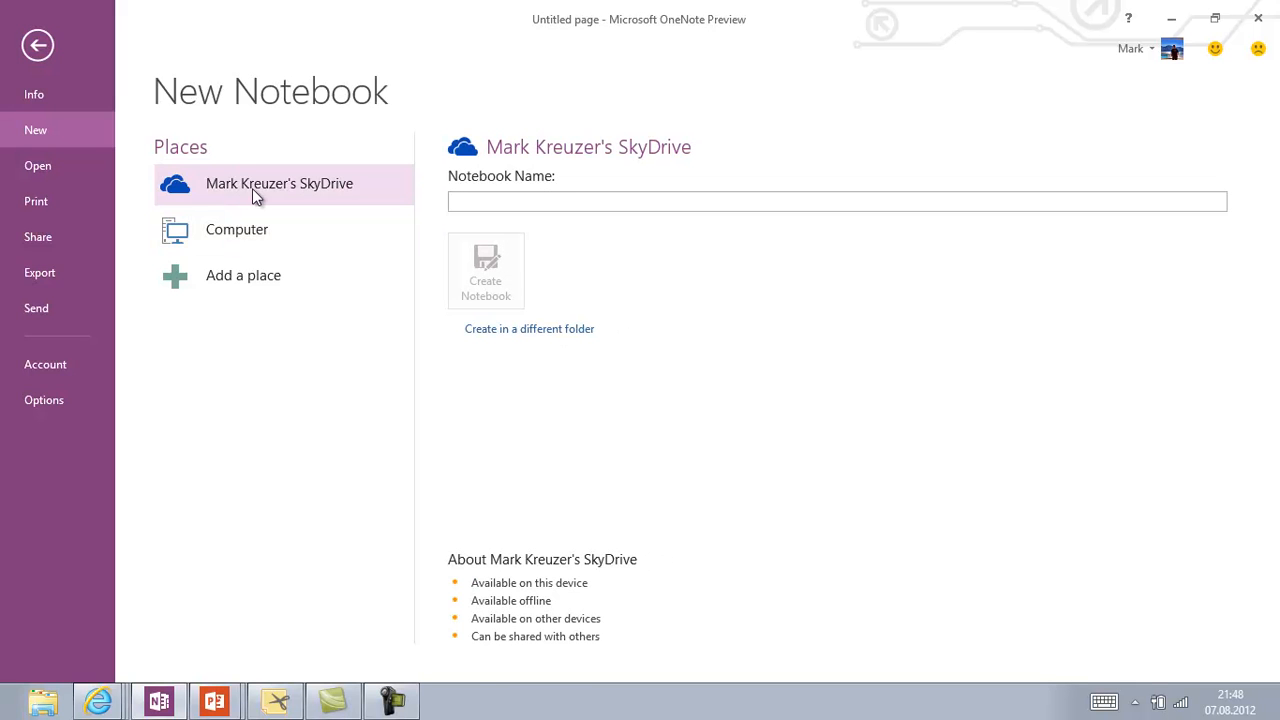
pyautogui.click(36, 44)
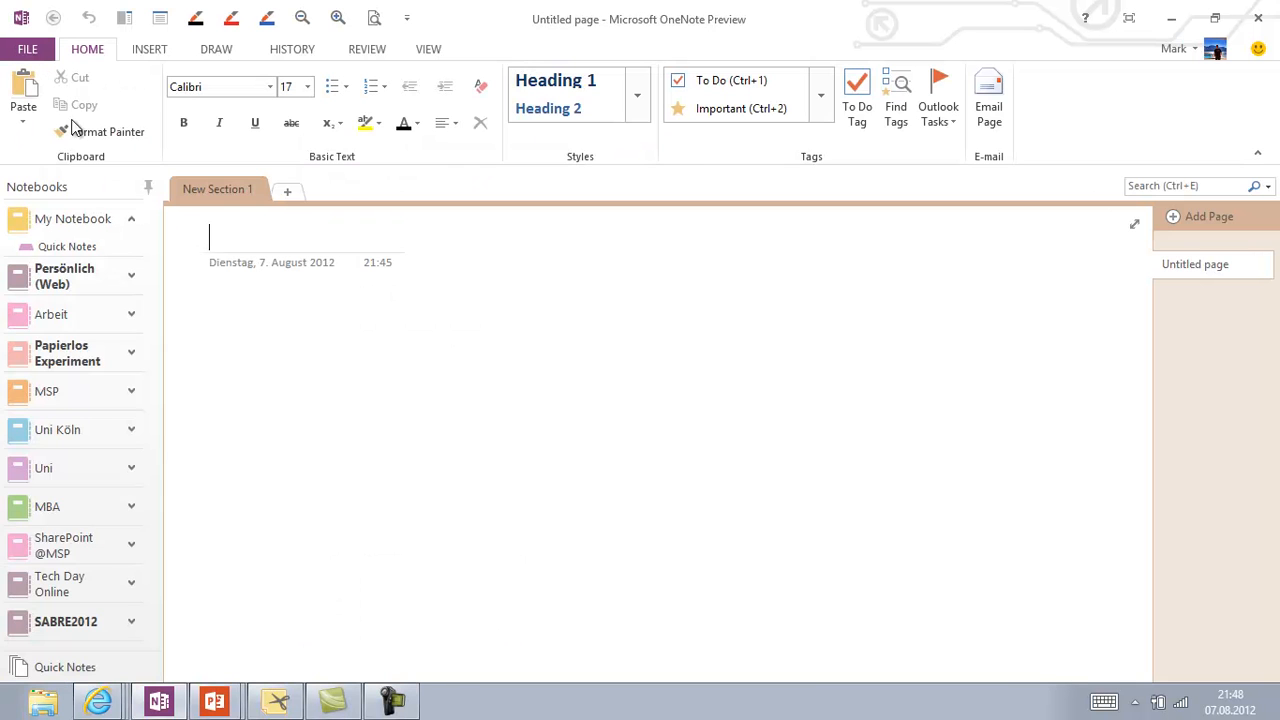
# Rename the new section to Others and title its page First OneNote Page.
pyautogui.scroll(-3)
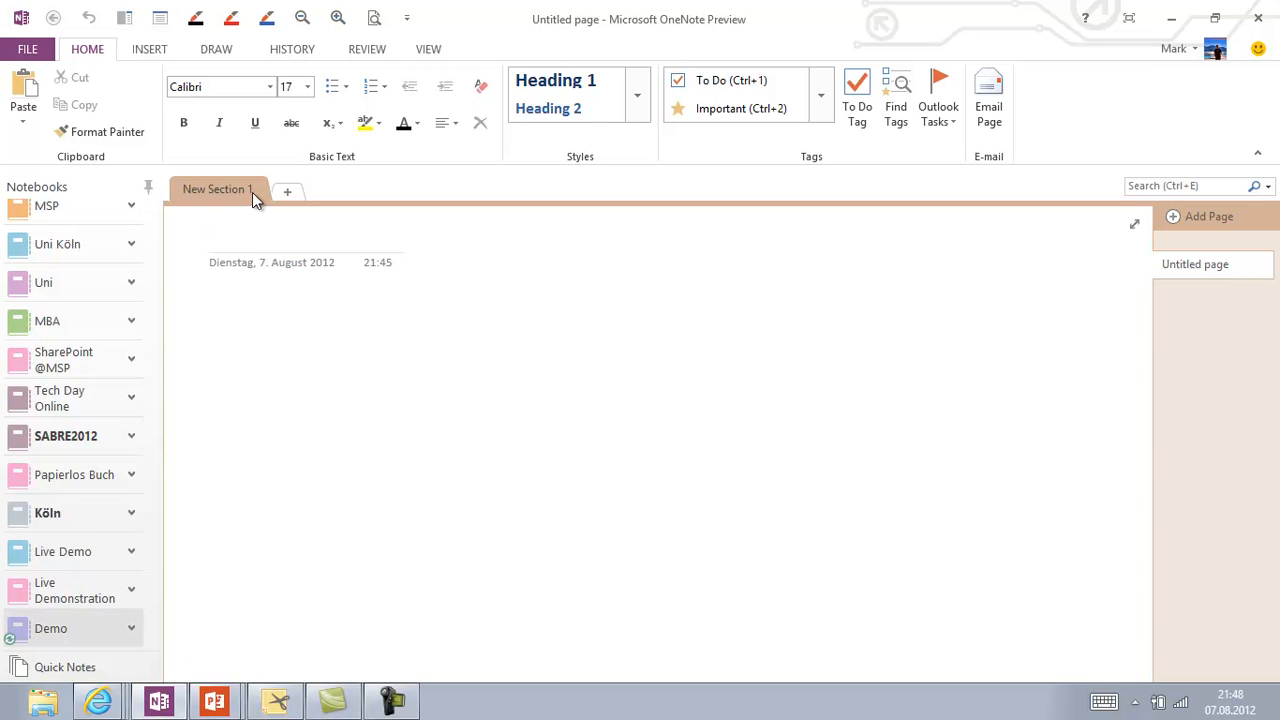
pyautogui.rightClick(218, 188)
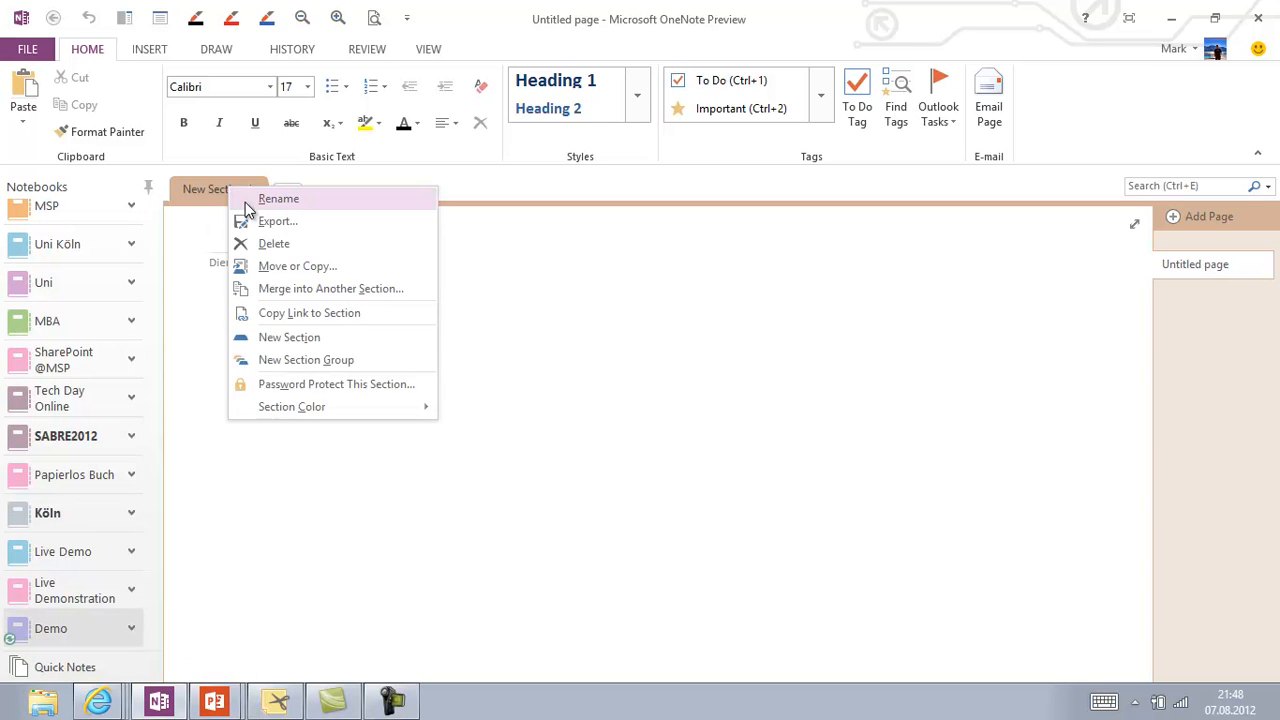
pyautogui.click(278, 198)
pyautogui.write('Others')
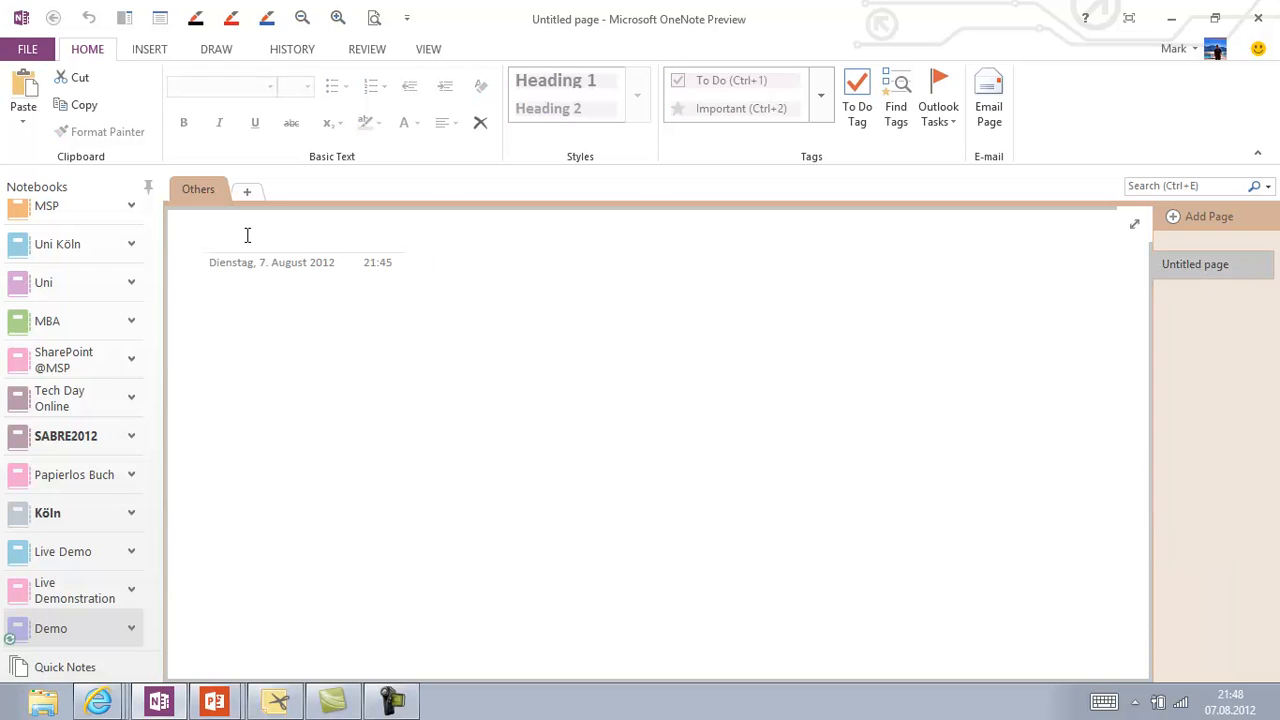
pyautogui.write('First OneNote Page')
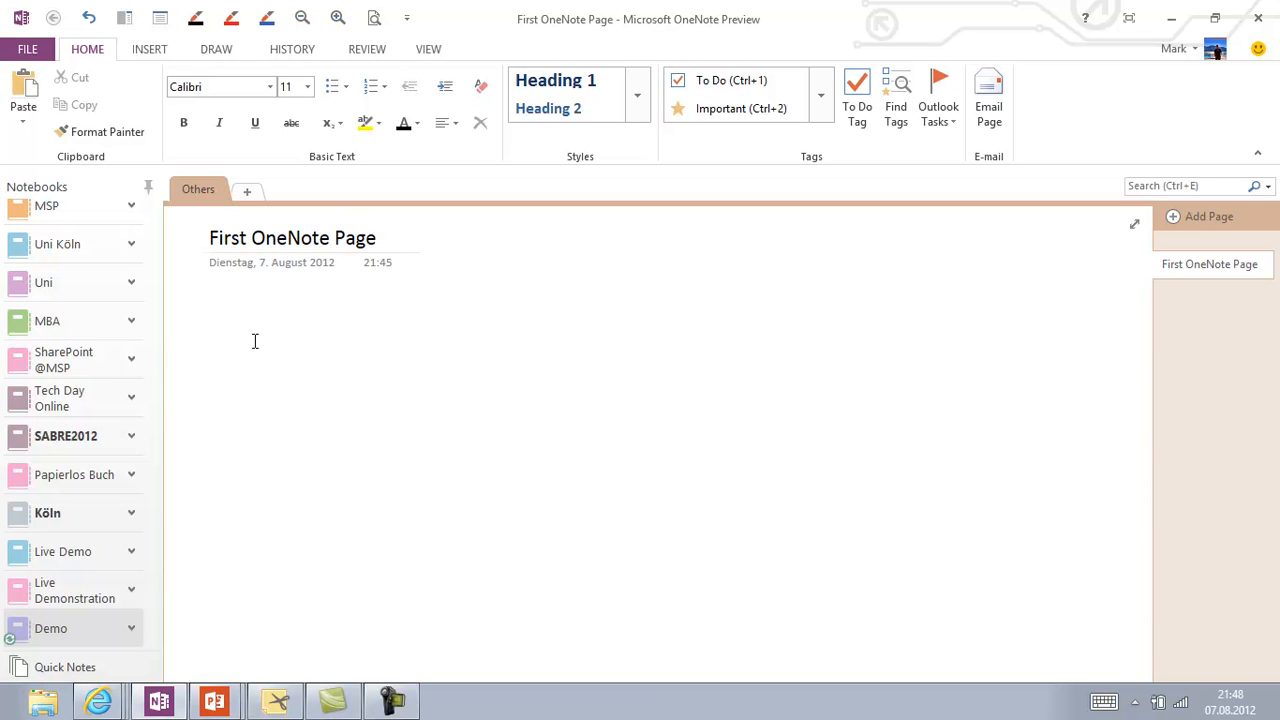
# Write a Hello World note on the page.
pyautogui.write('Hello')
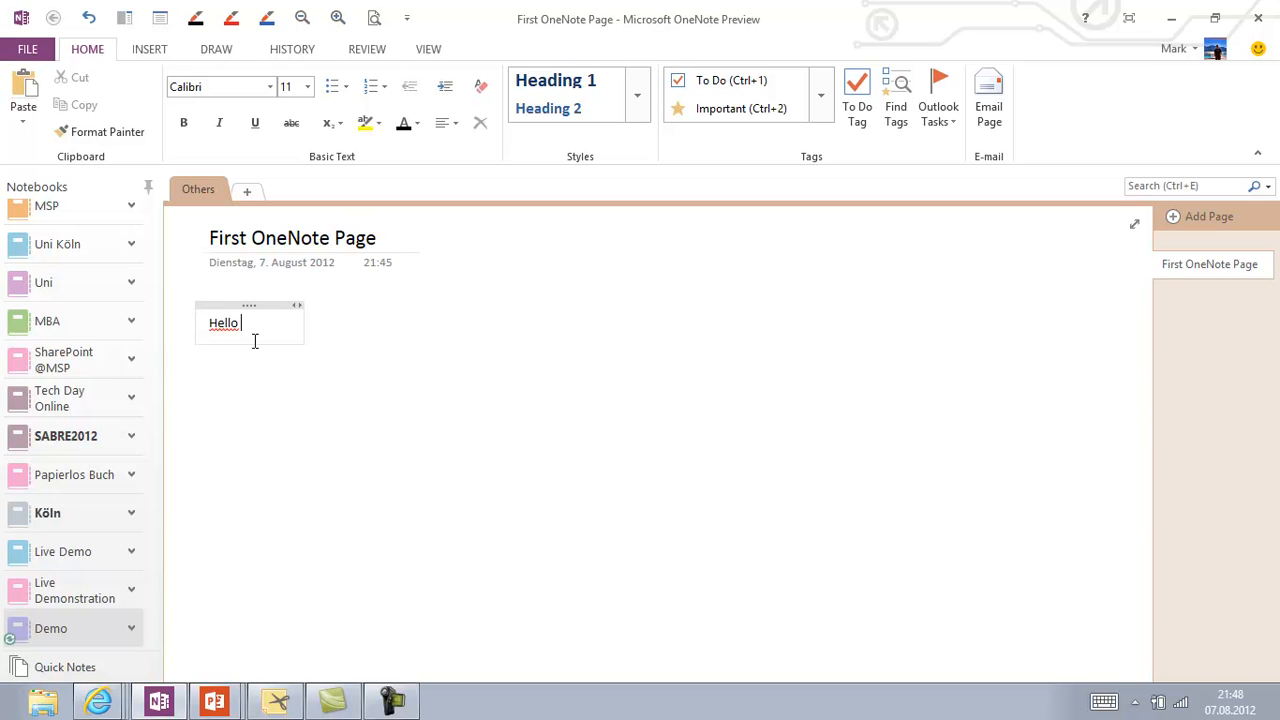
pyautogui.write('Wor')
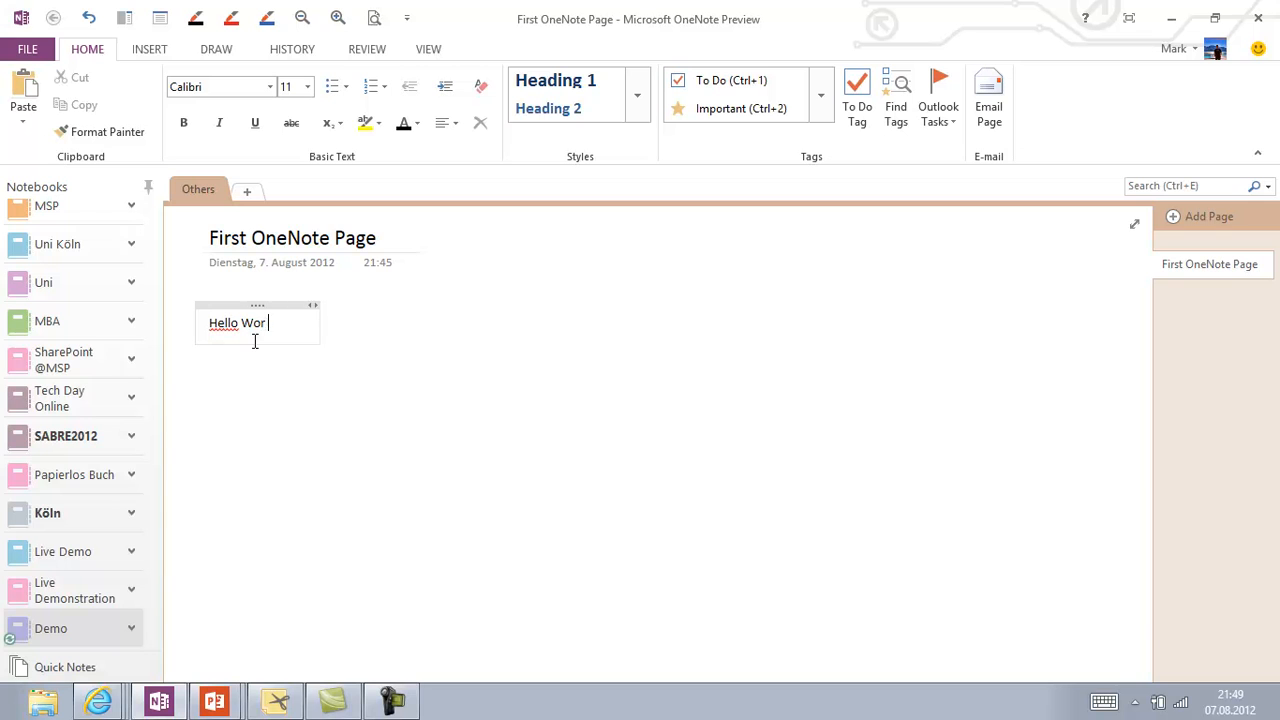
pyautogui.write('ld')
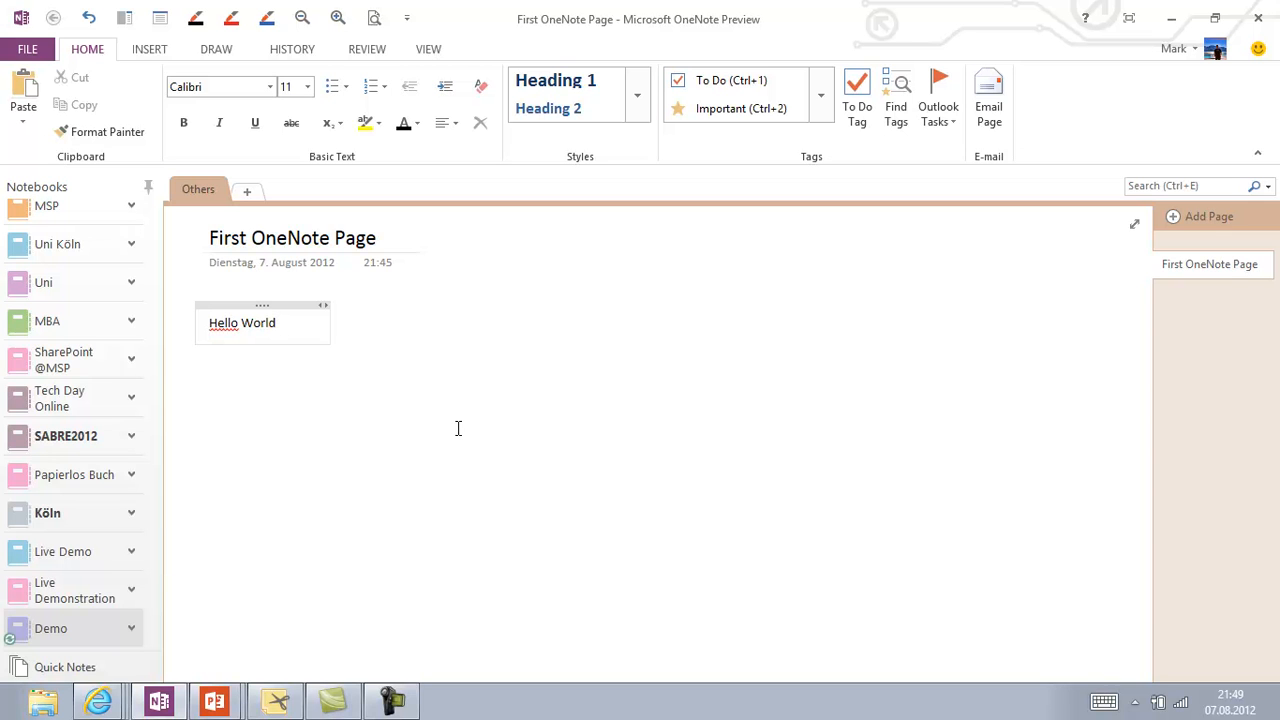
# Add separate notes 'Start write where you want' and 'And a new Textcontainer starts' around the page.
pyautogui.write('Start write where you want')
pyautogui.write('ap')
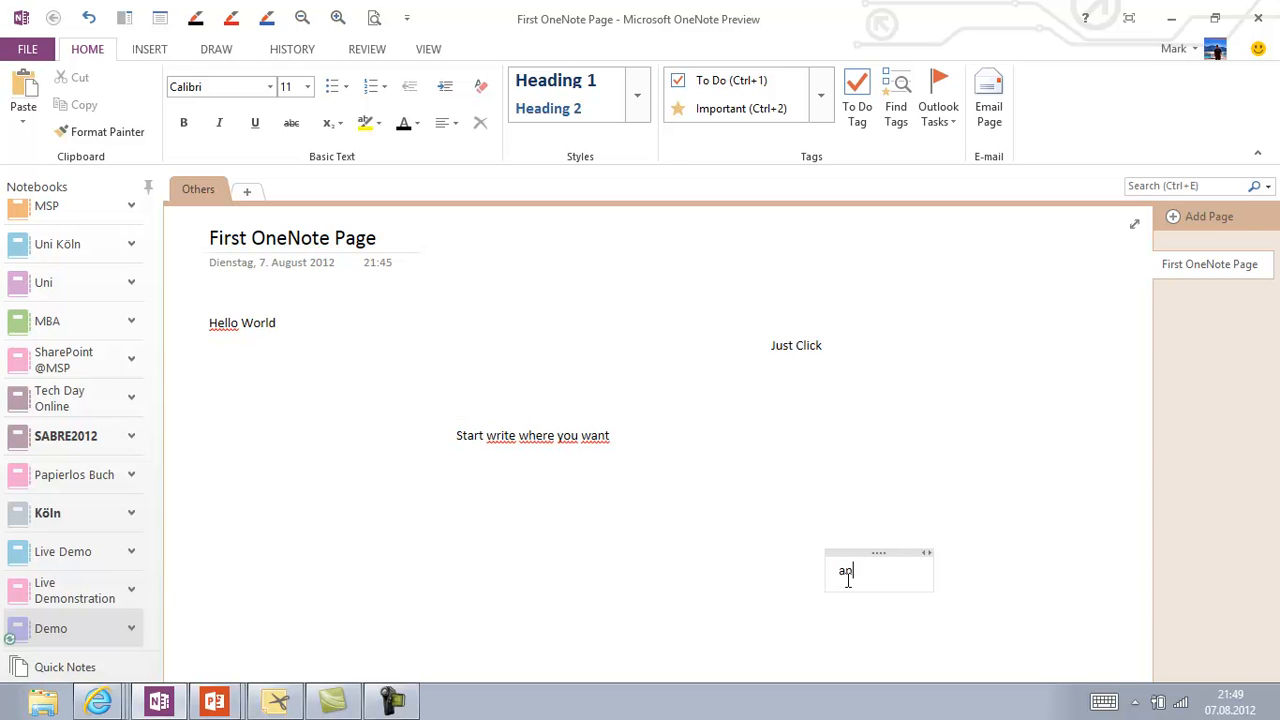
pyautogui.write('And a new Textcontaine')
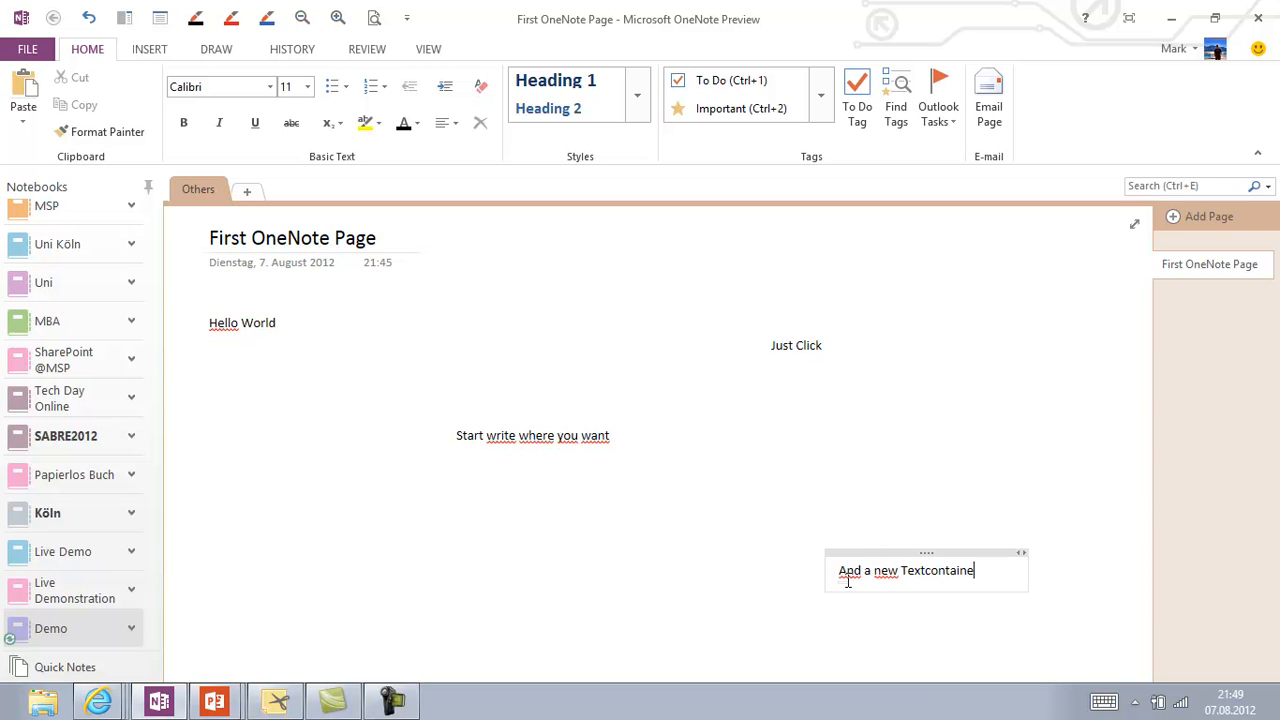
pyautogui.write('starts')
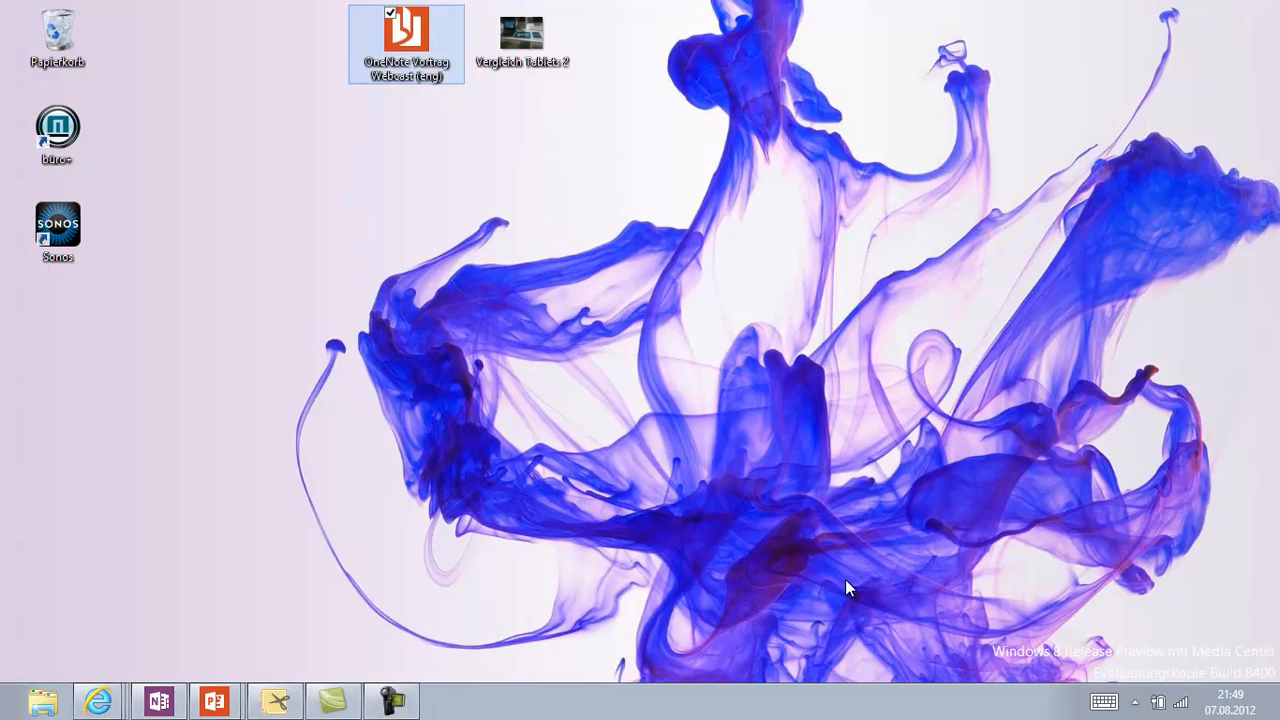
# Open the OneNote slide deck file from the desktop in Windows Reader.
pyautogui.doubleClick(404, 30)
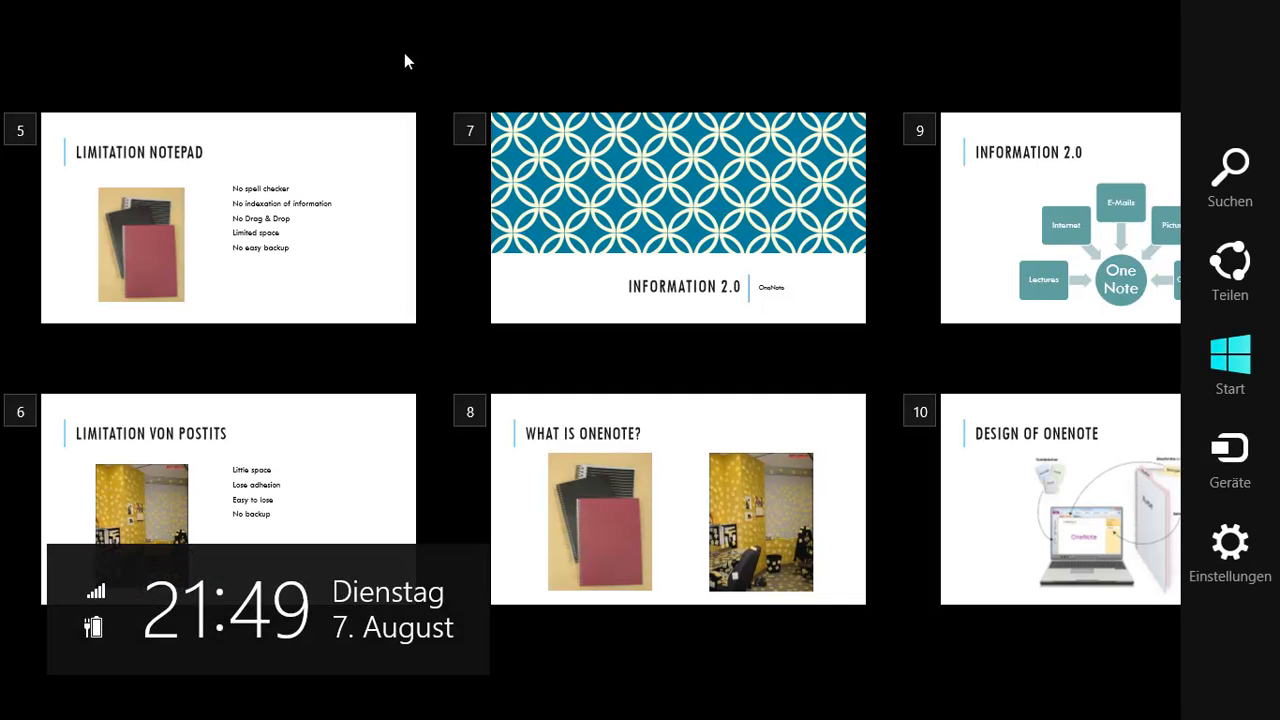
# Send the 31-page deck to OneNote 2013 via Geräte as a landscape printout.
pyautogui.click(1230, 460)
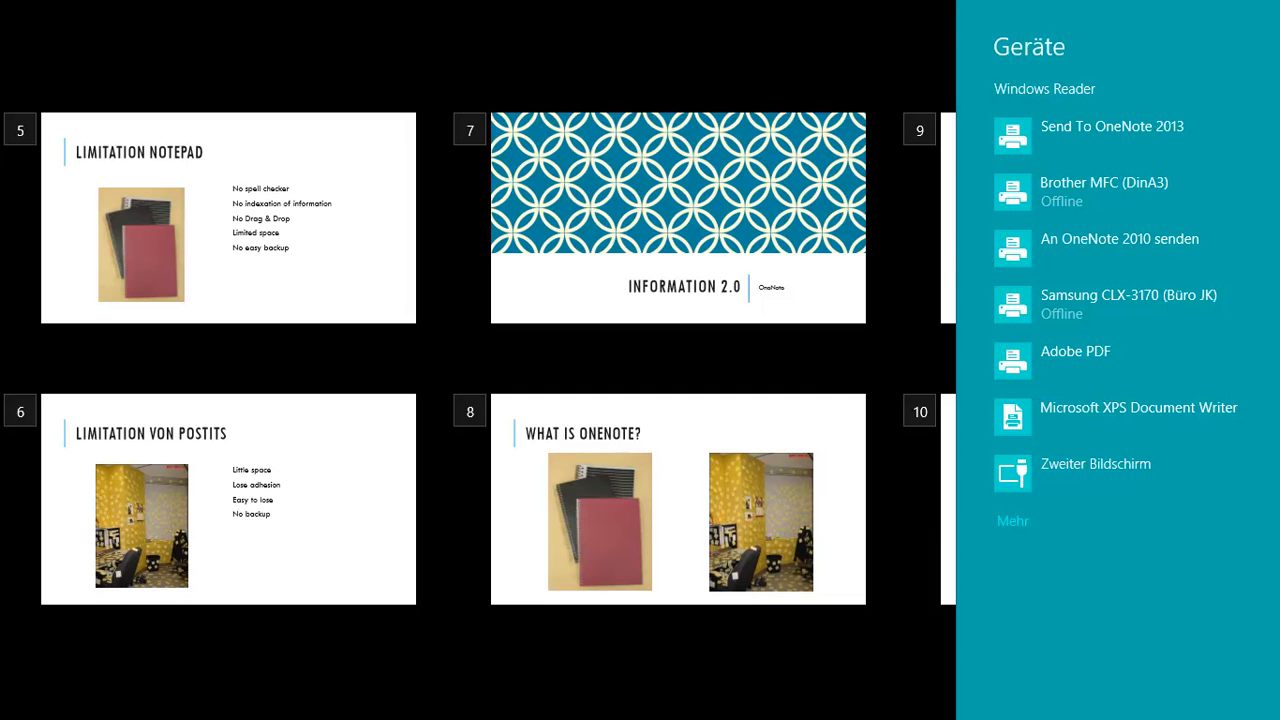
pyautogui.click(1112, 126)
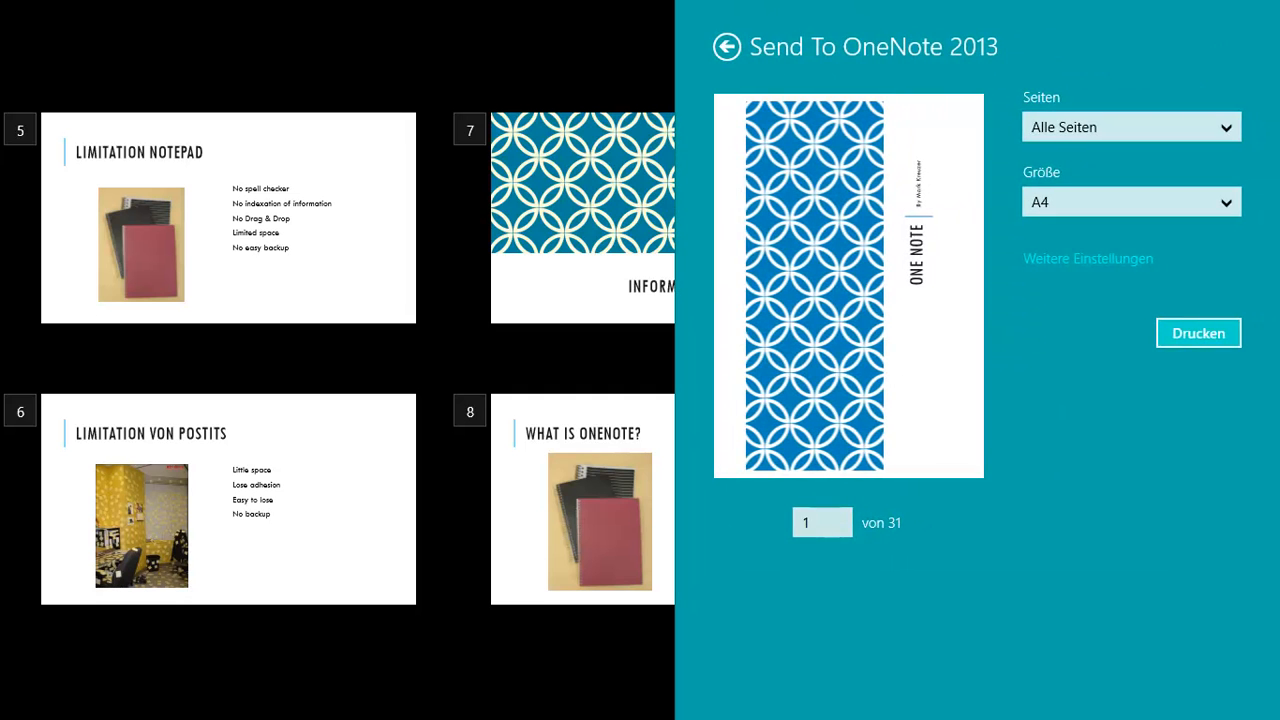
pyautogui.click(1088, 258)
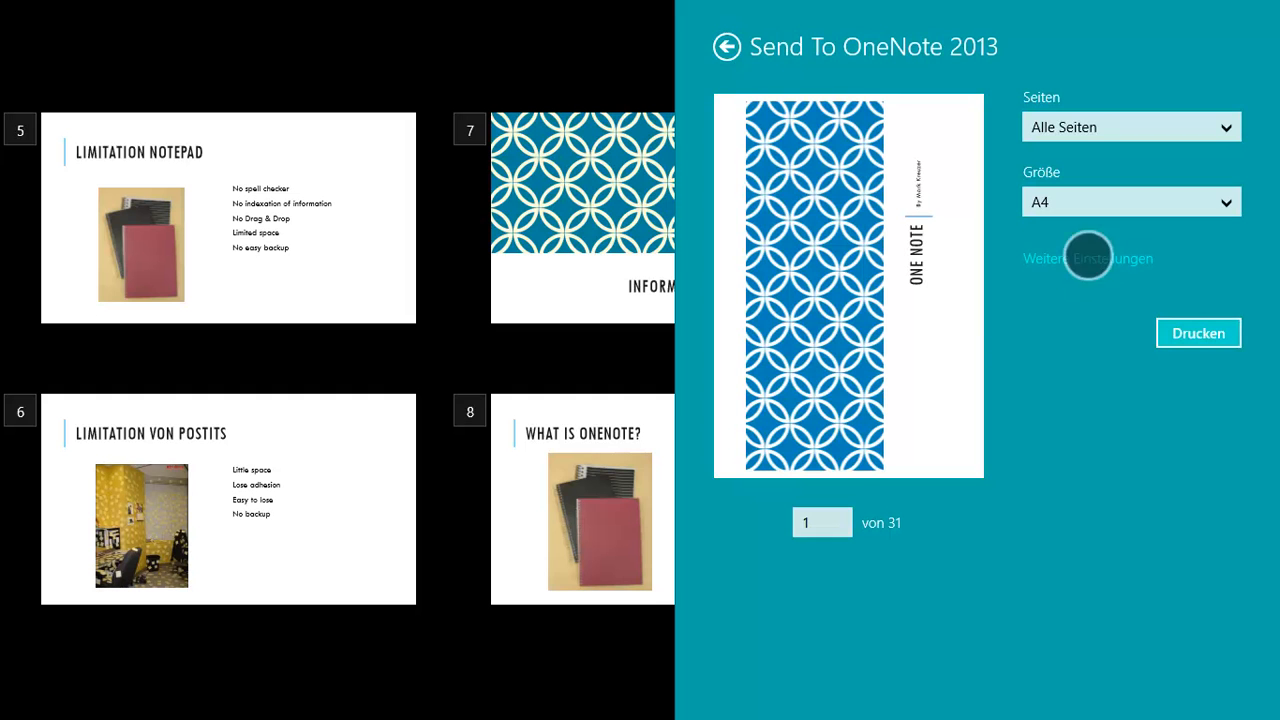
pyautogui.click(1088, 258)
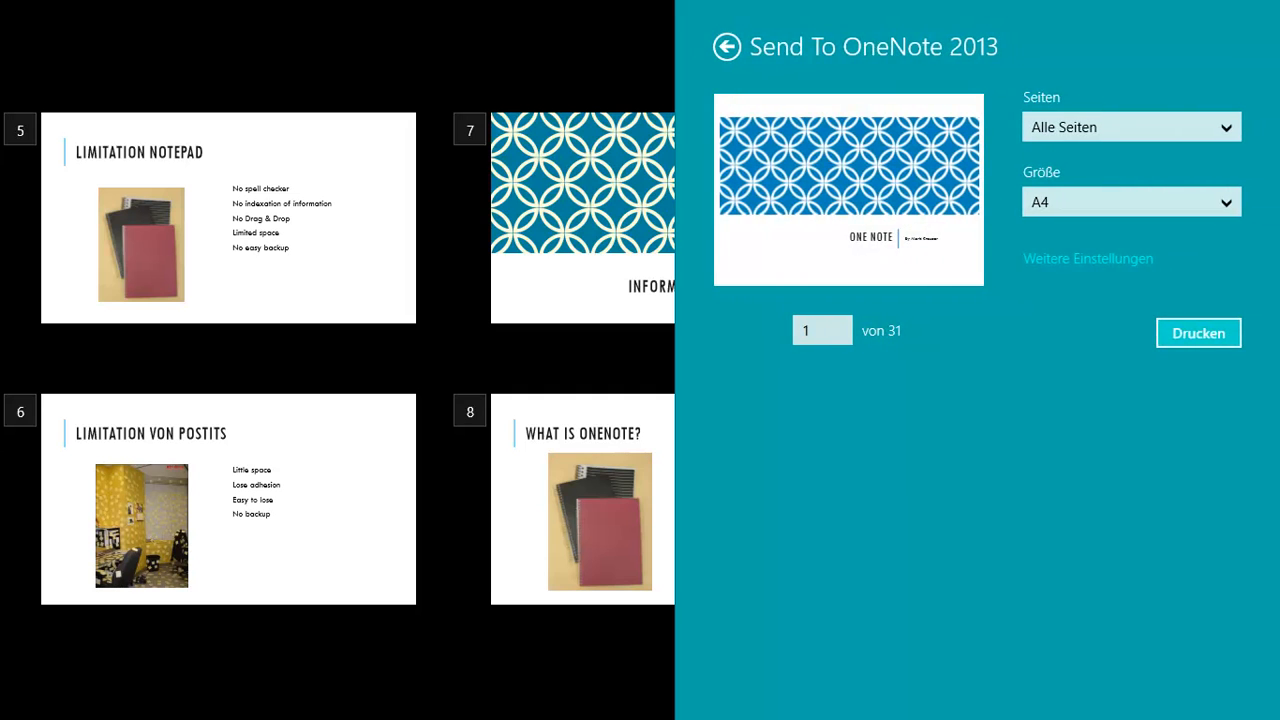
pyautogui.click(728, 46)
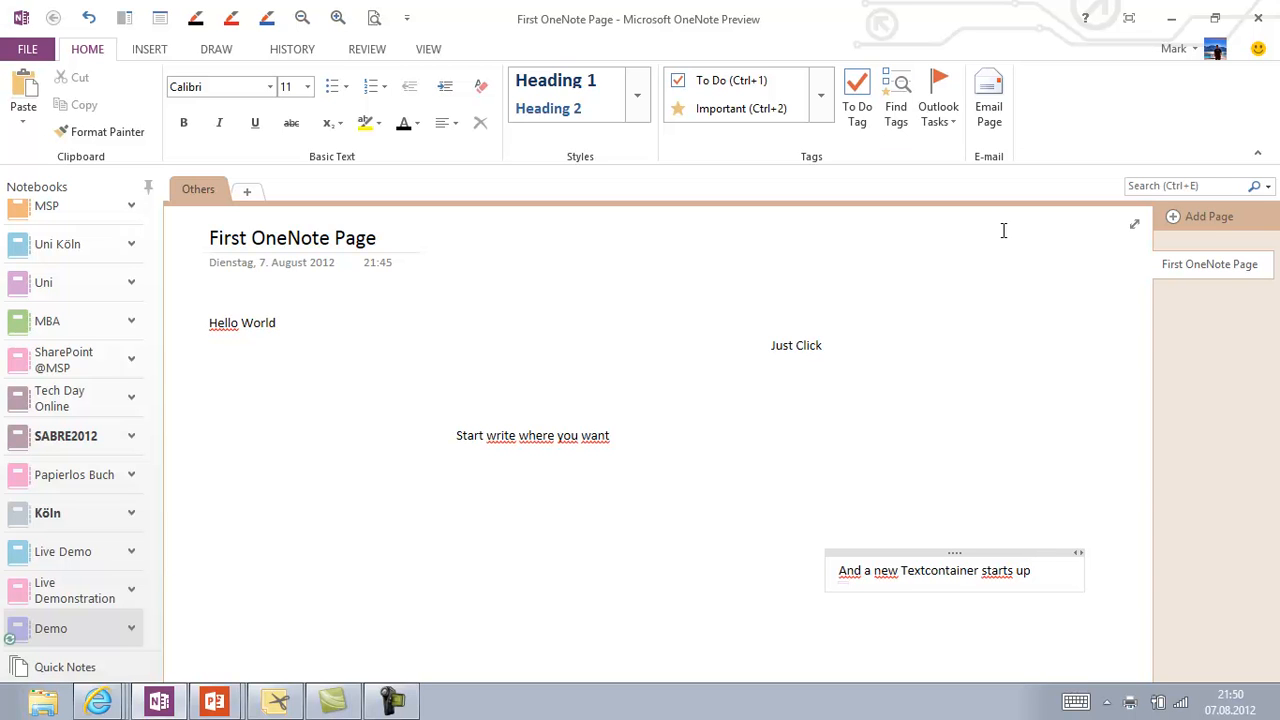
pyautogui.moveTo(536, 430)
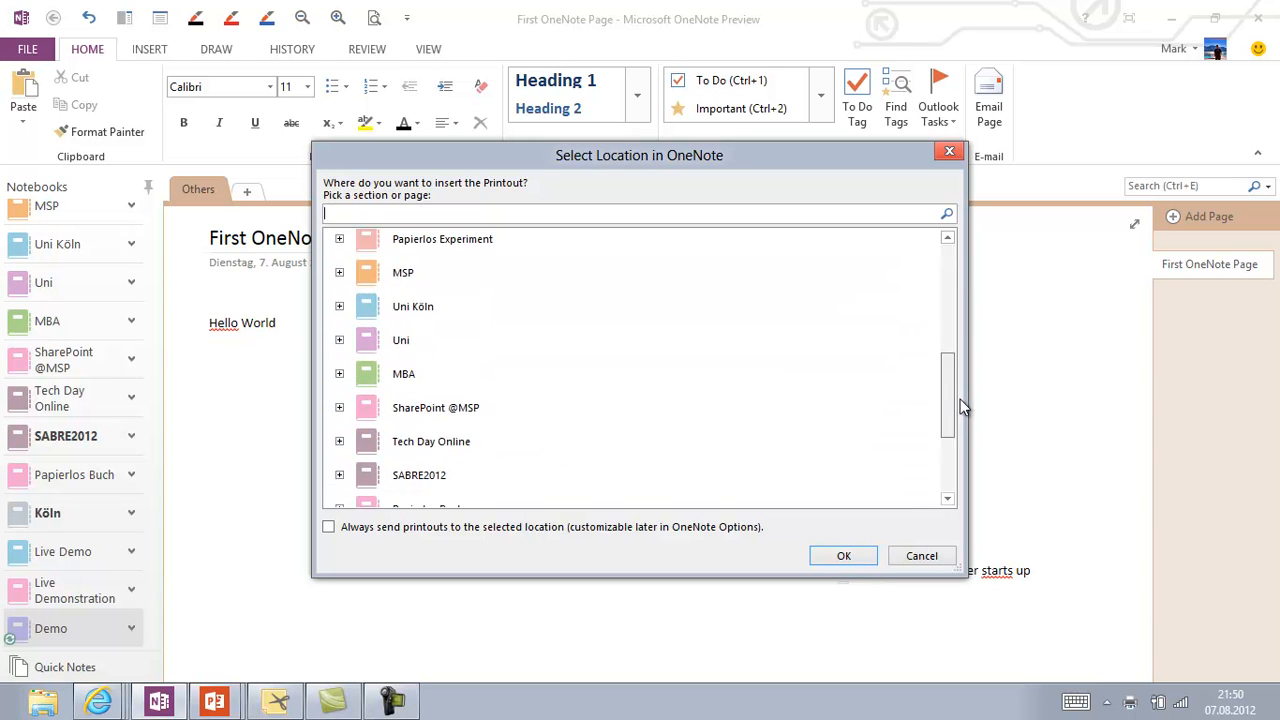
# Insert the printout into Demo's Others section on a single new page.
pyautogui.scroll(-3)
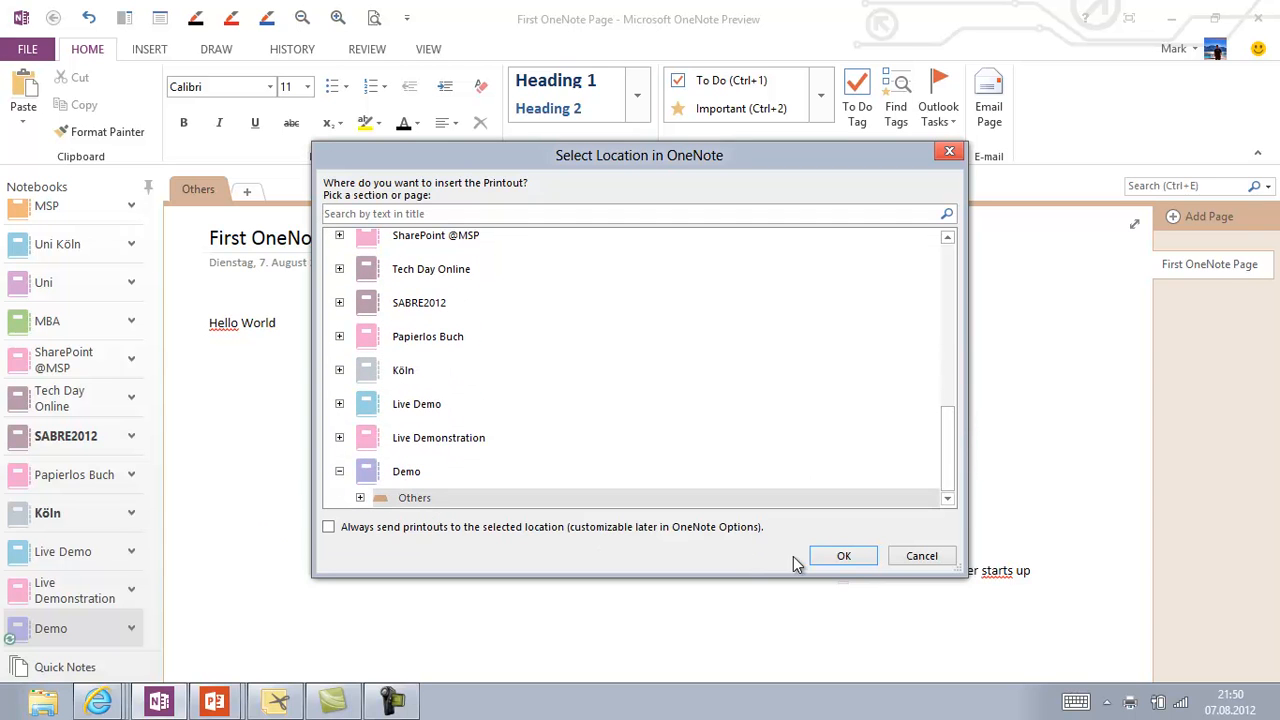
pyautogui.click(844, 556)
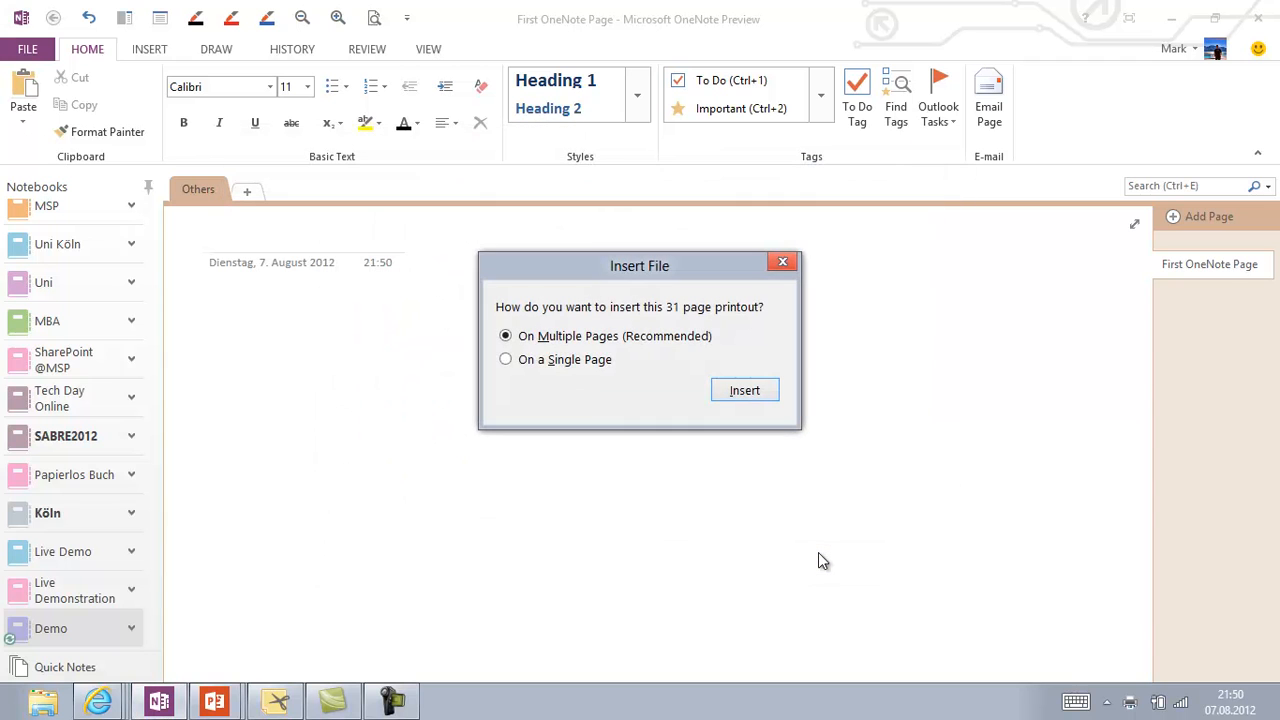
pyautogui.moveTo(816, 486)
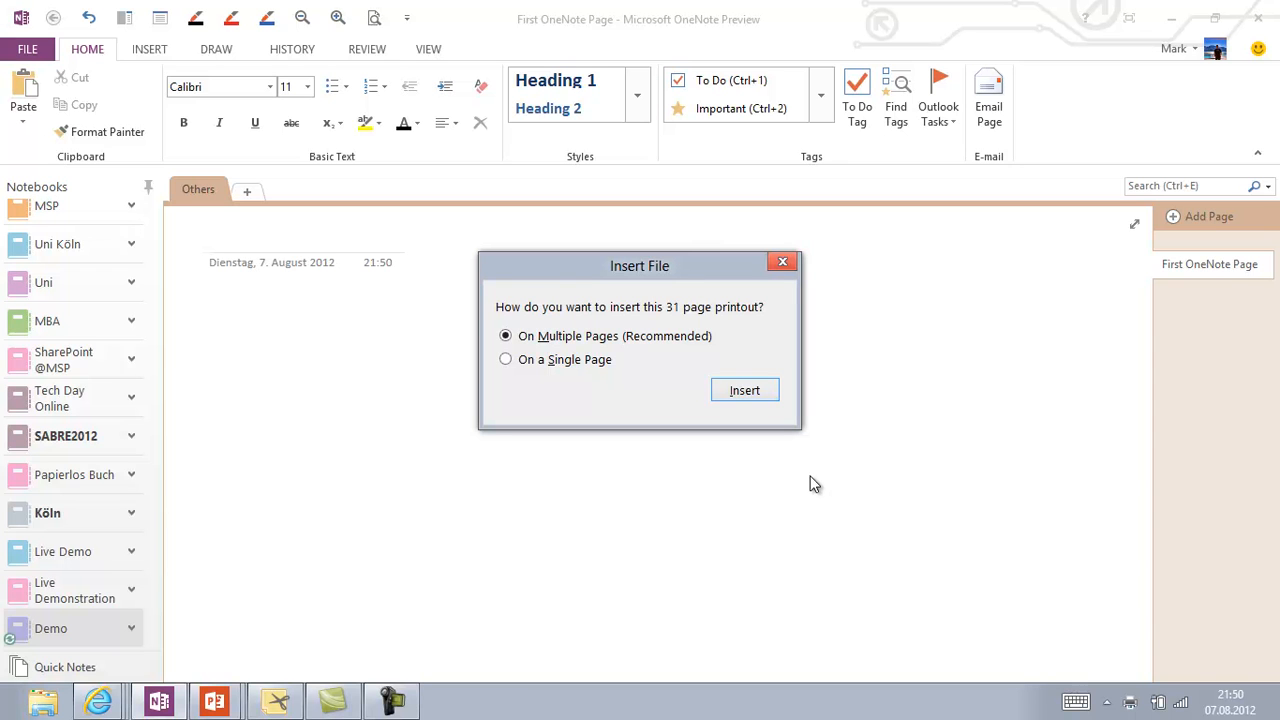
pyautogui.click(504, 360)
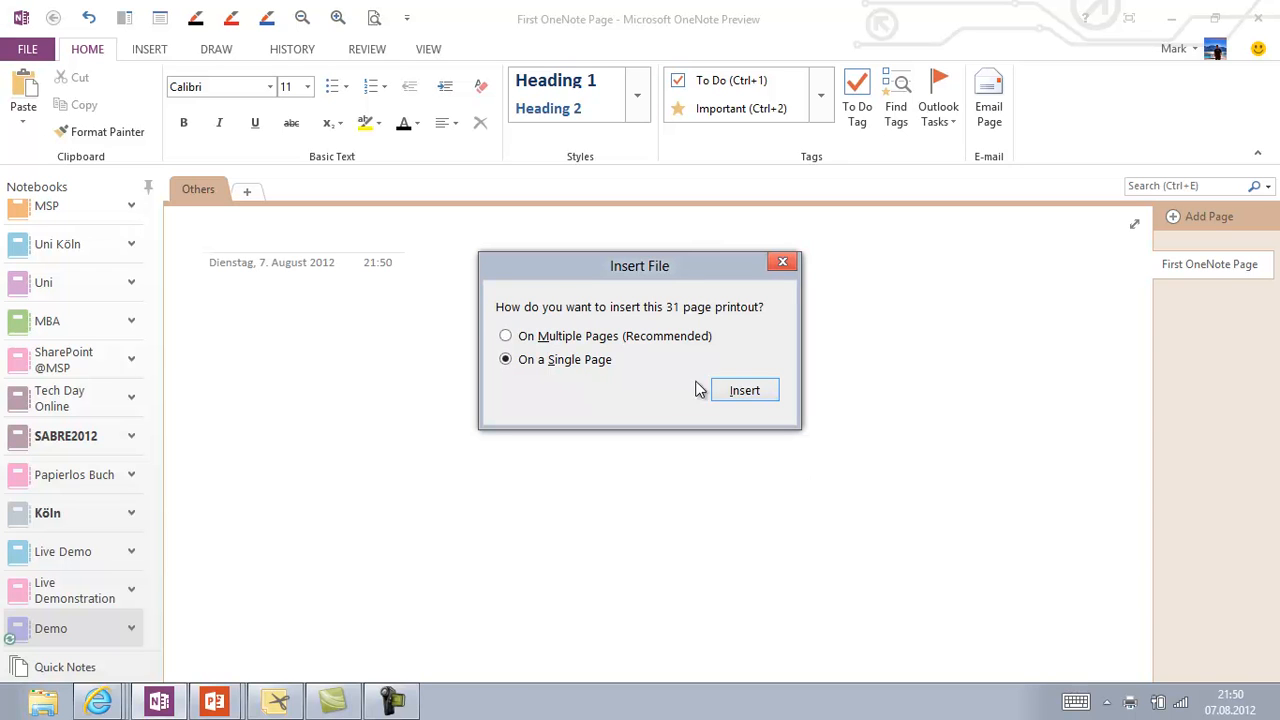
pyautogui.click(744, 390)
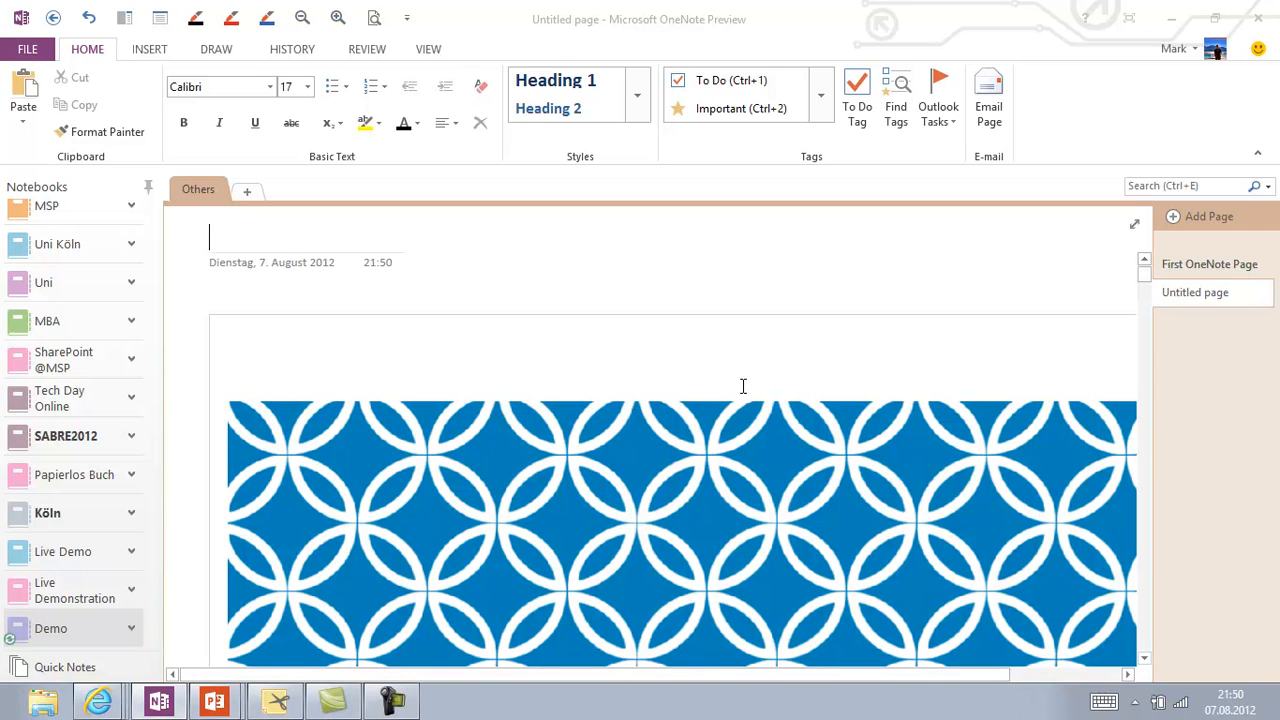
# Title the printout page 'Demo Slide Set' and type a note ('German') beside a slide.
pyautogui.write('D')
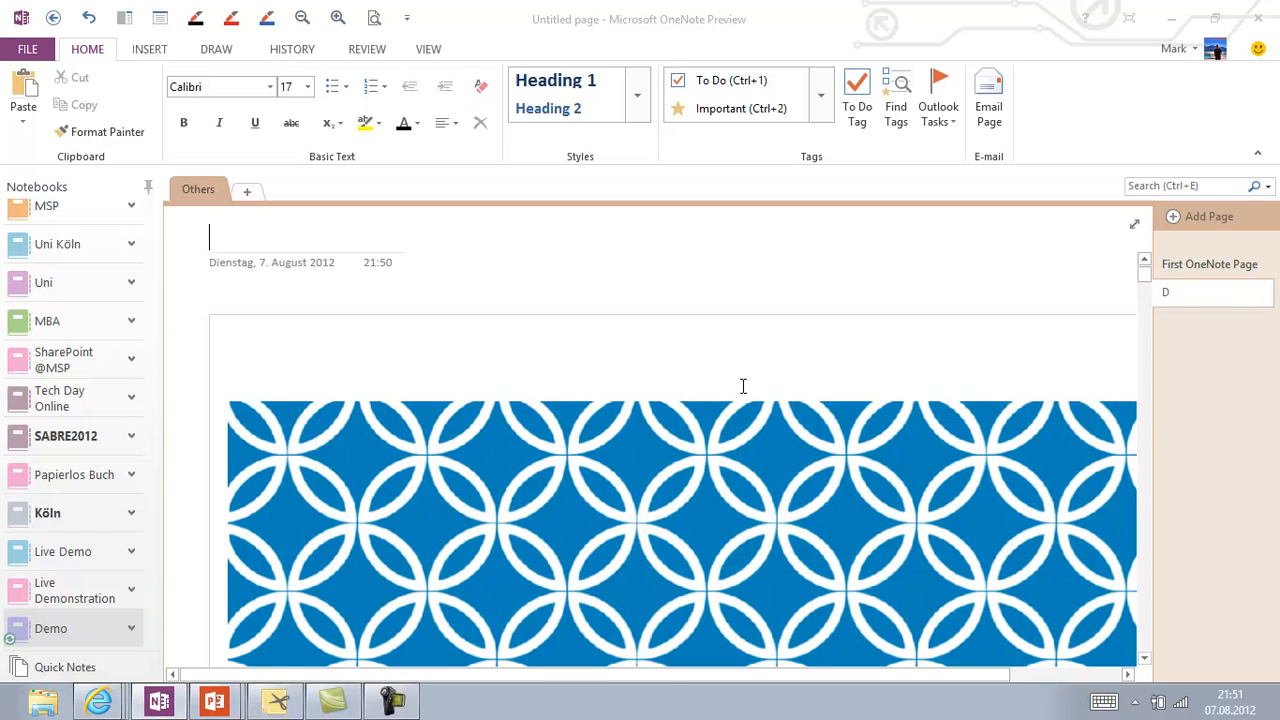
pyautogui.write('Demo Slide Set')
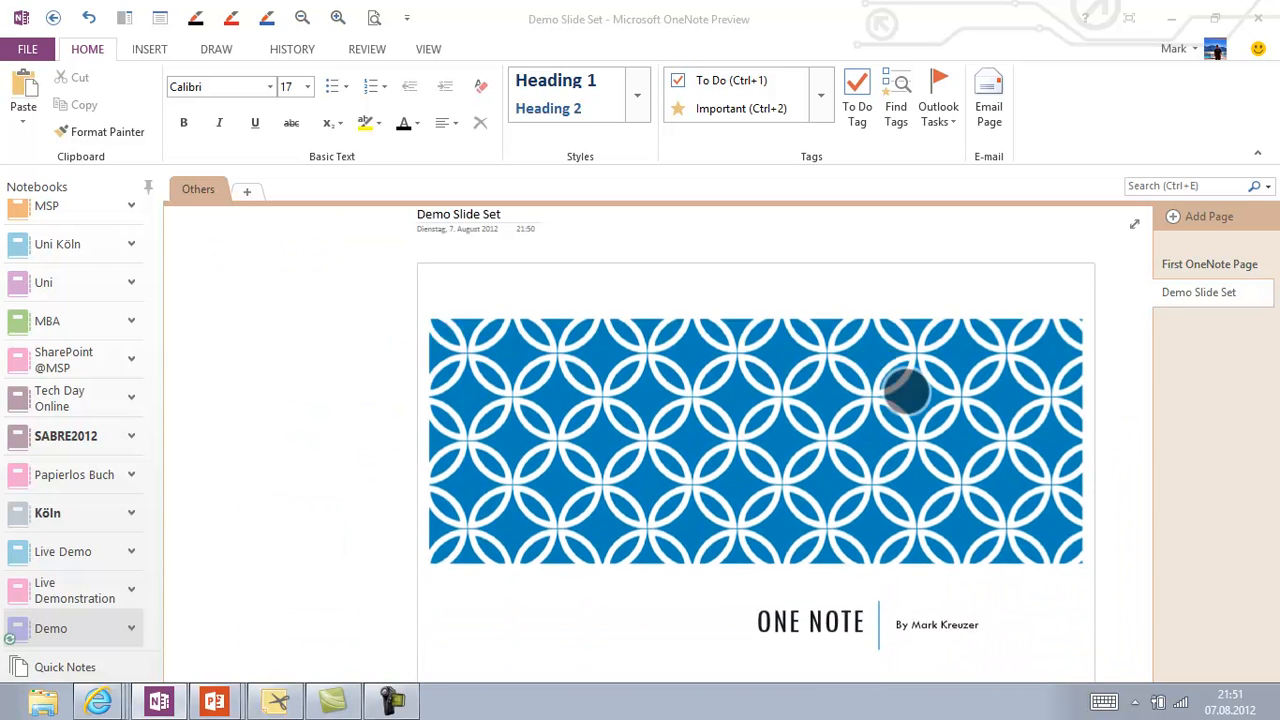
pyautogui.scroll(-3)
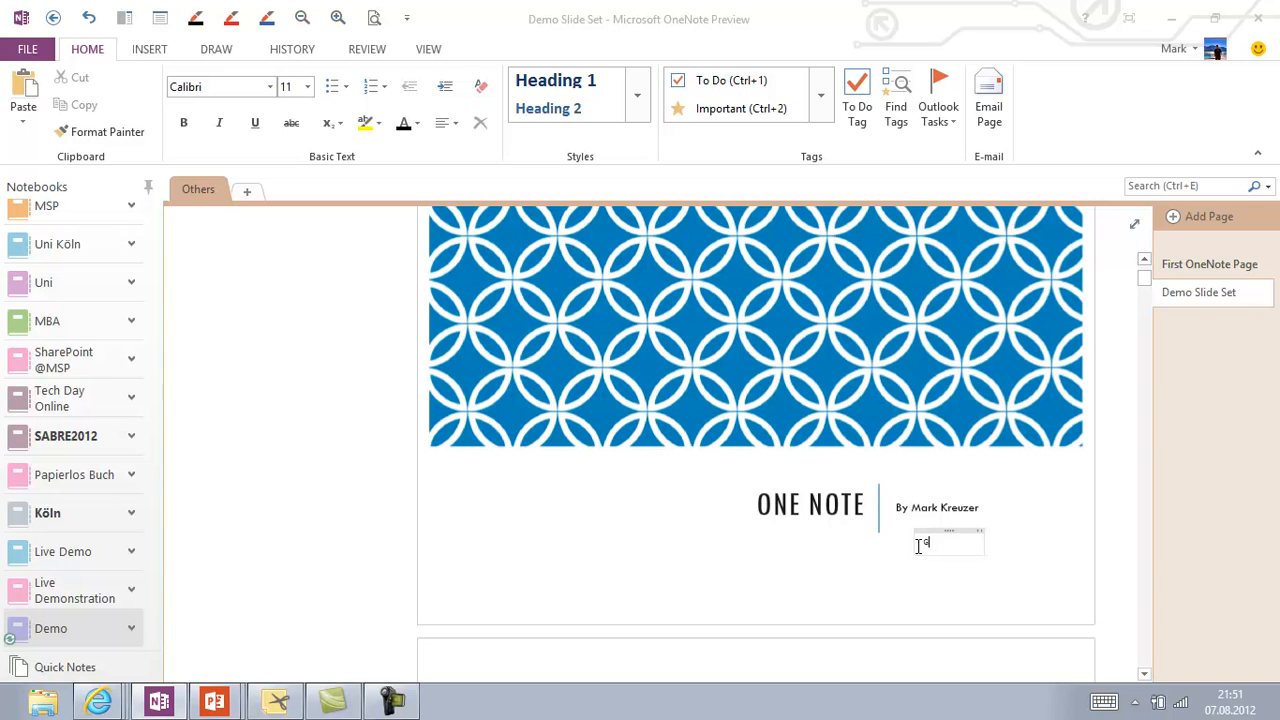
pyautogui.write('German')
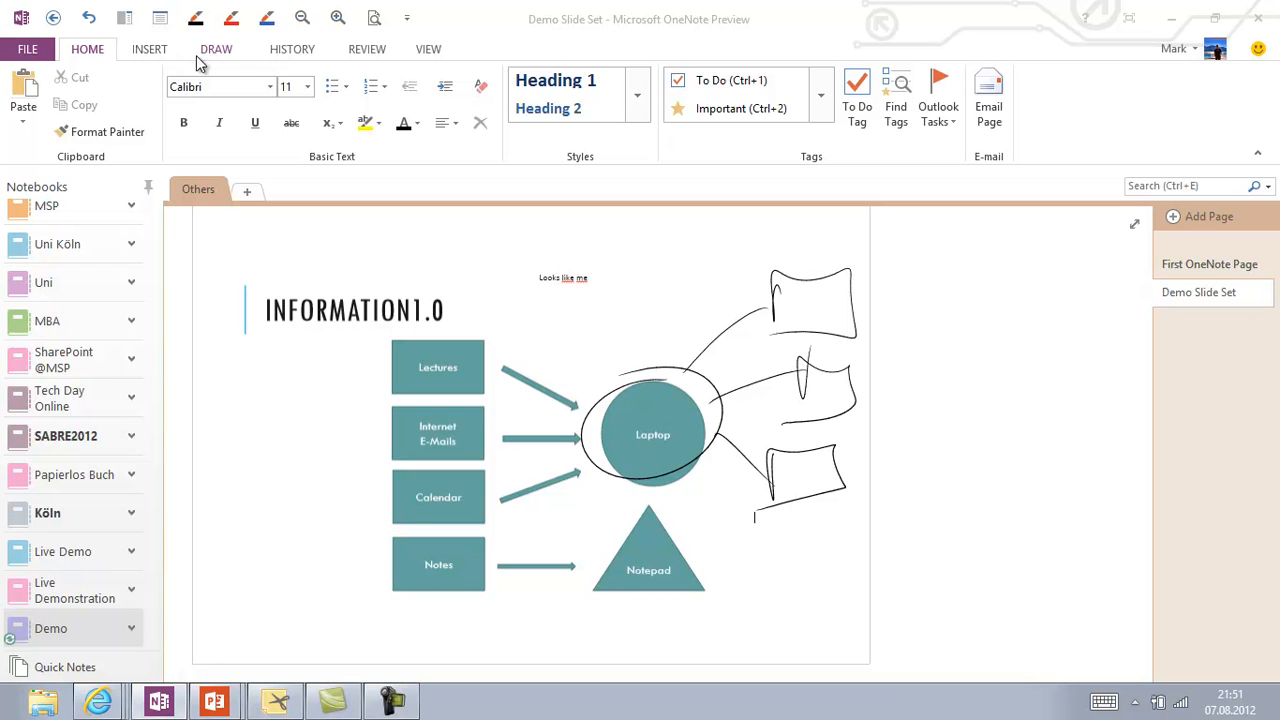
# With the red pen, circle Pen & Paper 2.0 on the balance slide and handwrite 'so true' below it.
pyautogui.click(216, 48)
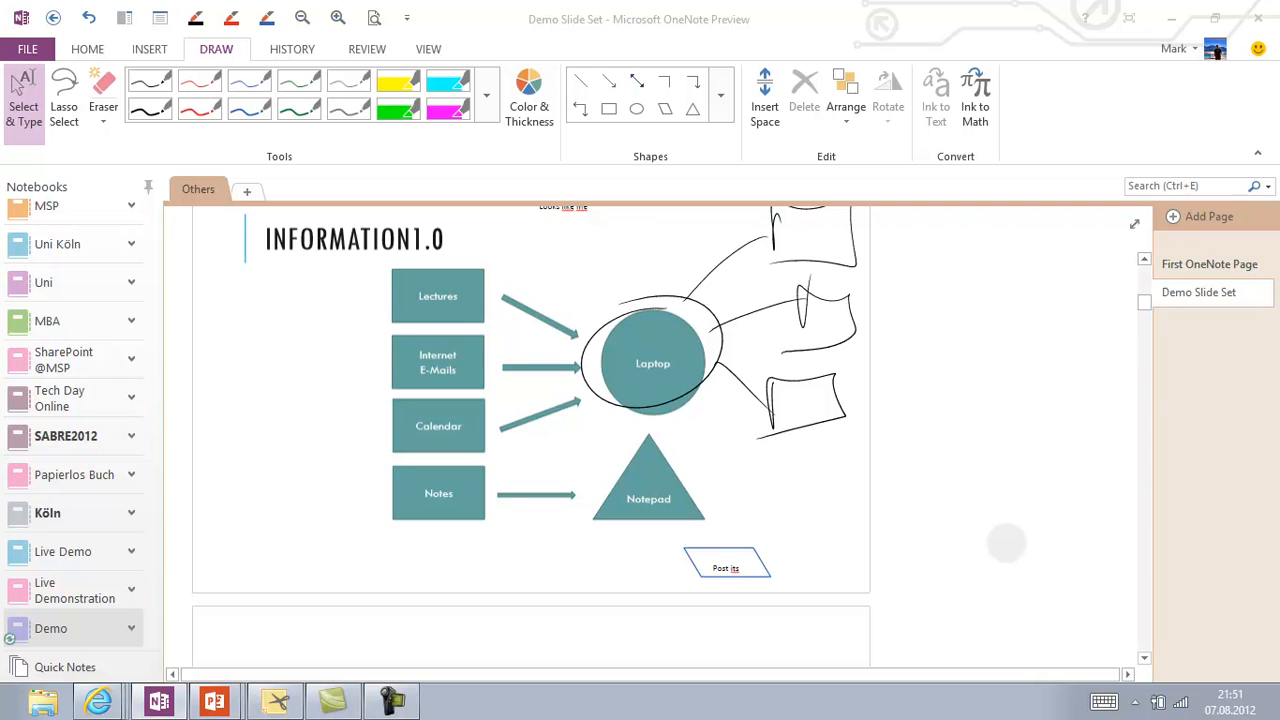
pyautogui.scroll(-3)
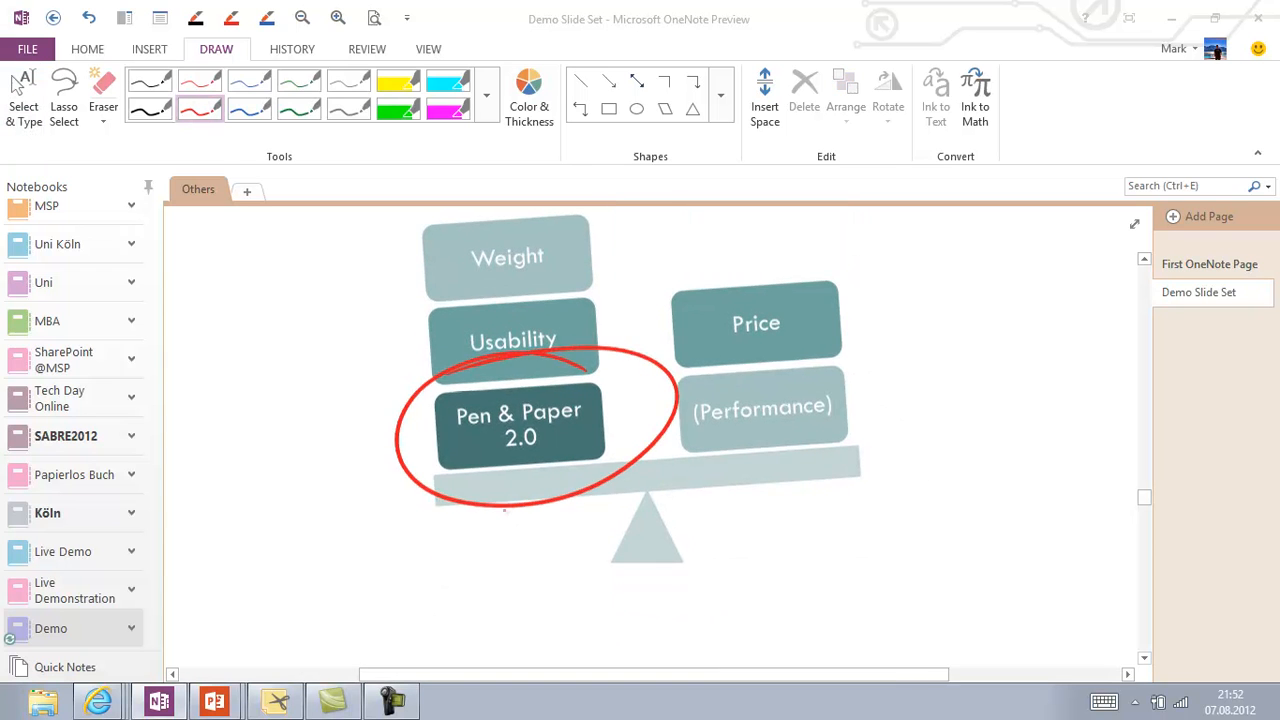
pyautogui.moveTo(460, 510); pyautogui.dragTo(590, 630)
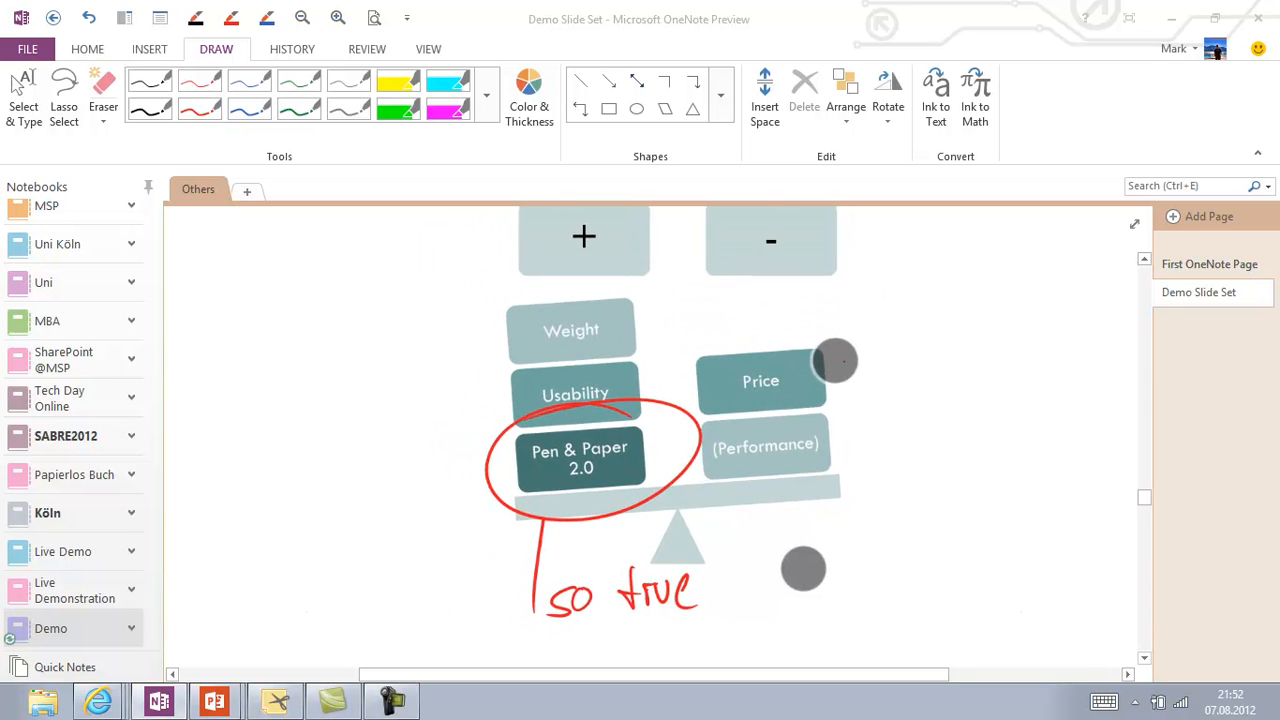
pyautogui.scroll(-3)
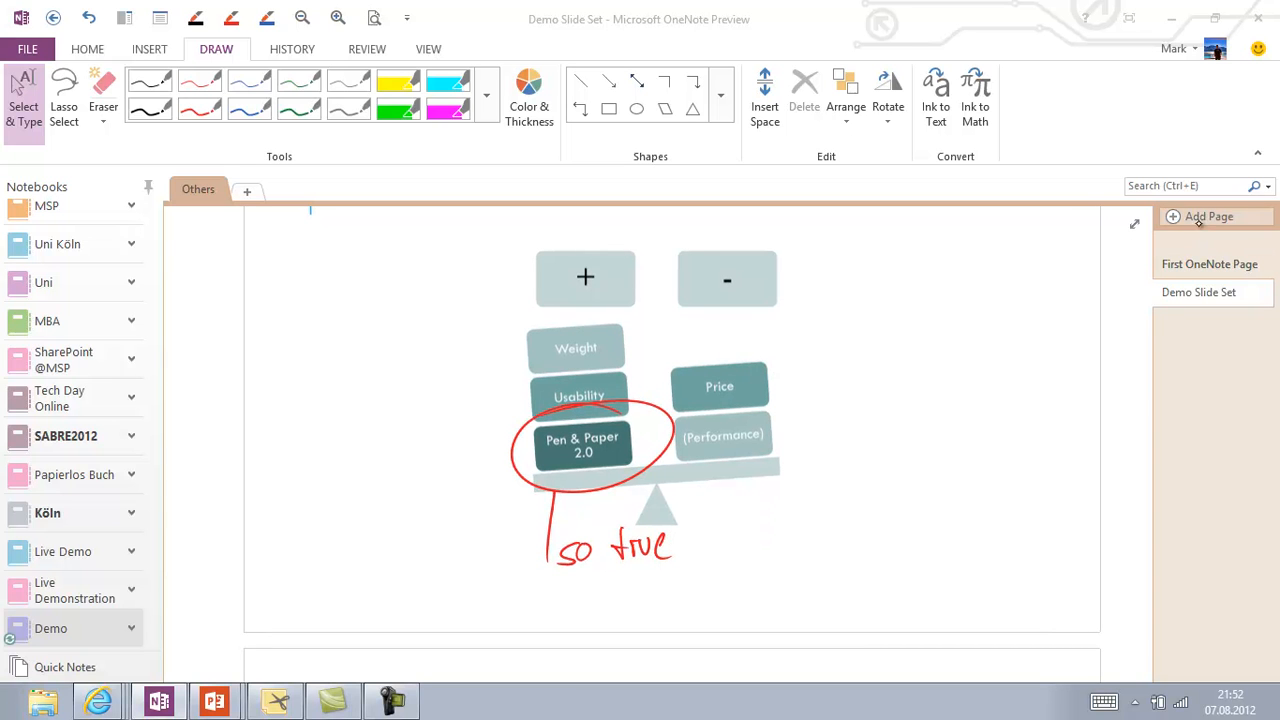
# Add a new page and give it a grid-line background via View > Rule Lines.
pyautogui.click(1208, 216)
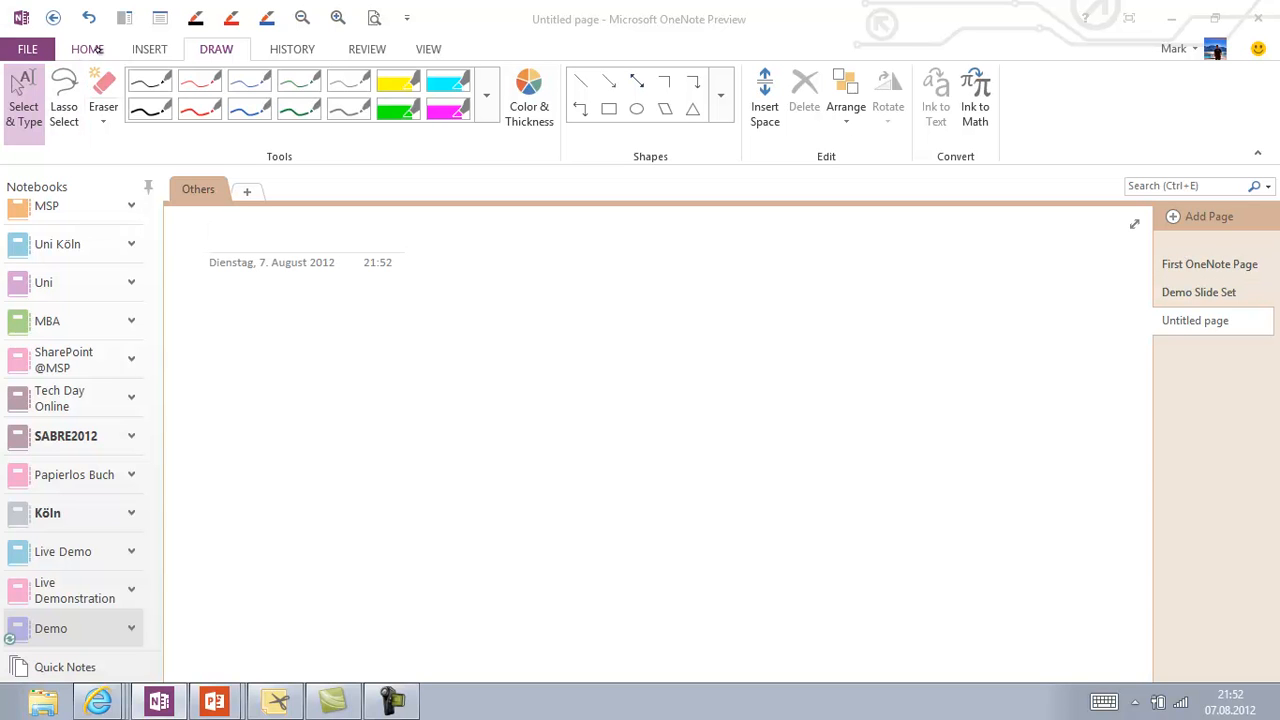
pyautogui.click(428, 48)
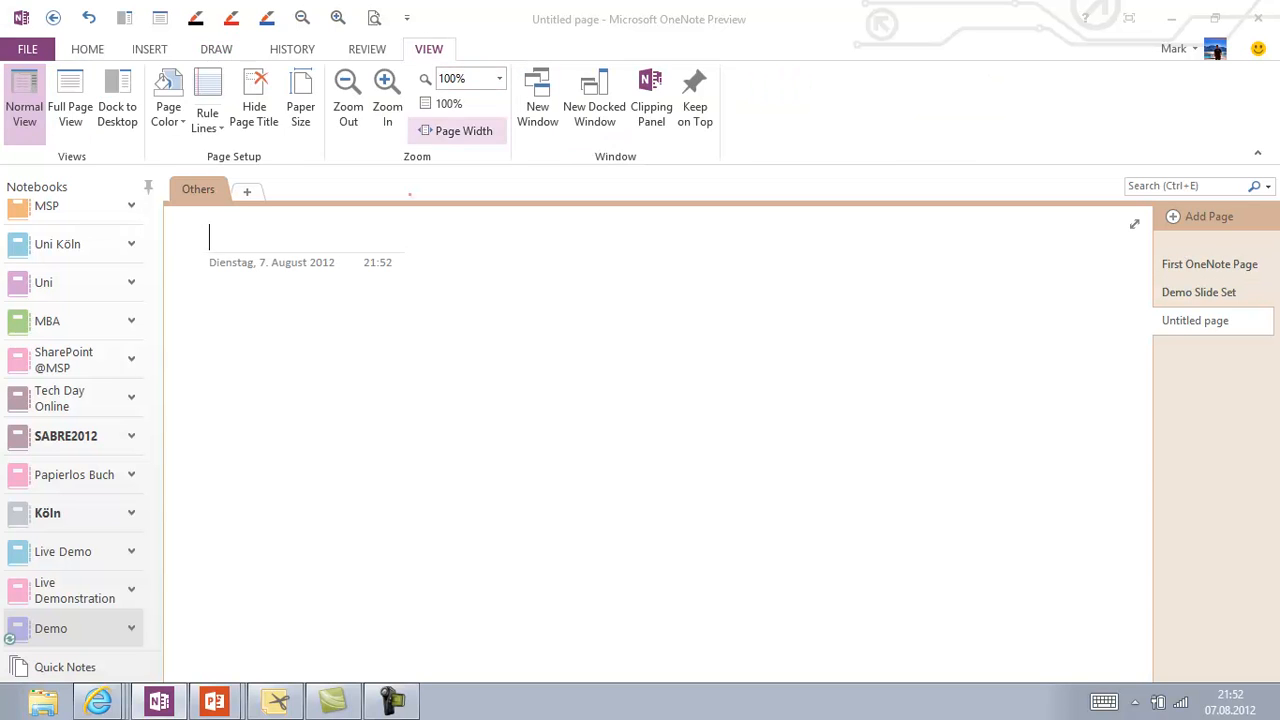
pyautogui.click(208, 96)
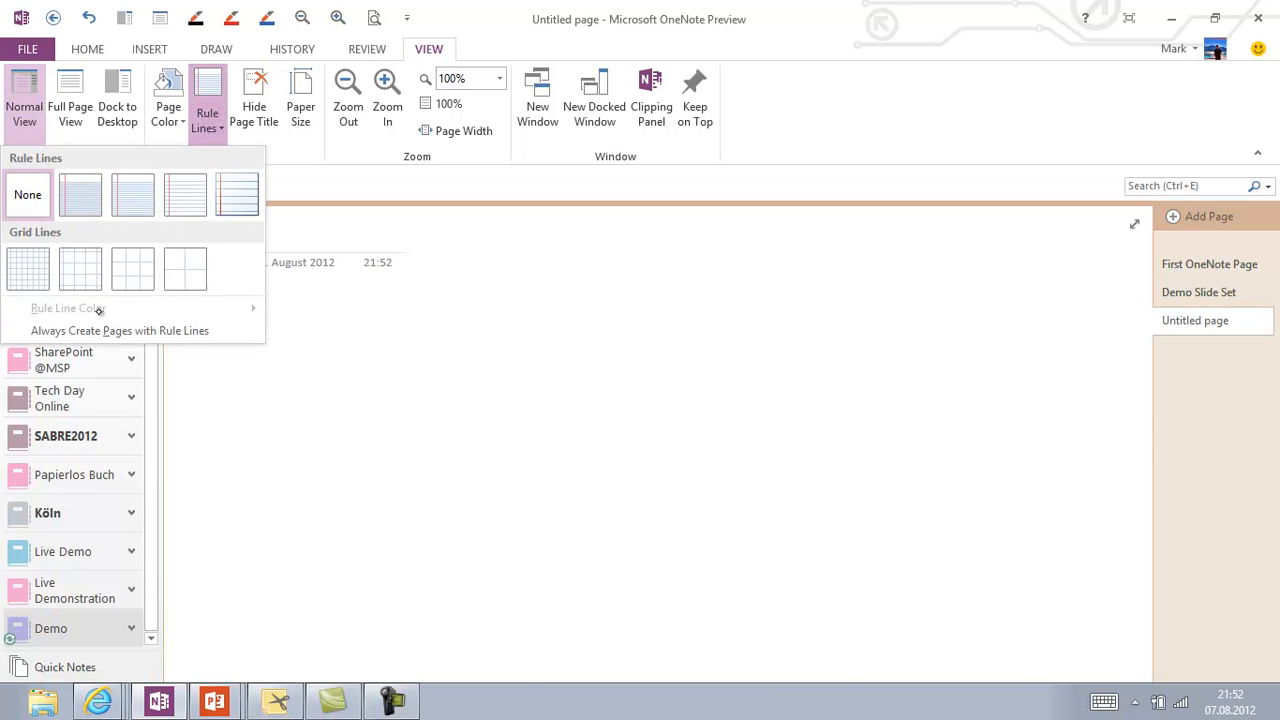
pyautogui.click(80, 268)
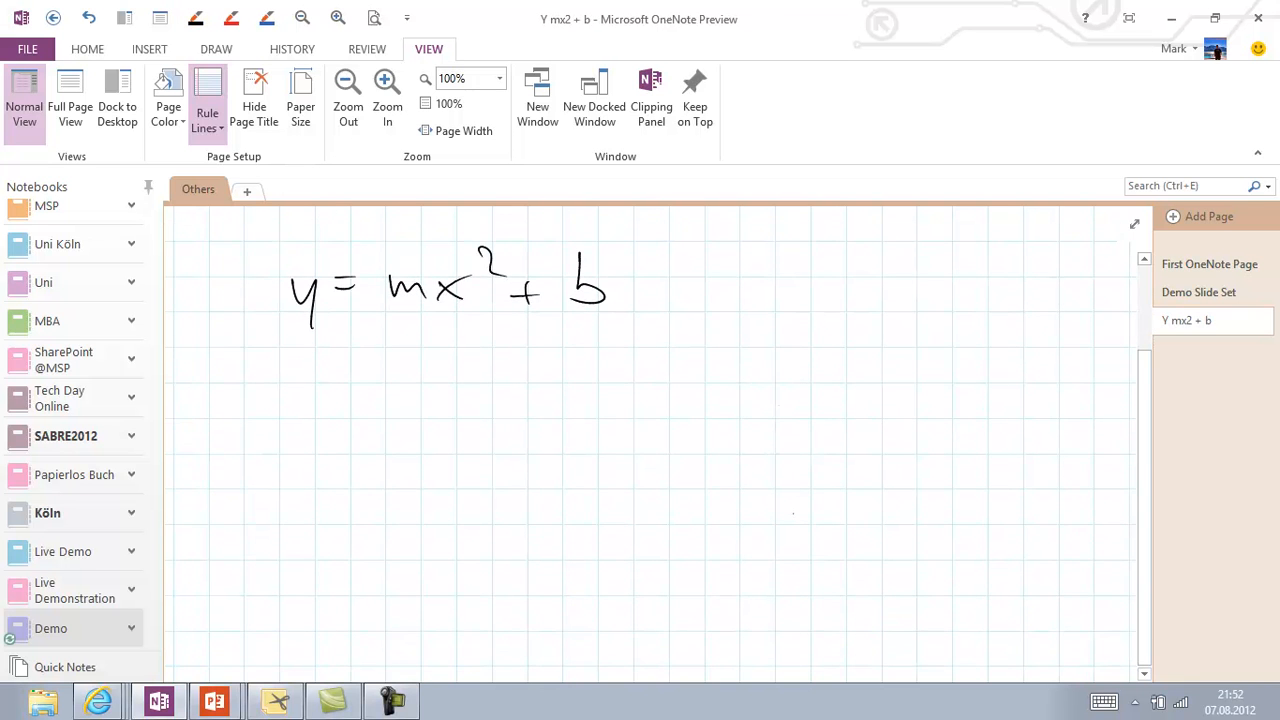
# Erase the squared exponent so the equation reads y = mx + b, and handwrite E = m·c² below.
pyautogui.moveTo(490, 256); pyautogui.dragTo(510, 270)
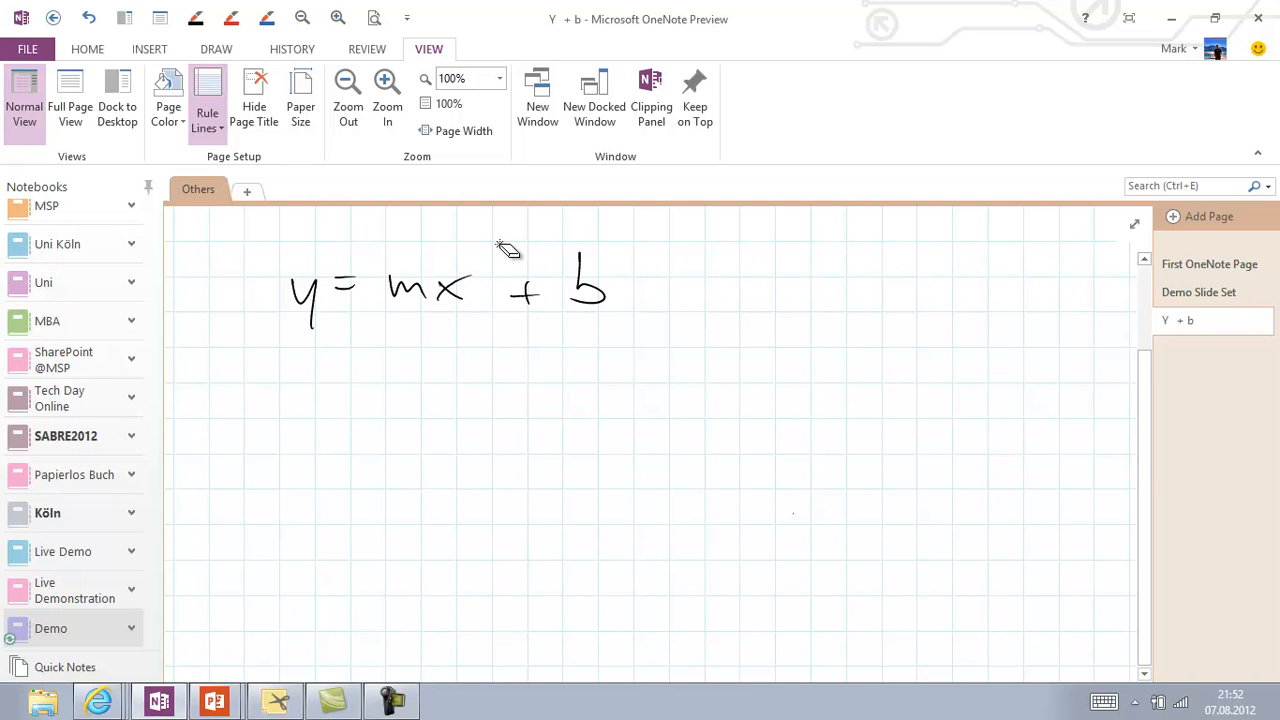
pyautogui.moveTo(296, 396); pyautogui.dragTo(330, 440)
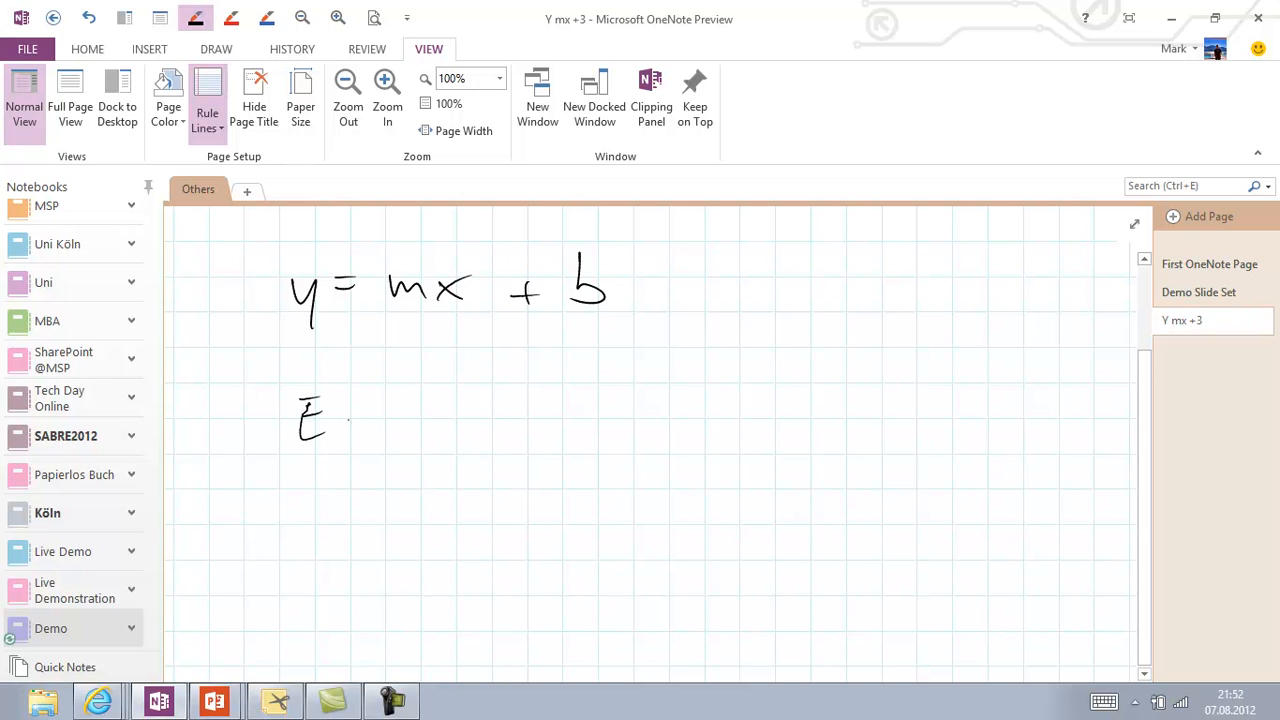
pyautogui.moveTo(344, 420); pyautogui.dragTo(460, 420)
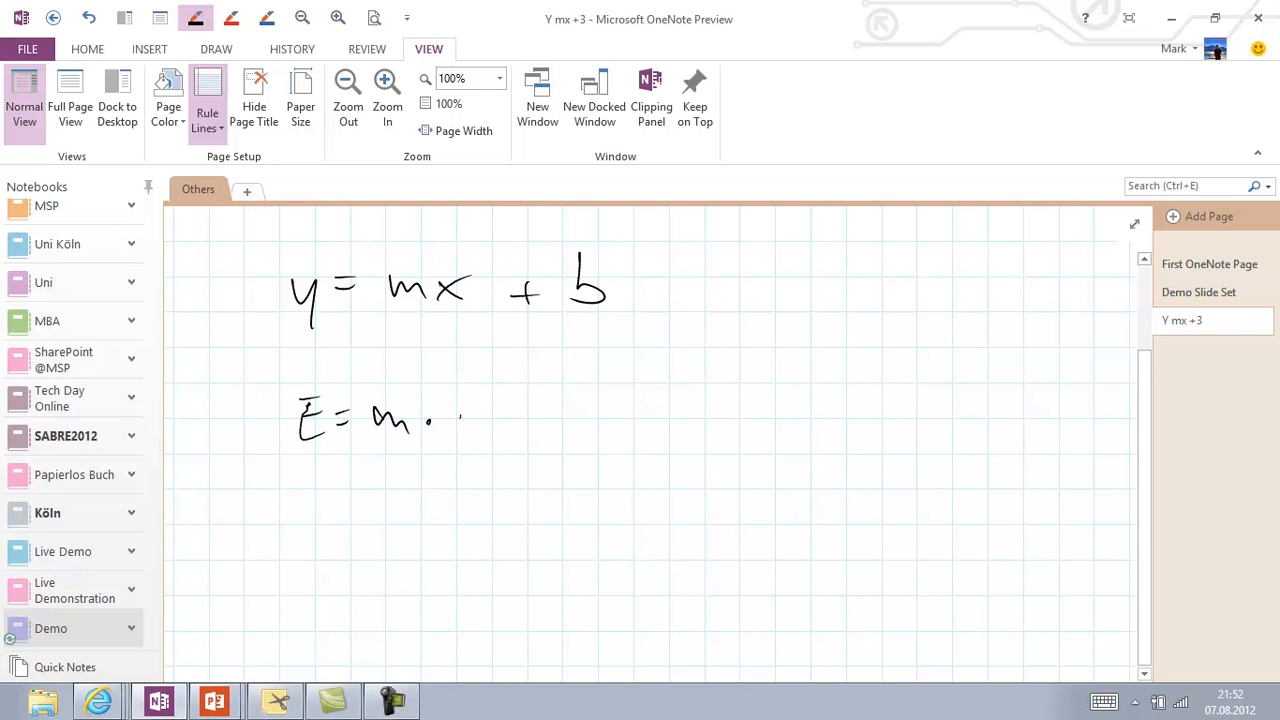
pyautogui.write('c²')
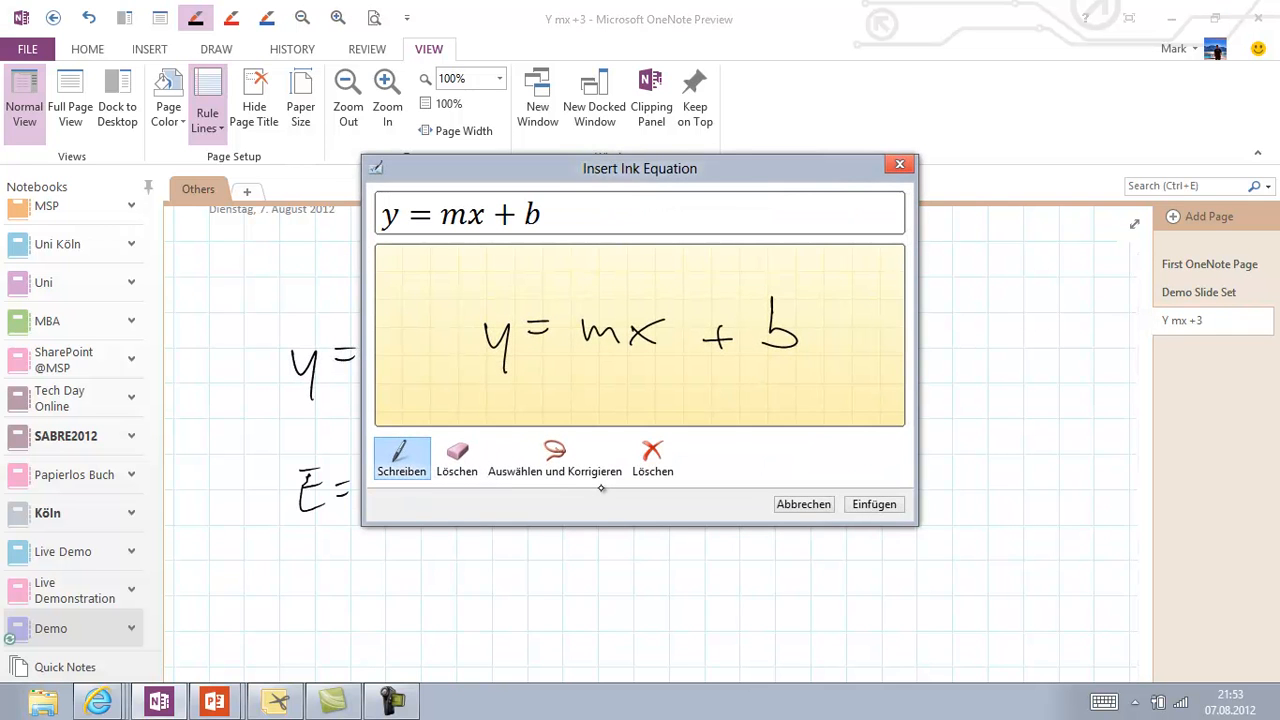
# Insert y = mx + b as a typeset equation, then lasso-select the handwritten E = m·c² ink.
pyautogui.click(872, 504)
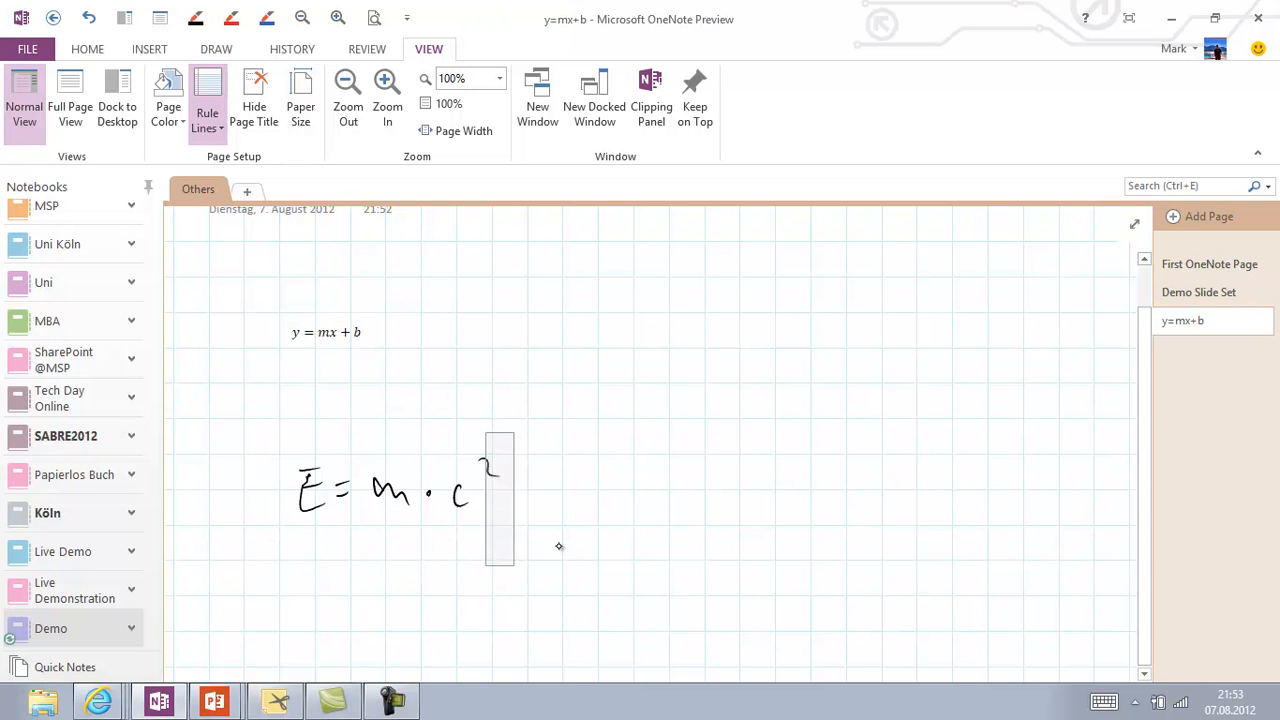
pyautogui.rightClick(400, 490)
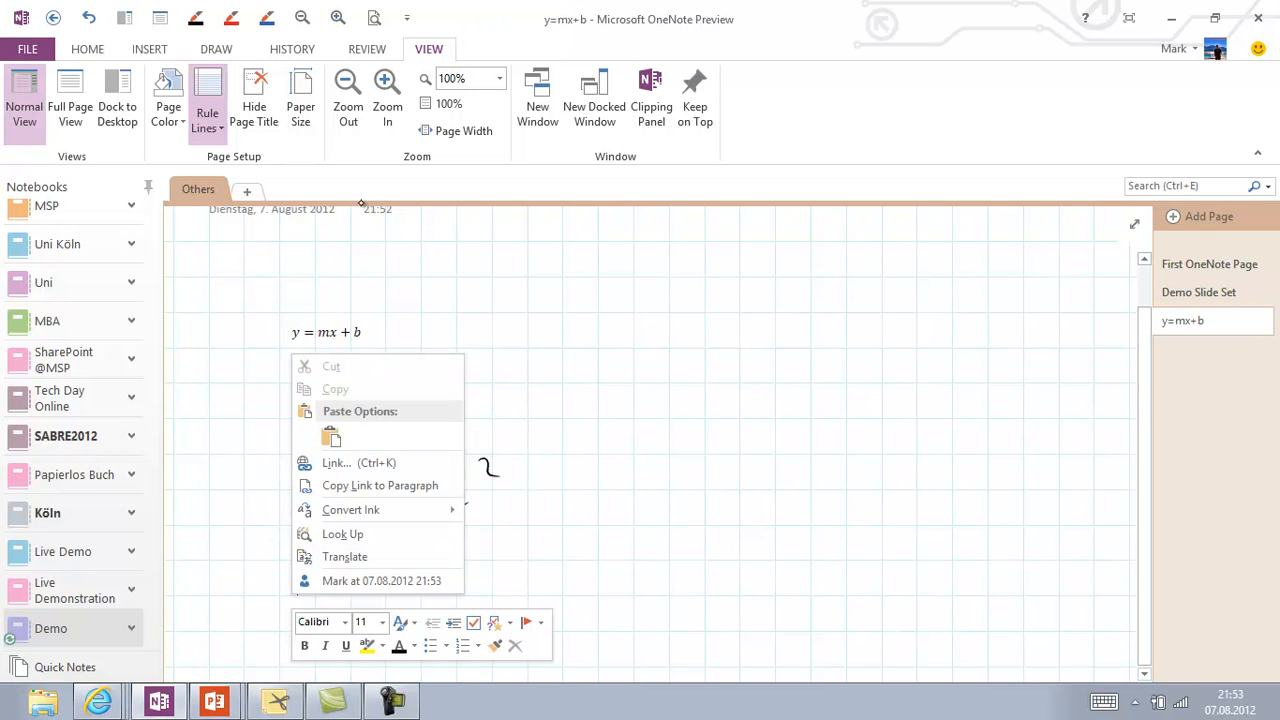
pyautogui.click(150, 48)
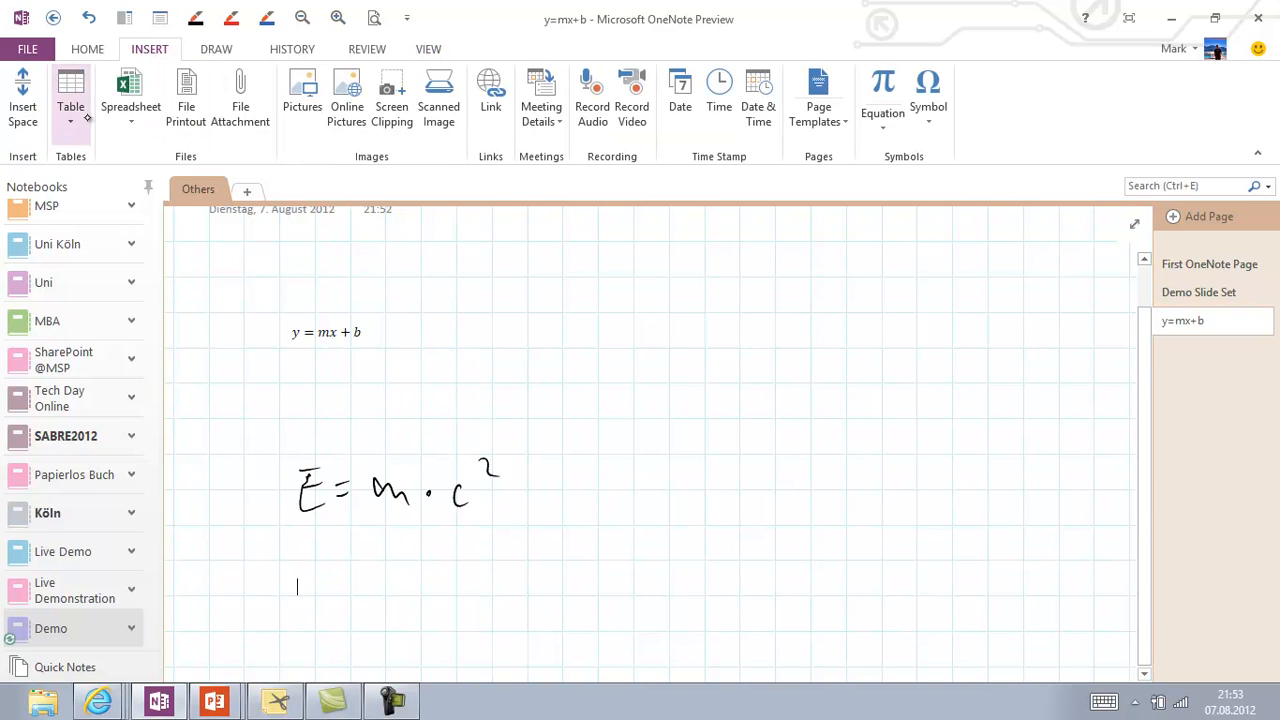
pyautogui.click(216, 48)
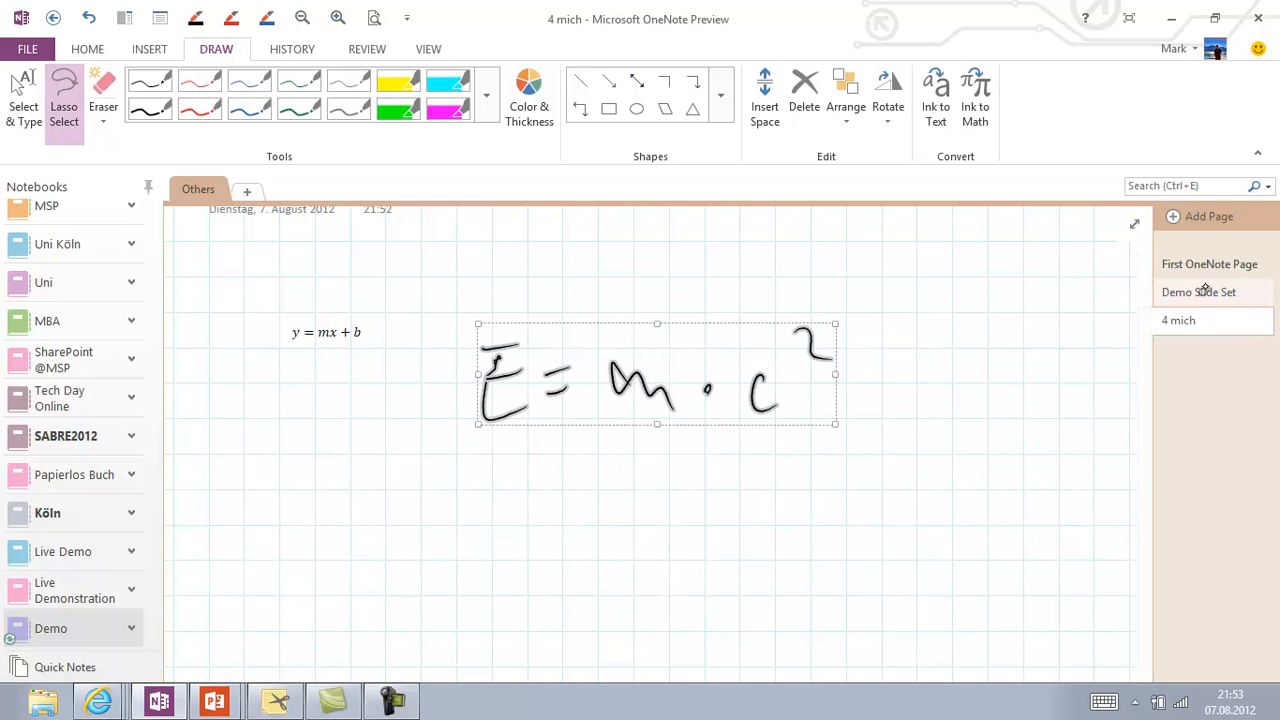
pyautogui.click(1198, 292)
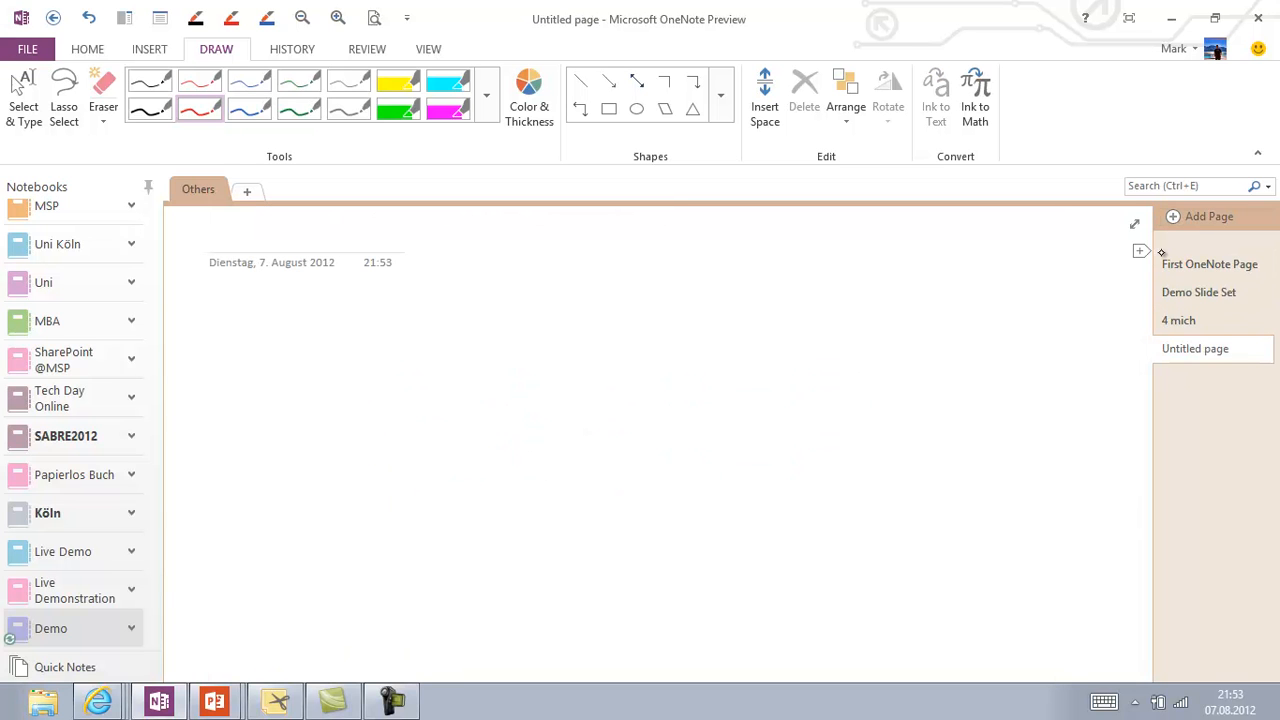
# Title the new page 'Tablet-PCs' and switch to the browser with the Wikipedia article.
pyautogui.write('Tab')
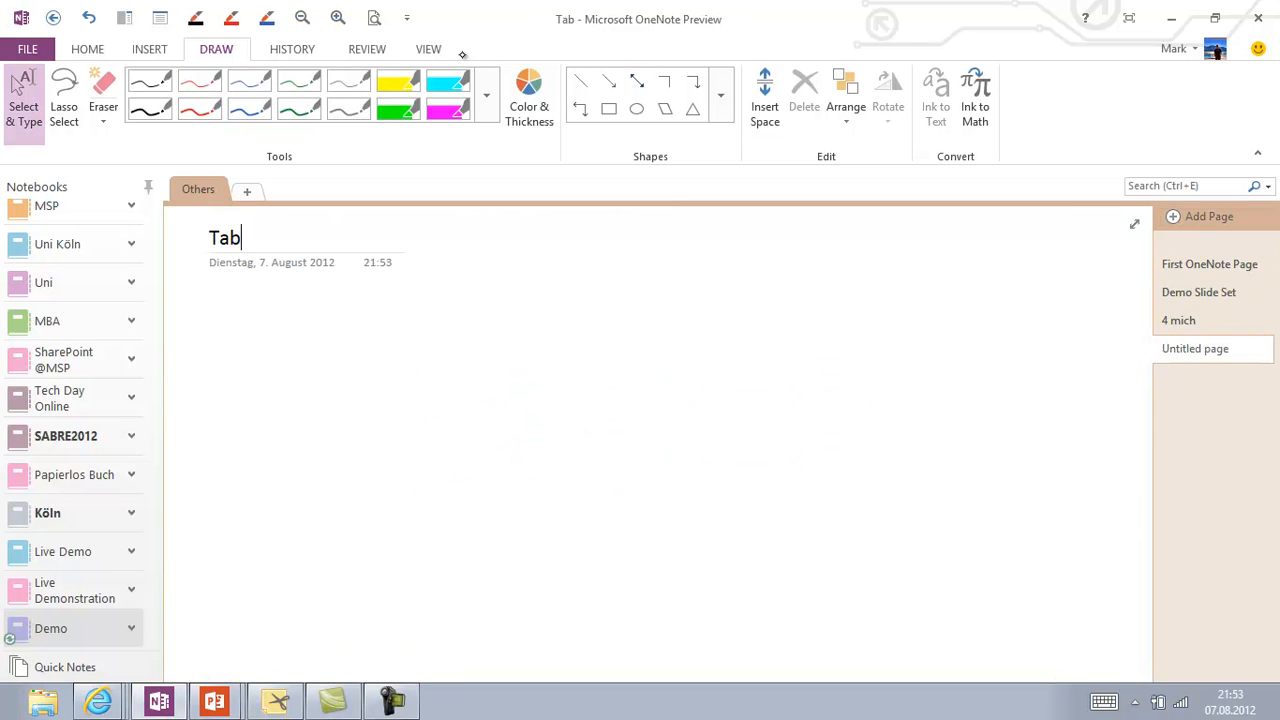
pyautogui.write('let-PC')
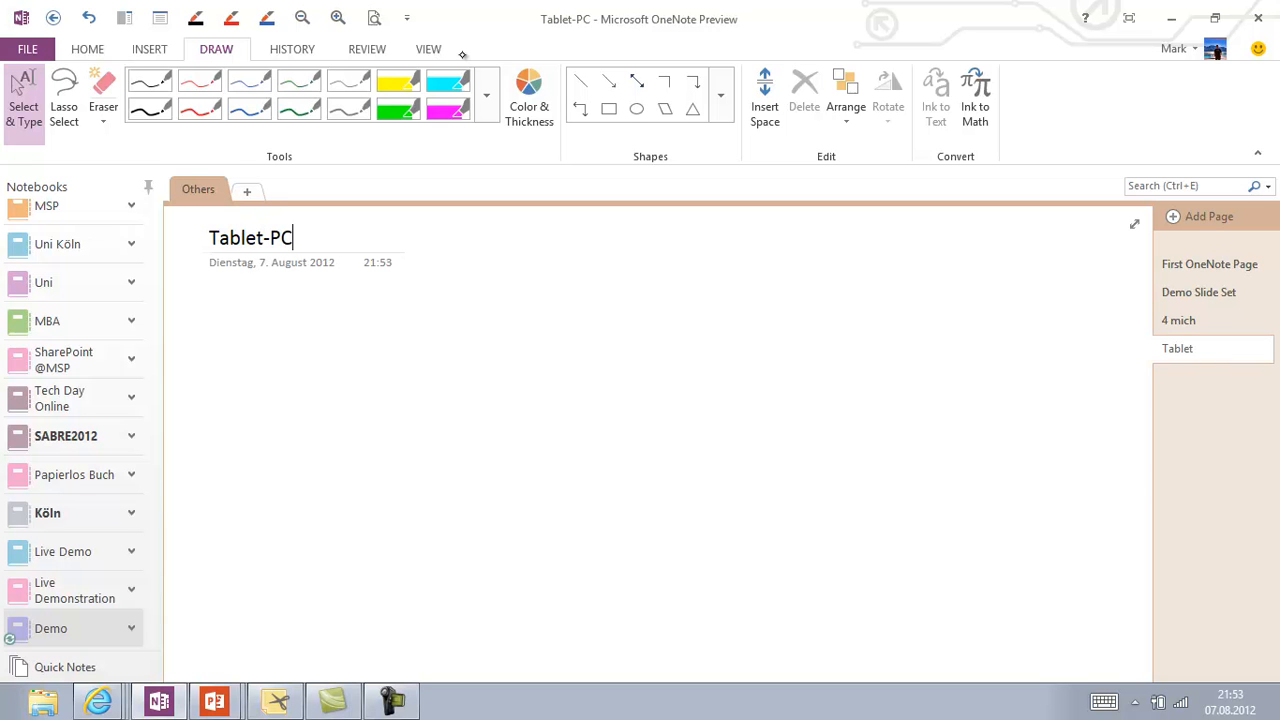
pyautogui.write('s')
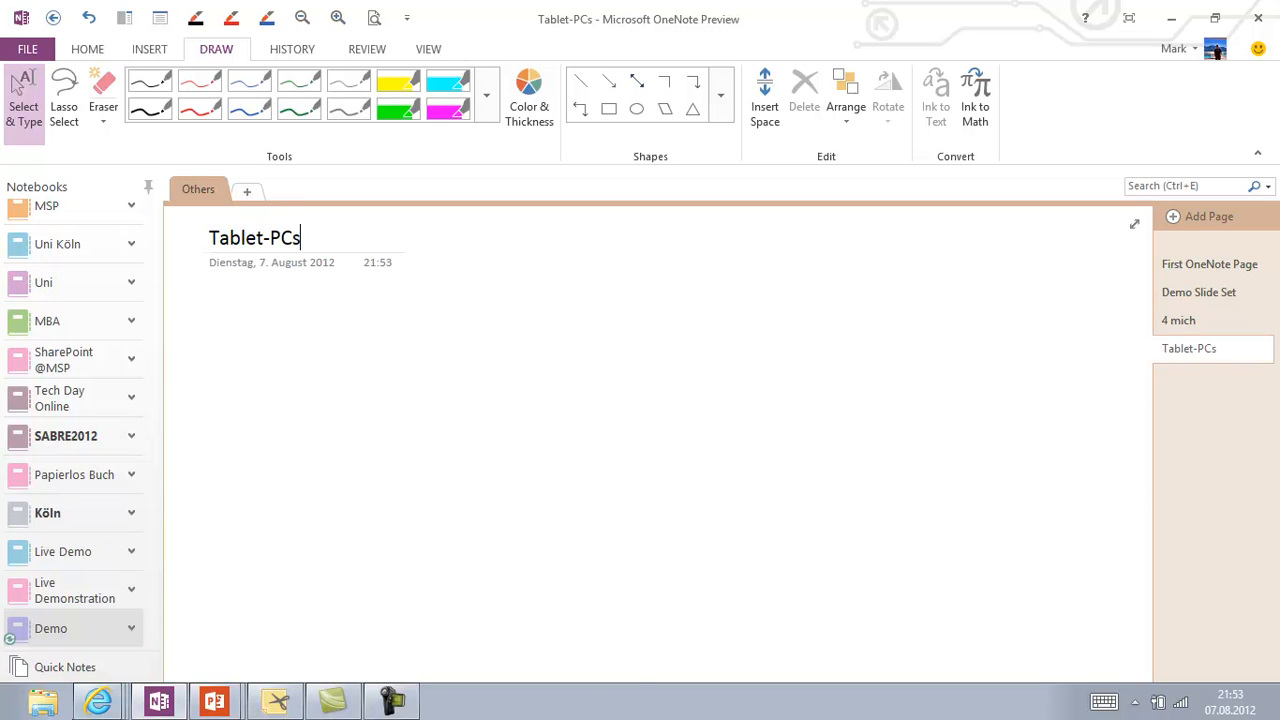
pyautogui.click(96, 700)
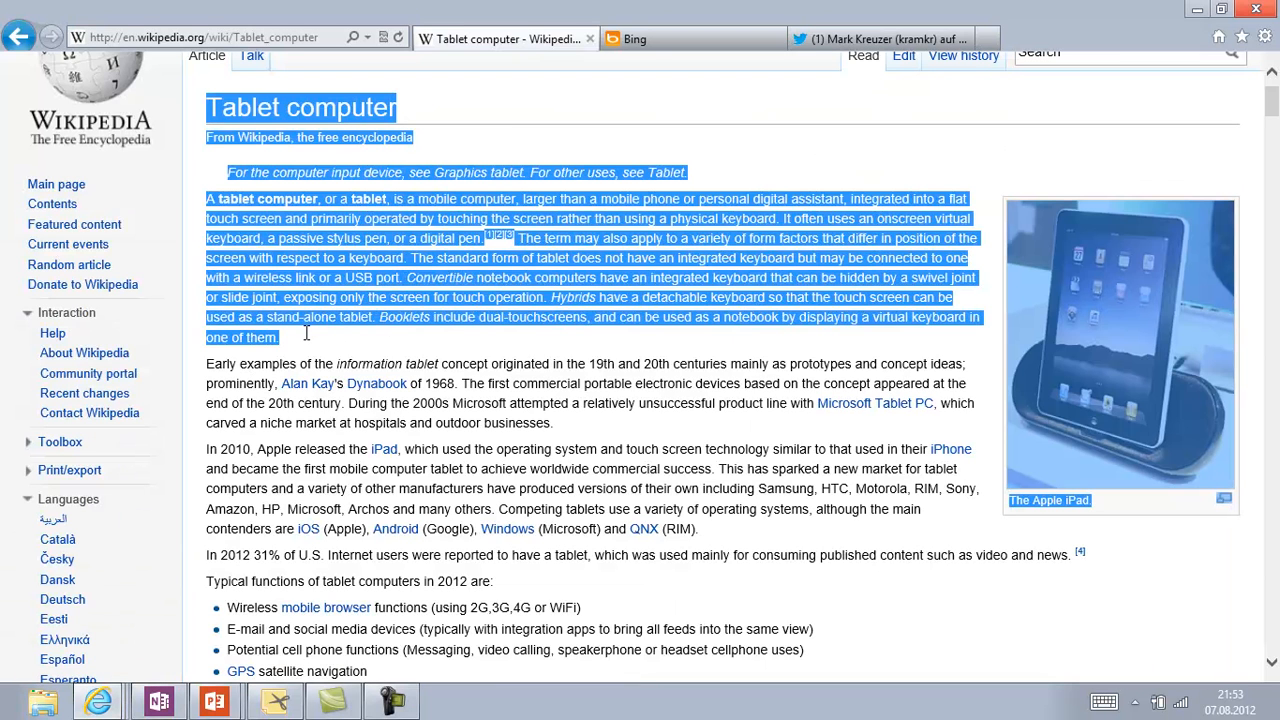
# Send the selected article text to OneNote's Demo > Others > Tablet-PCs page and confirm.
pyautogui.rightClick(308, 336)
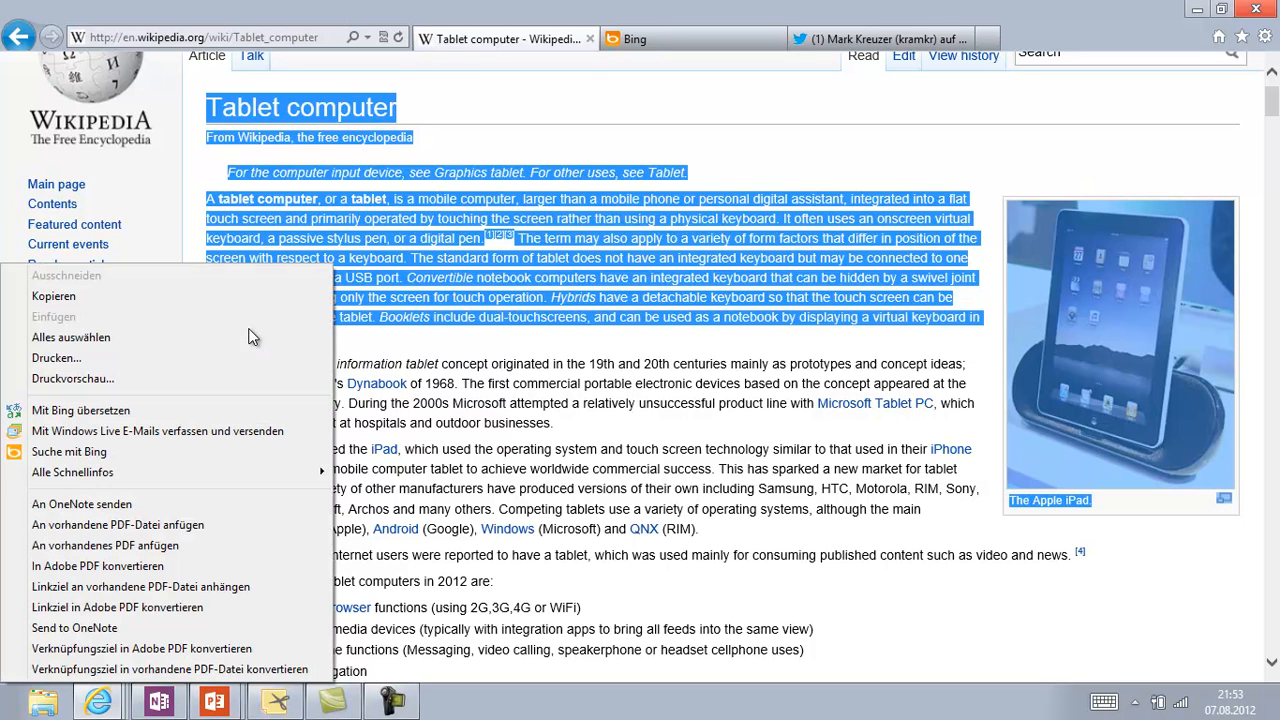
pyautogui.moveTo(196, 504)
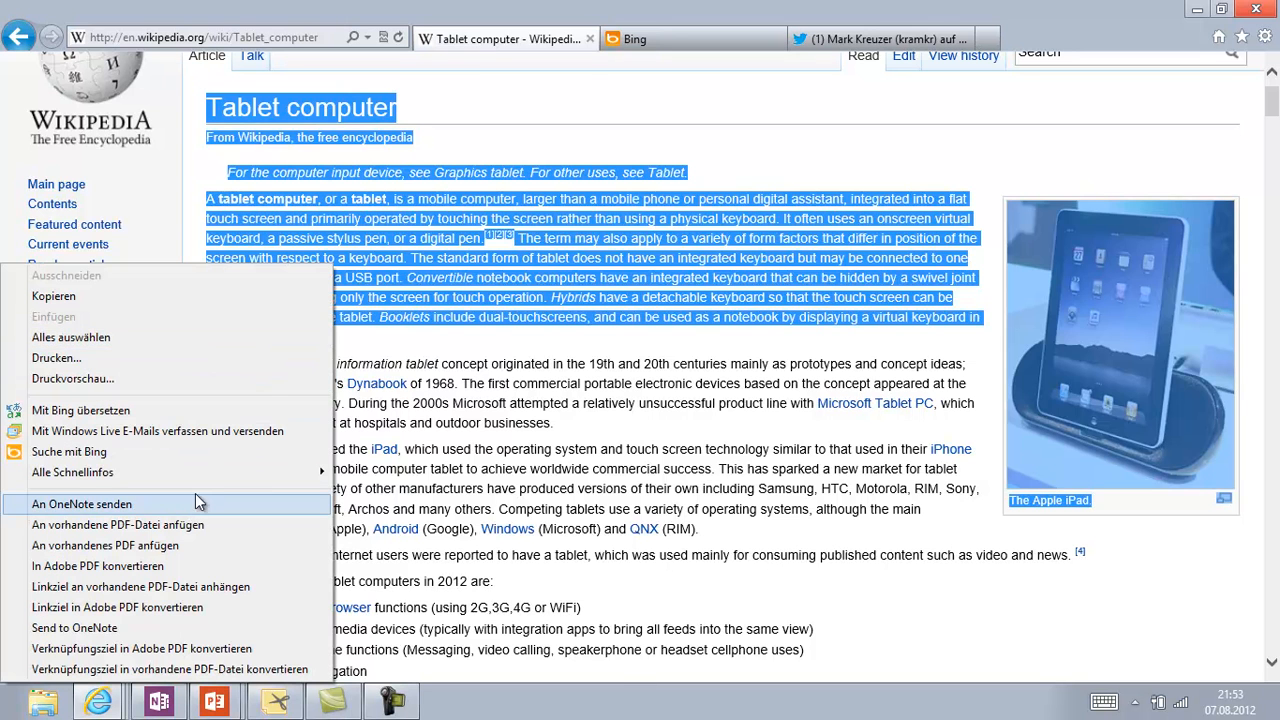
pyautogui.click(82, 504)
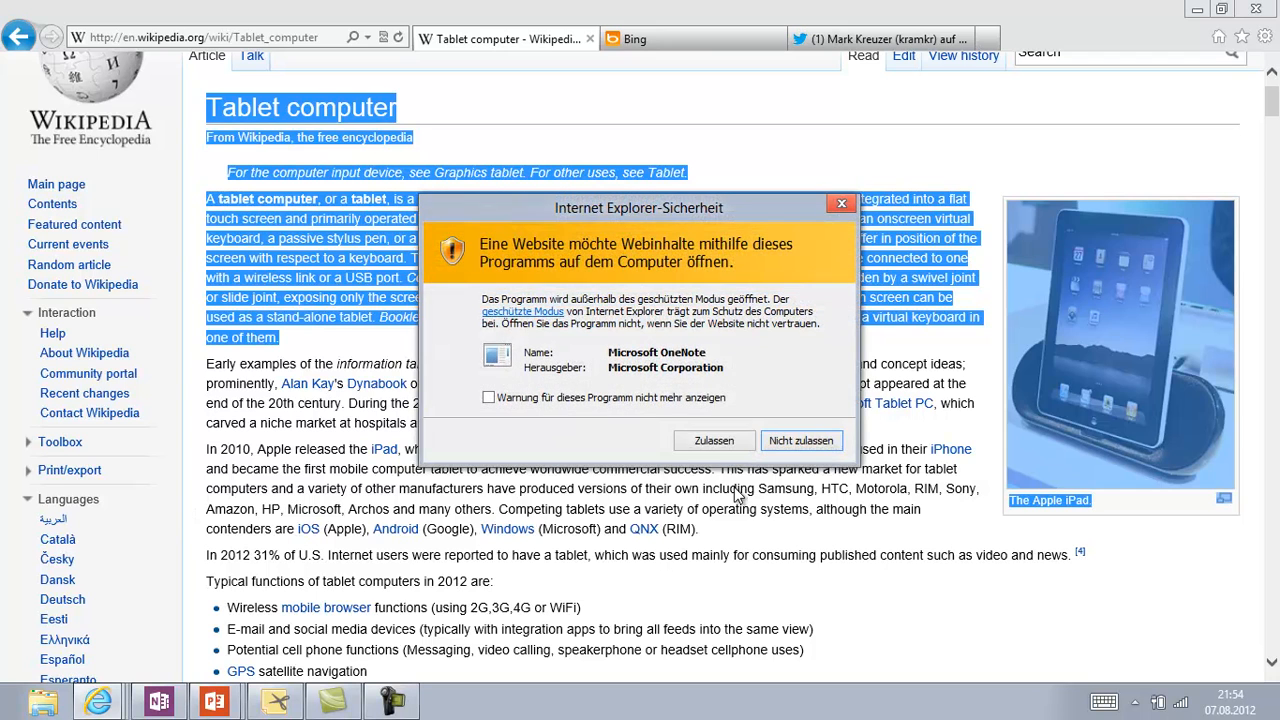
pyautogui.click(714, 440)
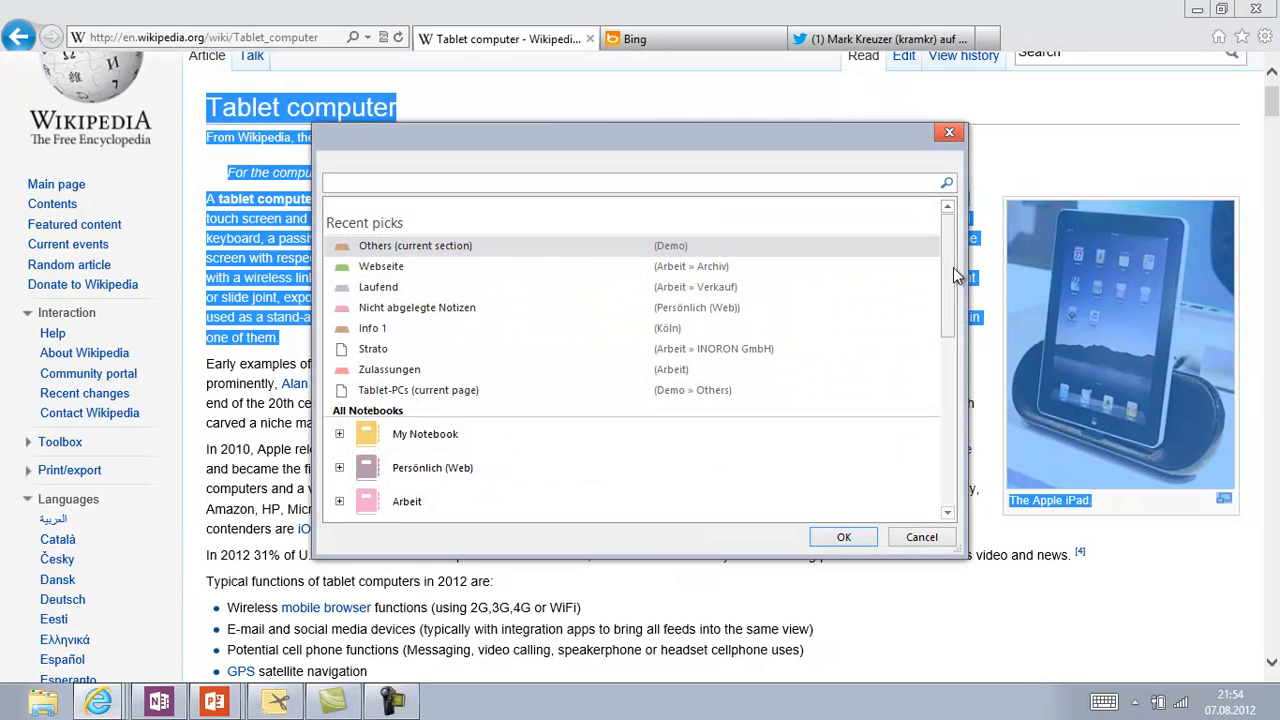
pyautogui.scroll(-3)
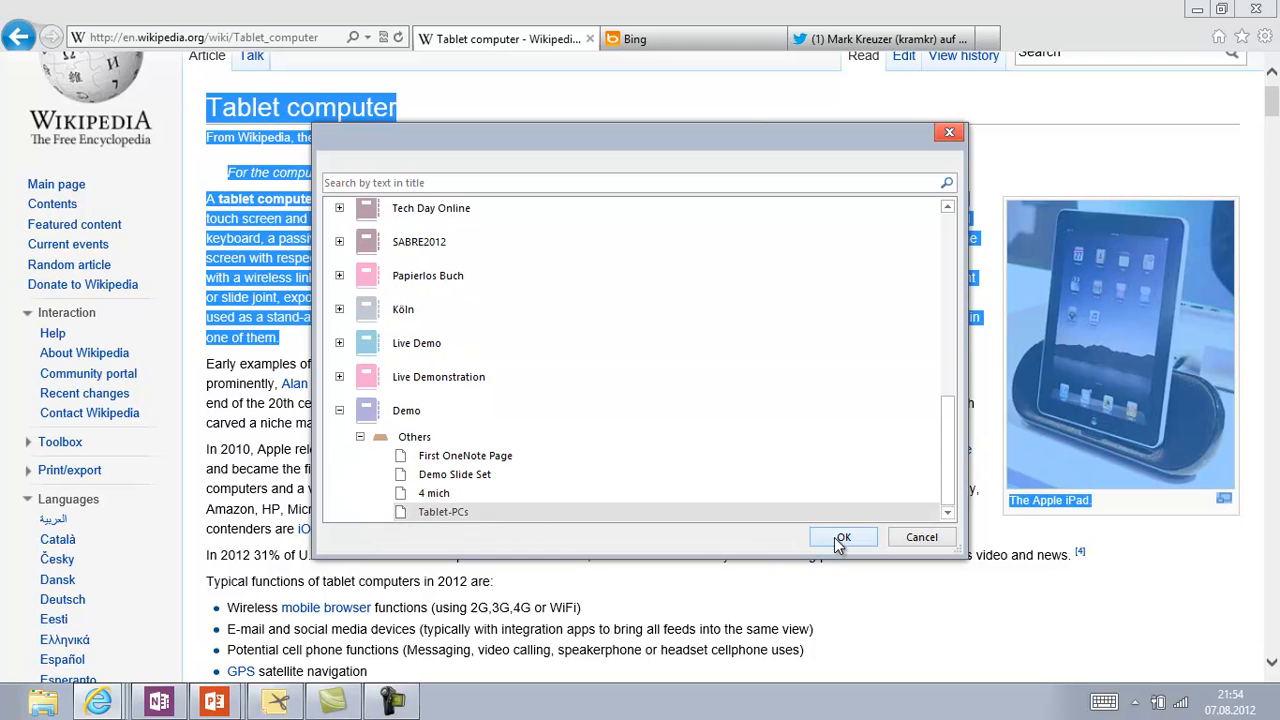
pyautogui.click(844, 536)
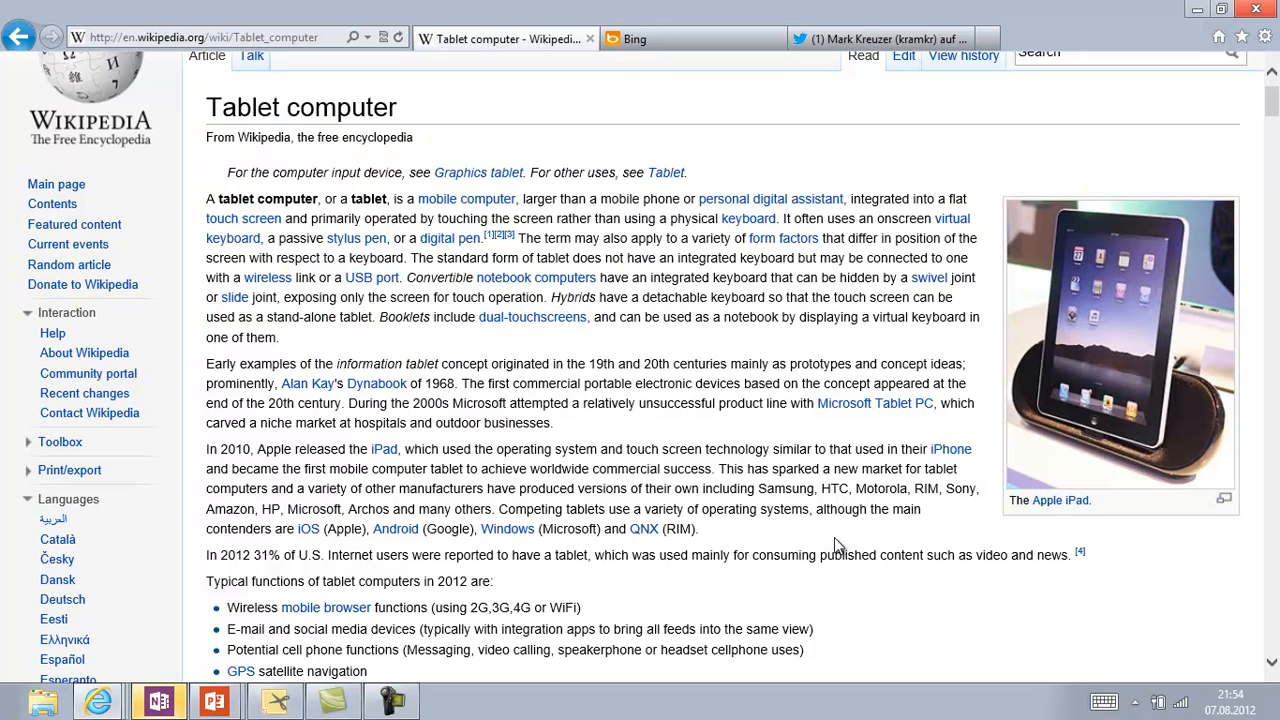
# Switch to OneNote and scroll the Tablet-PCs page to view the pasted Wikipedia introduction.
pyautogui.click(160, 700)
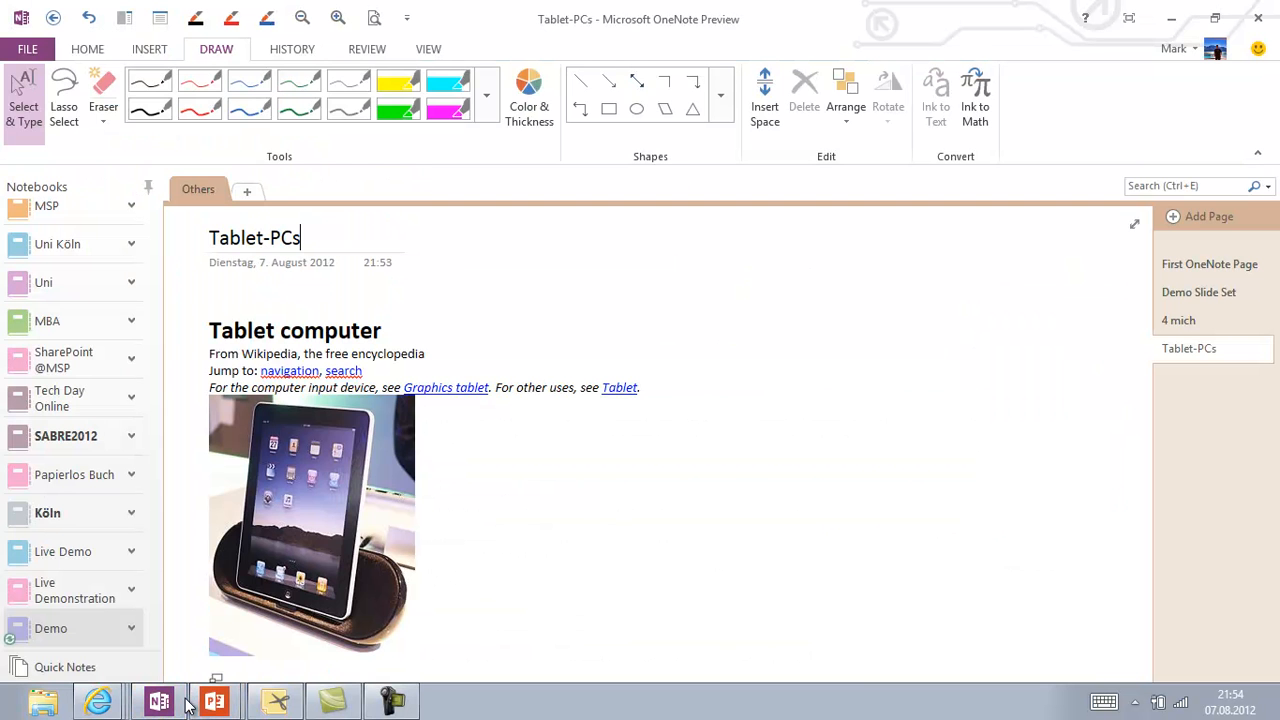
pyautogui.scroll(-3)
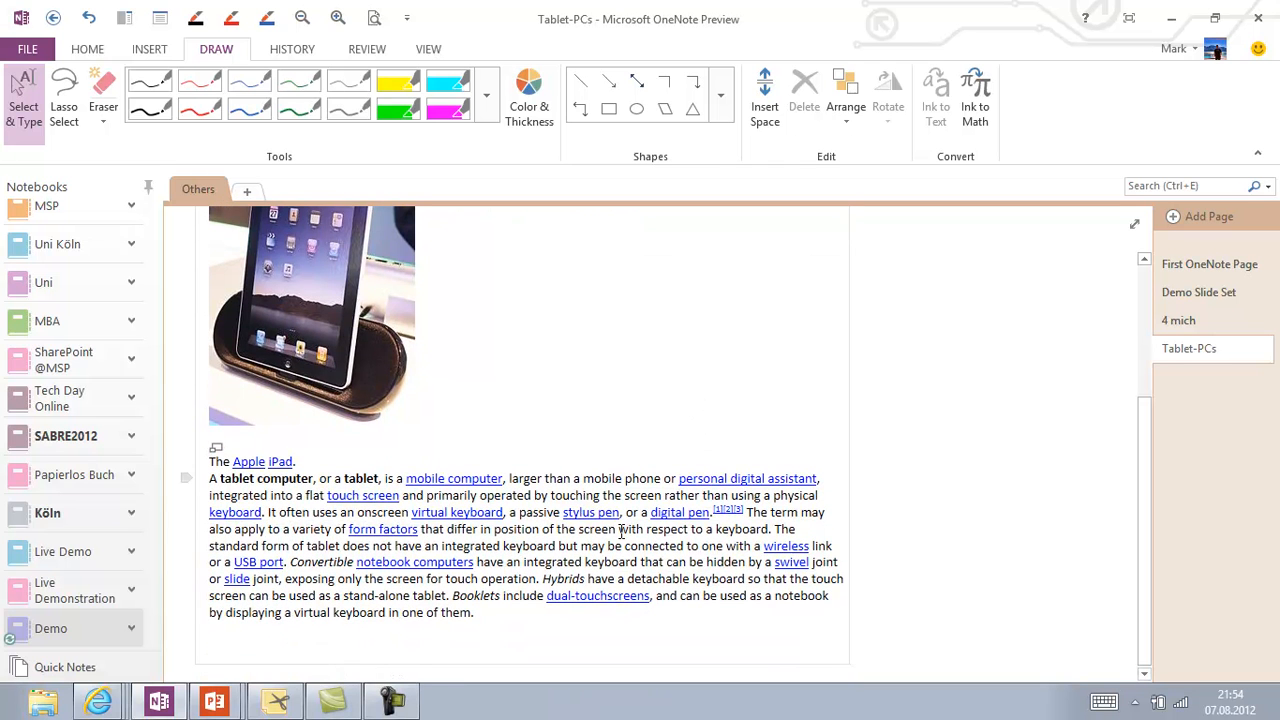
pyautogui.moveTo(596, 596)
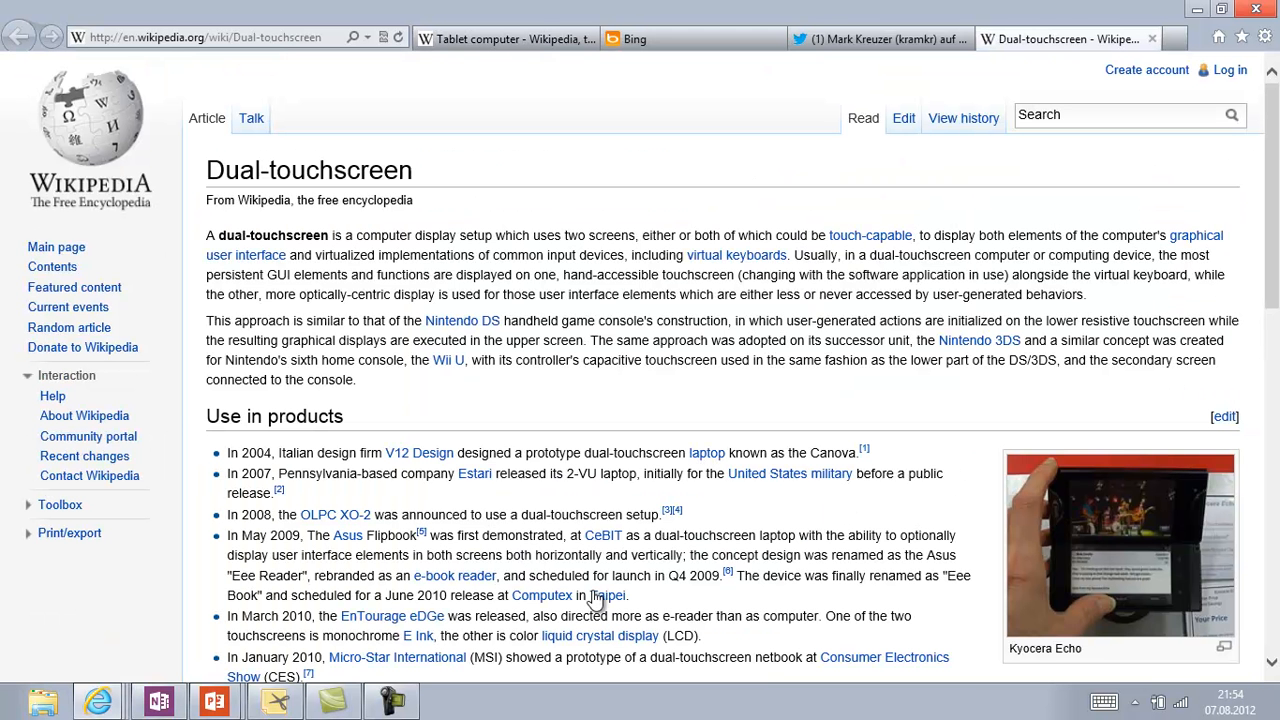
pyautogui.moveTo(670, 476)
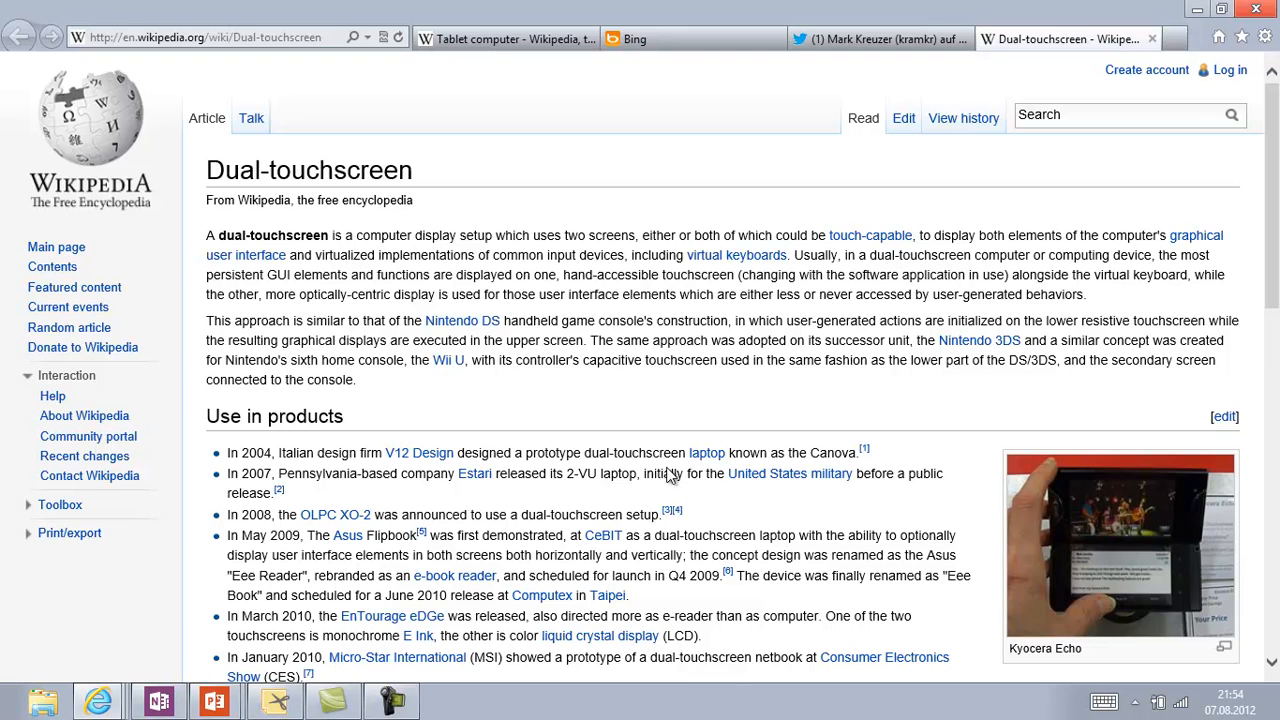
pyautogui.moveTo(392, 616)
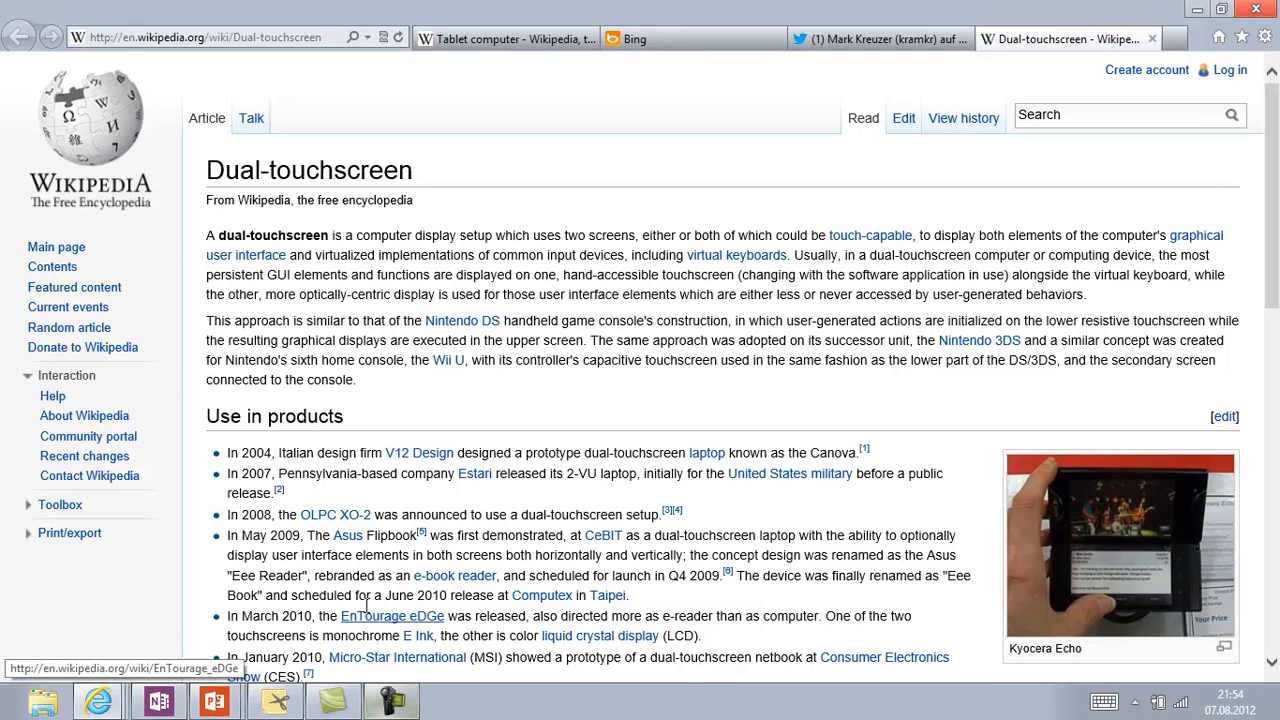
pyautogui.scroll(-3)
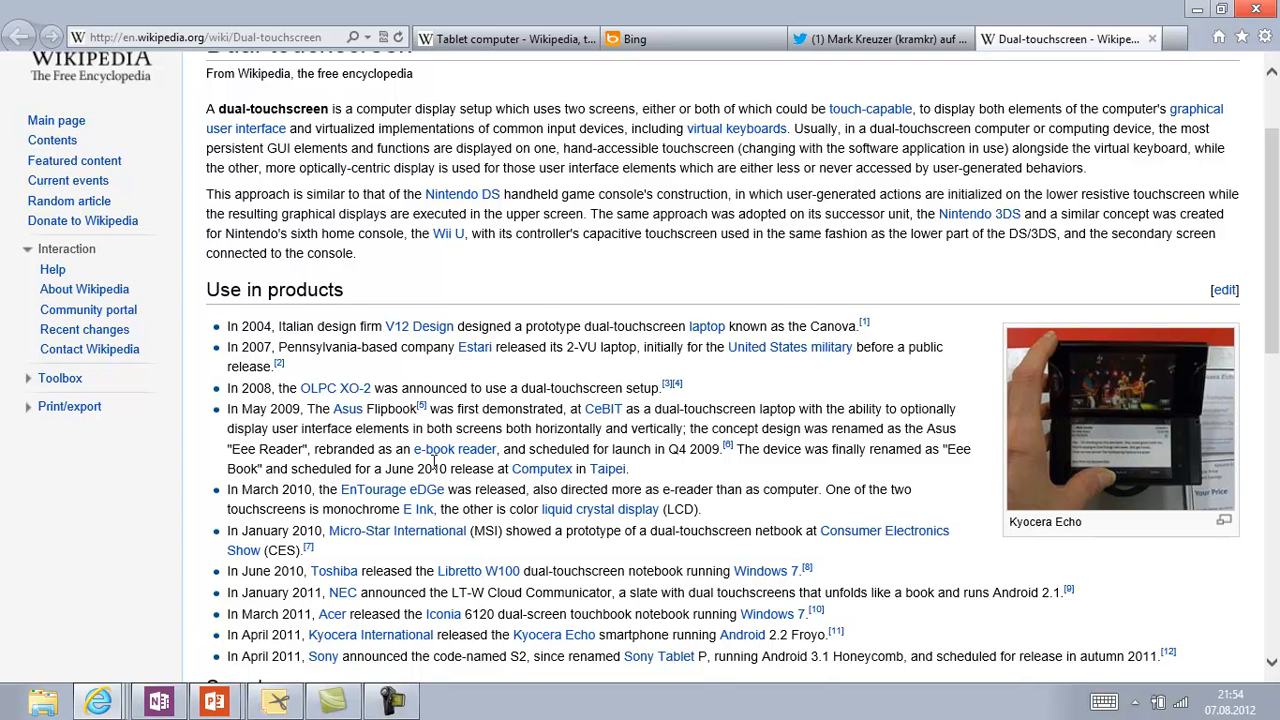
pyautogui.moveTo(432, 468)
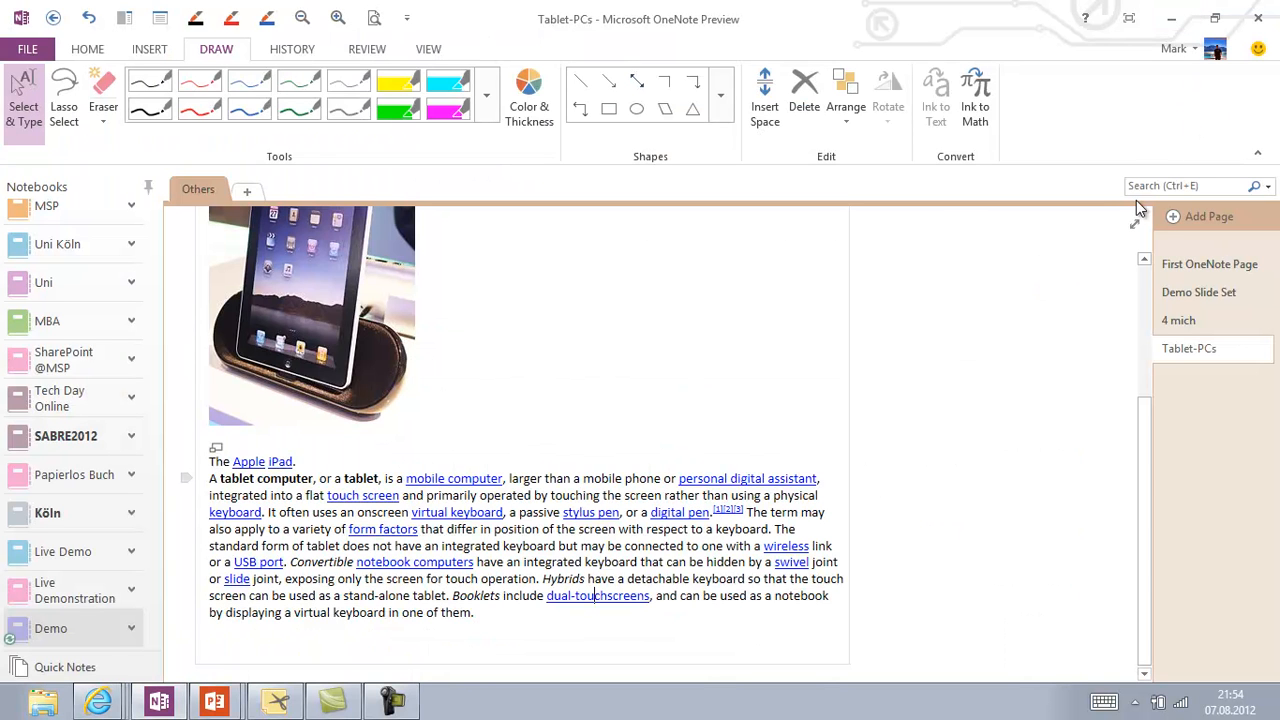
pyautogui.moveTo(1136, 352)
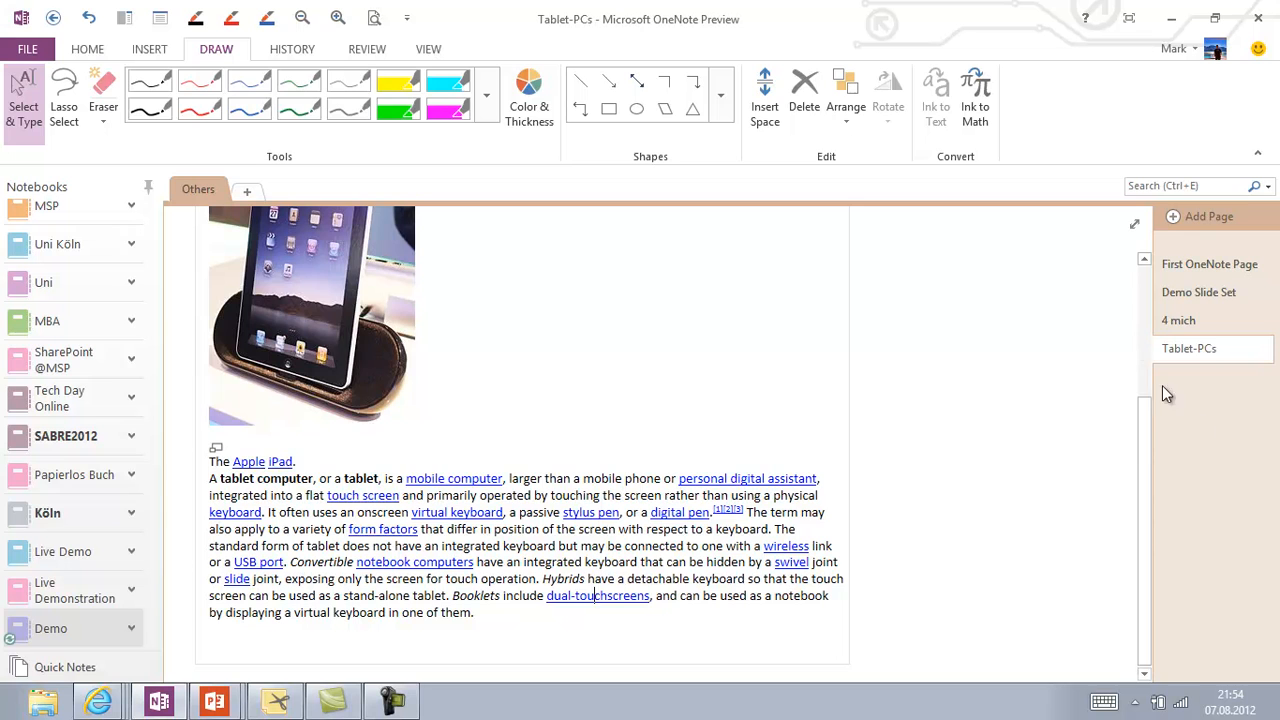
# Add a new page titled 'Twitter' and switch to the Twitter profile in the browser.
pyautogui.click(1208, 216)
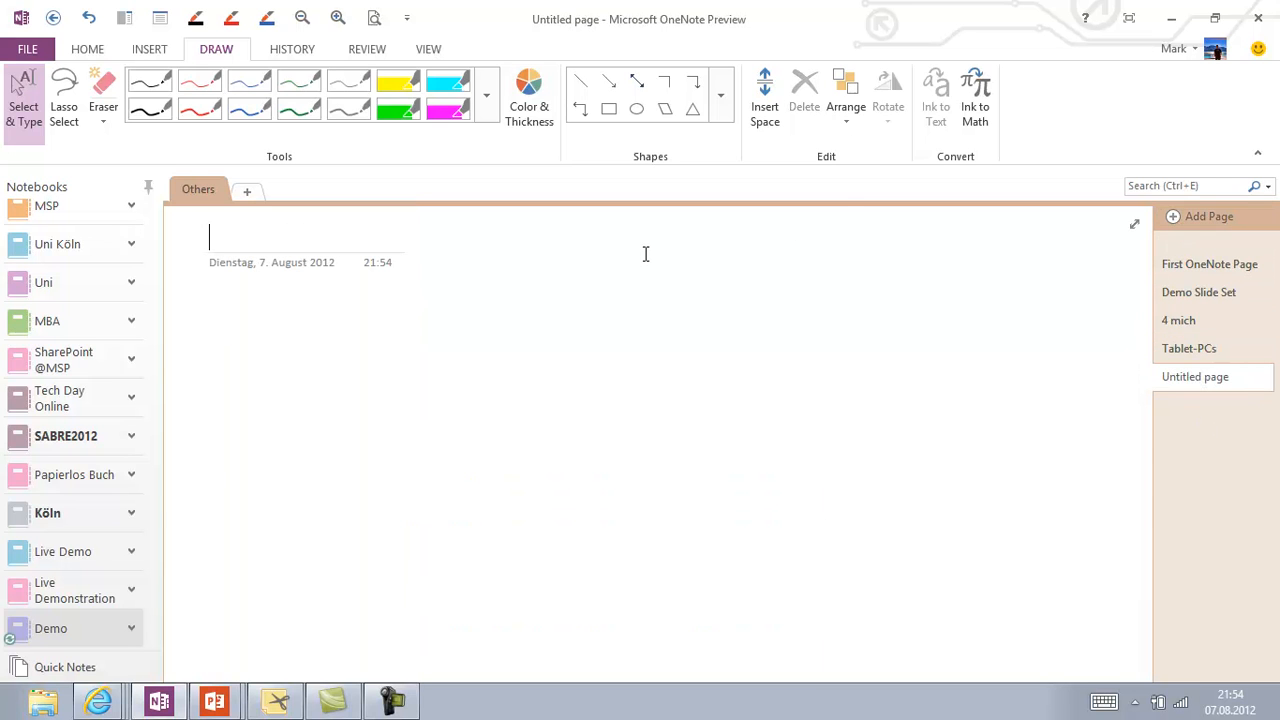
pyautogui.write('T')
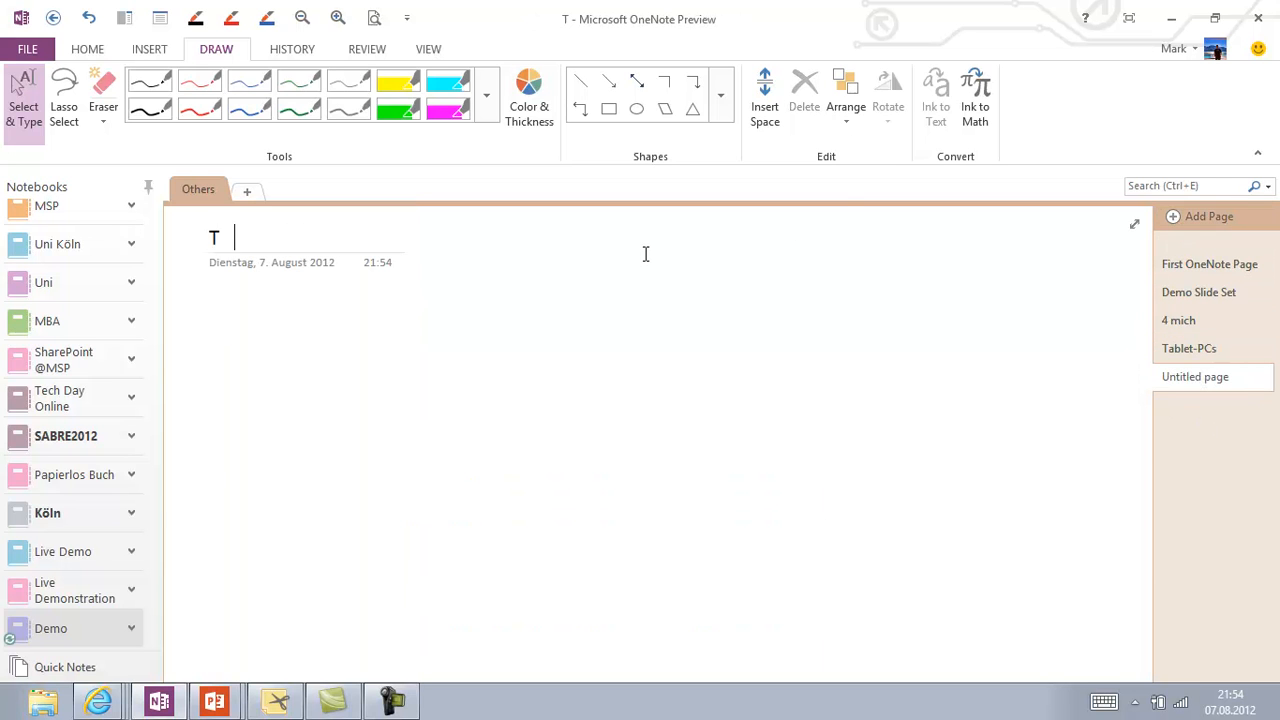
pyautogui.write('witter')
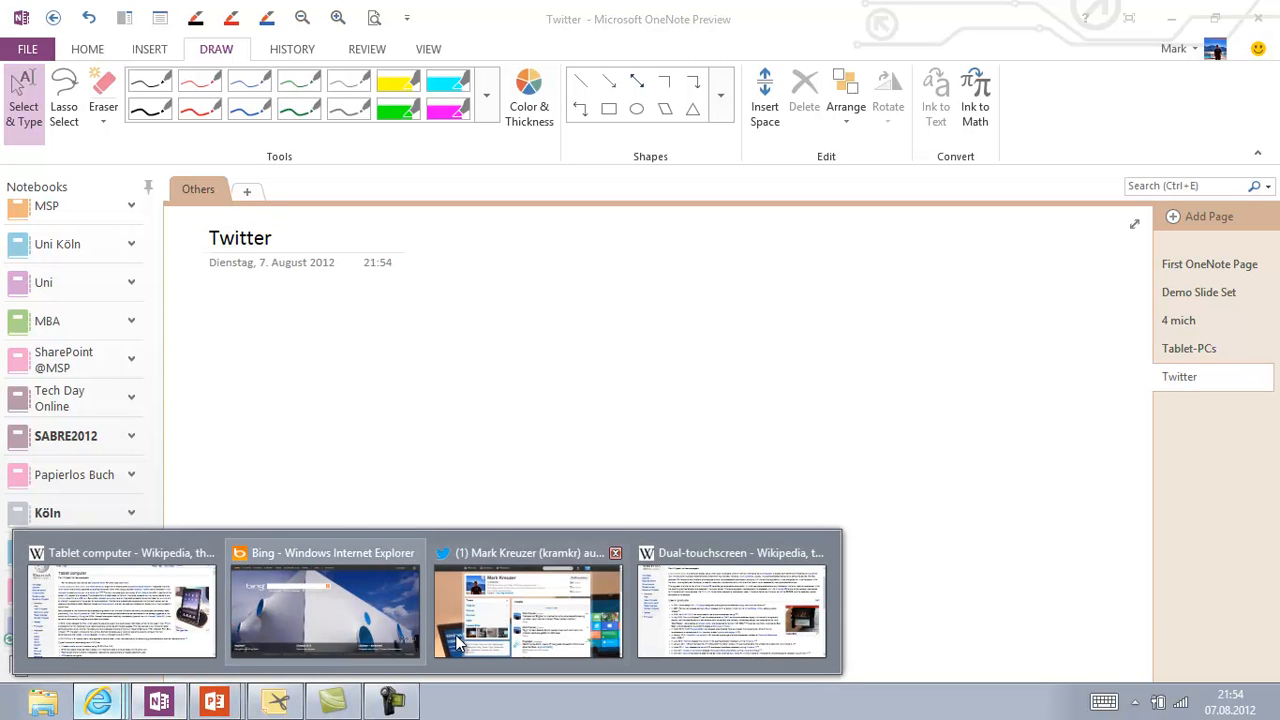
pyautogui.click(528, 610)
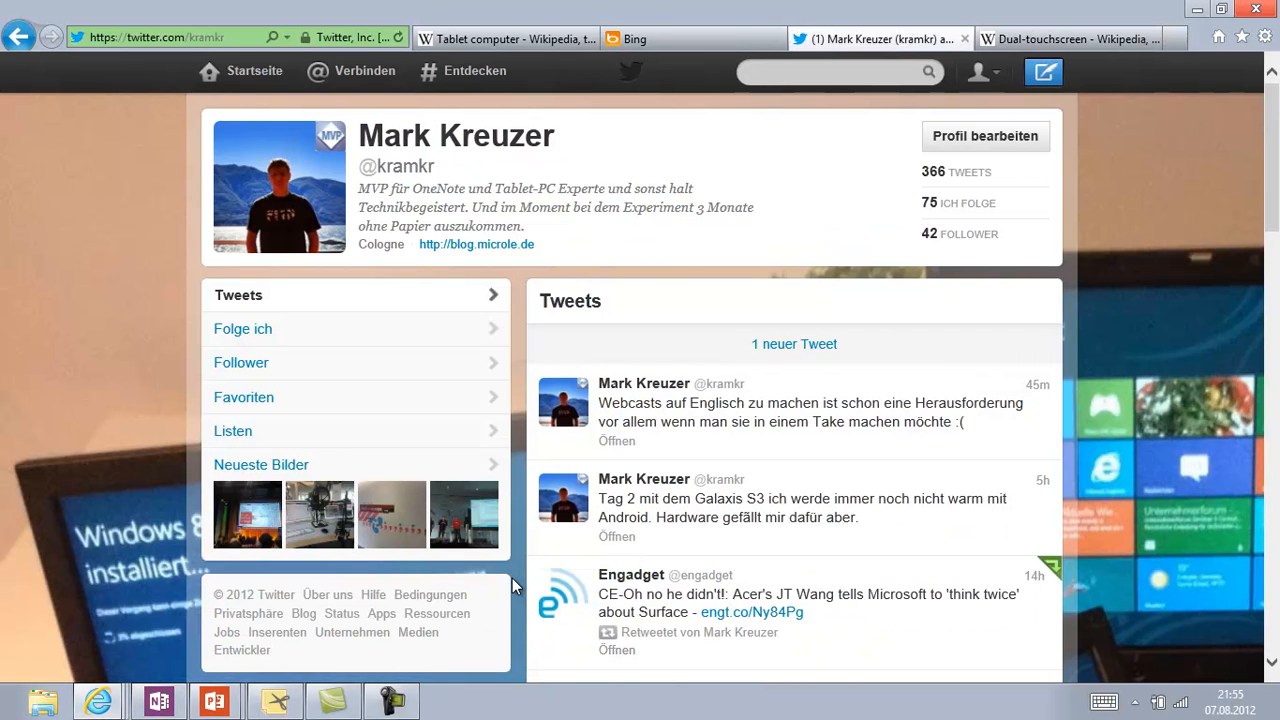
pyautogui.moveTo(156, 160)
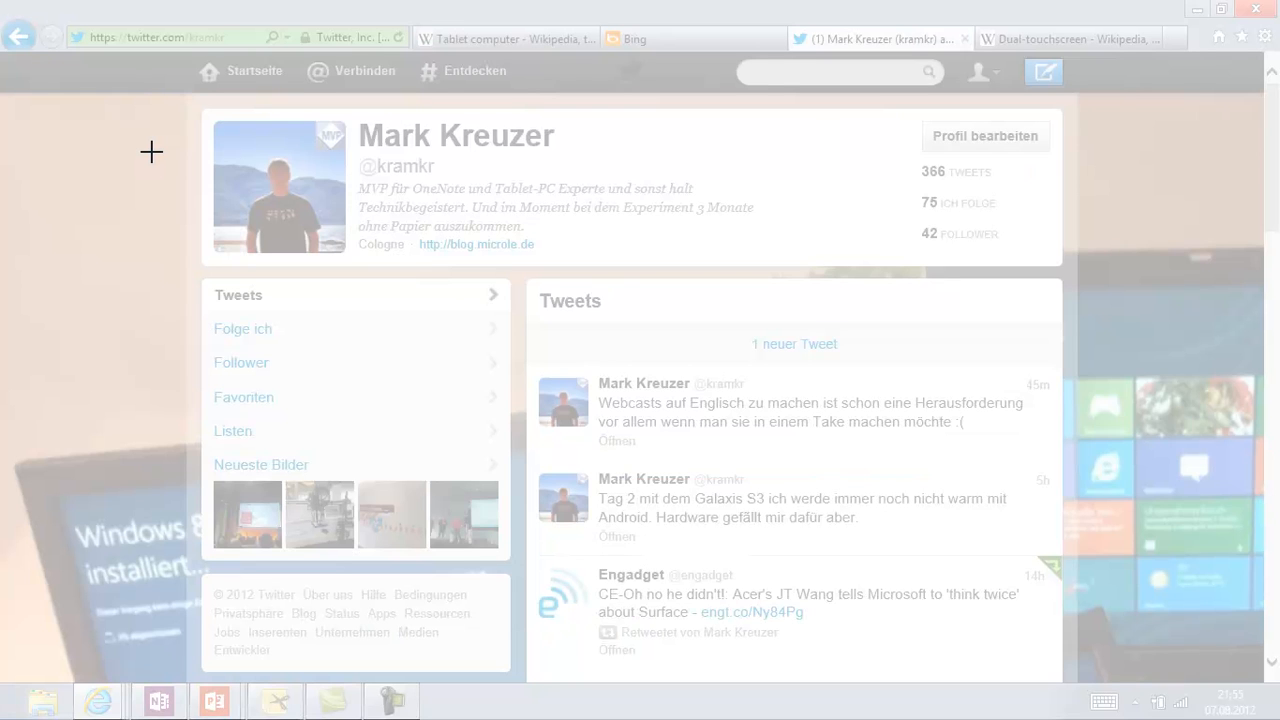
pyautogui.moveTo(178, 108)
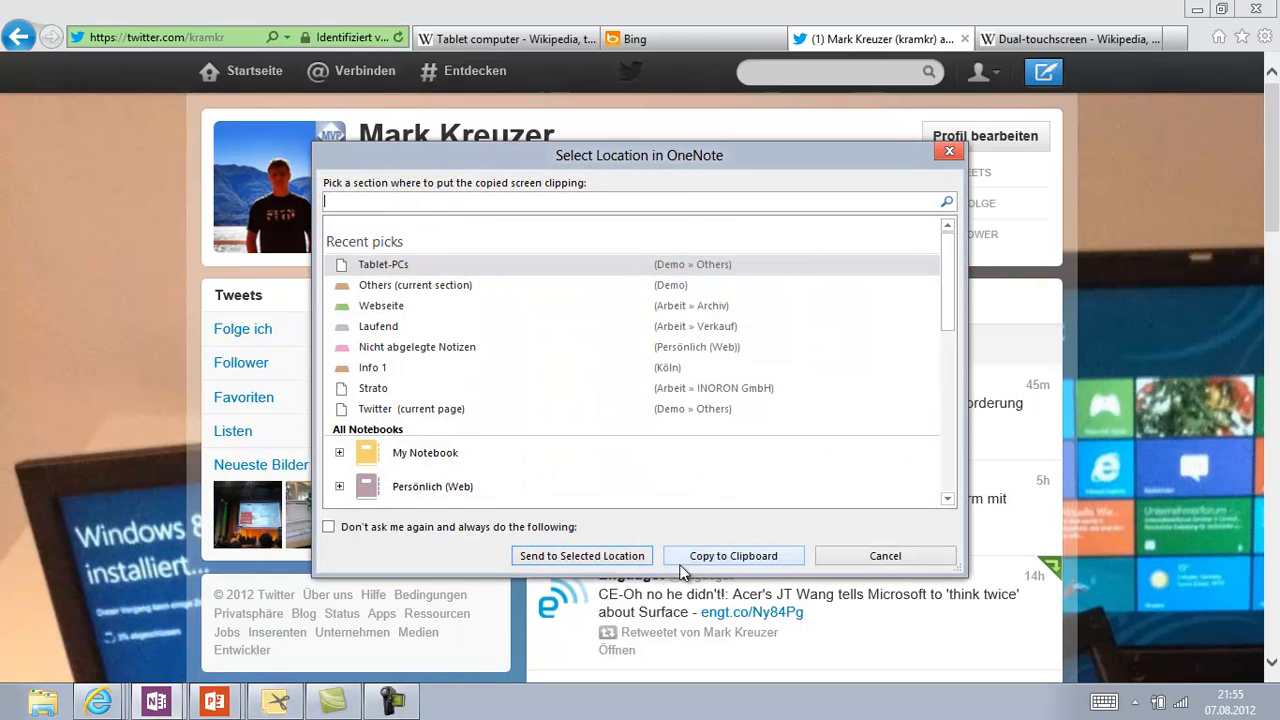
pyautogui.moveTo(556, 260)
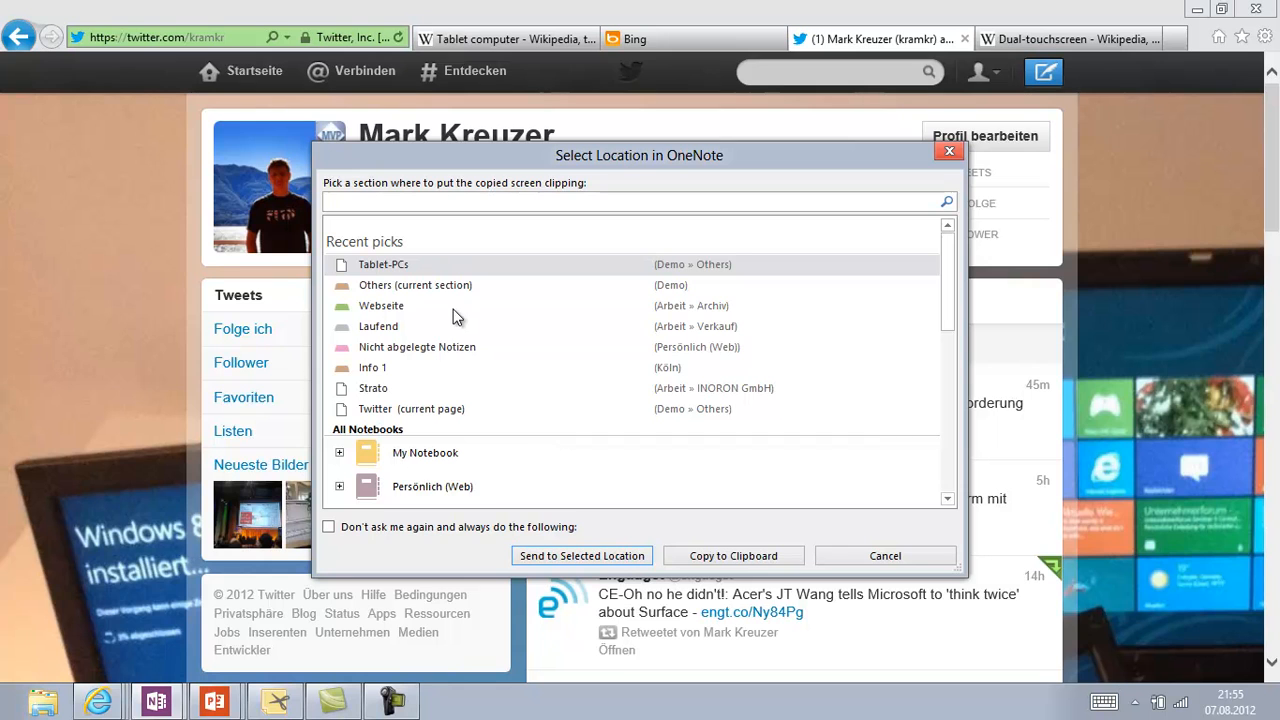
pyautogui.moveTo(732, 556)
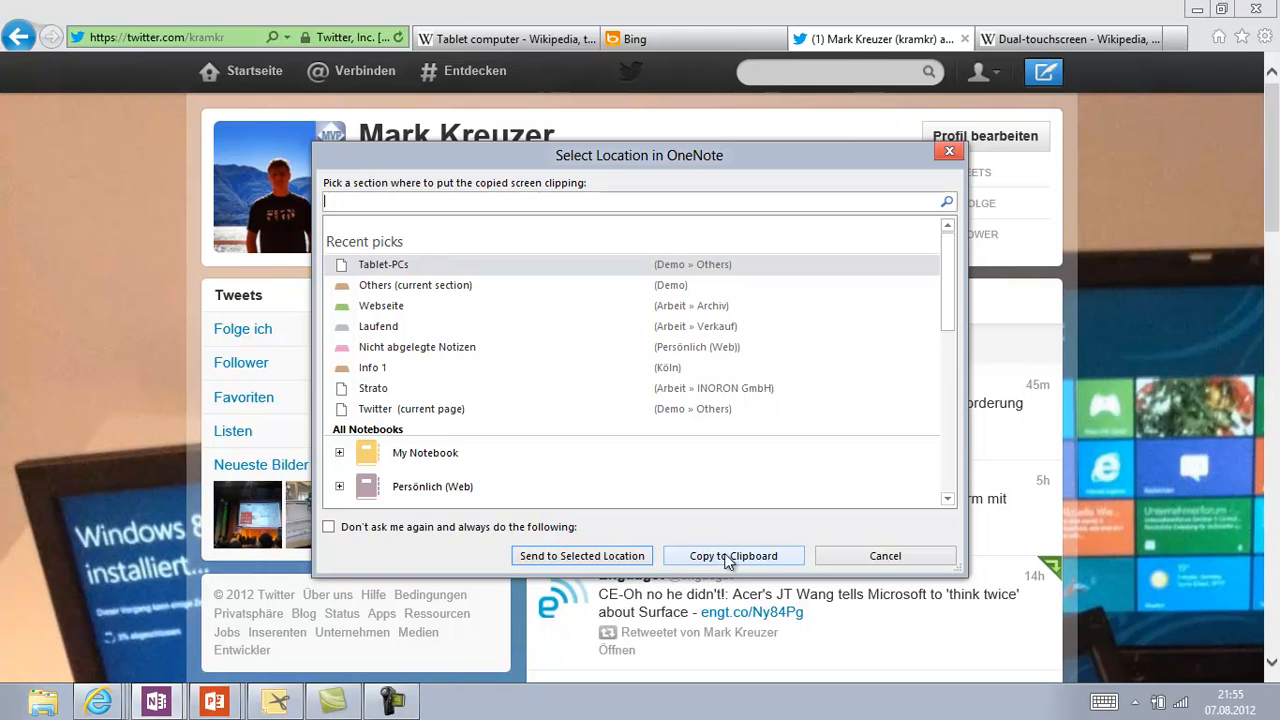
# In Select Location, expand Demo > Others and send the screen clipping to the Twitter page.
pyautogui.scroll(-3)
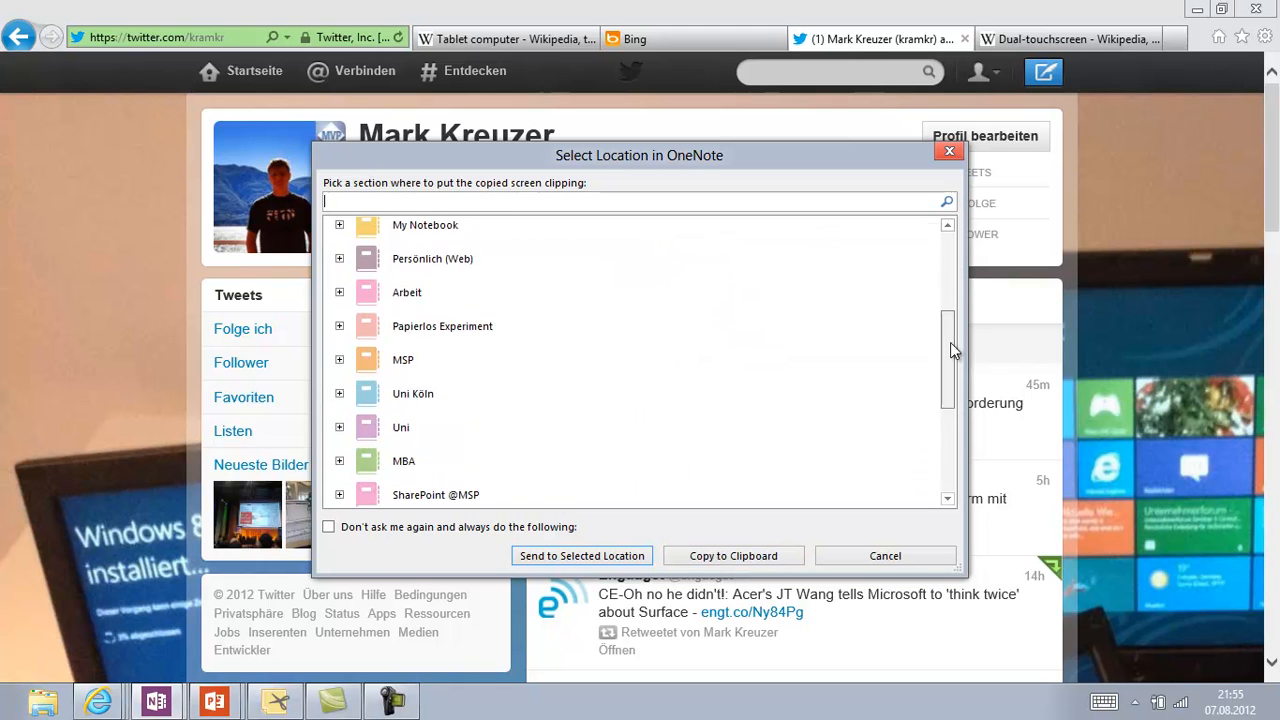
pyautogui.scroll(-3)
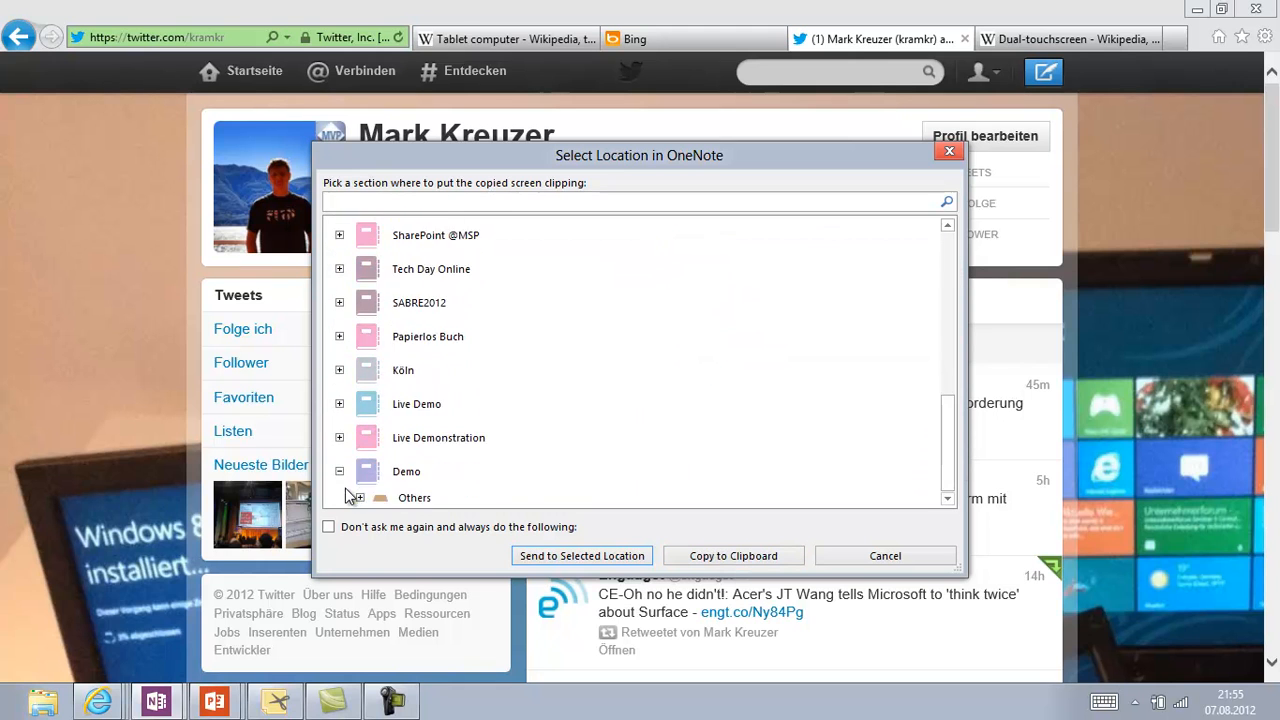
pyautogui.click(360, 496)
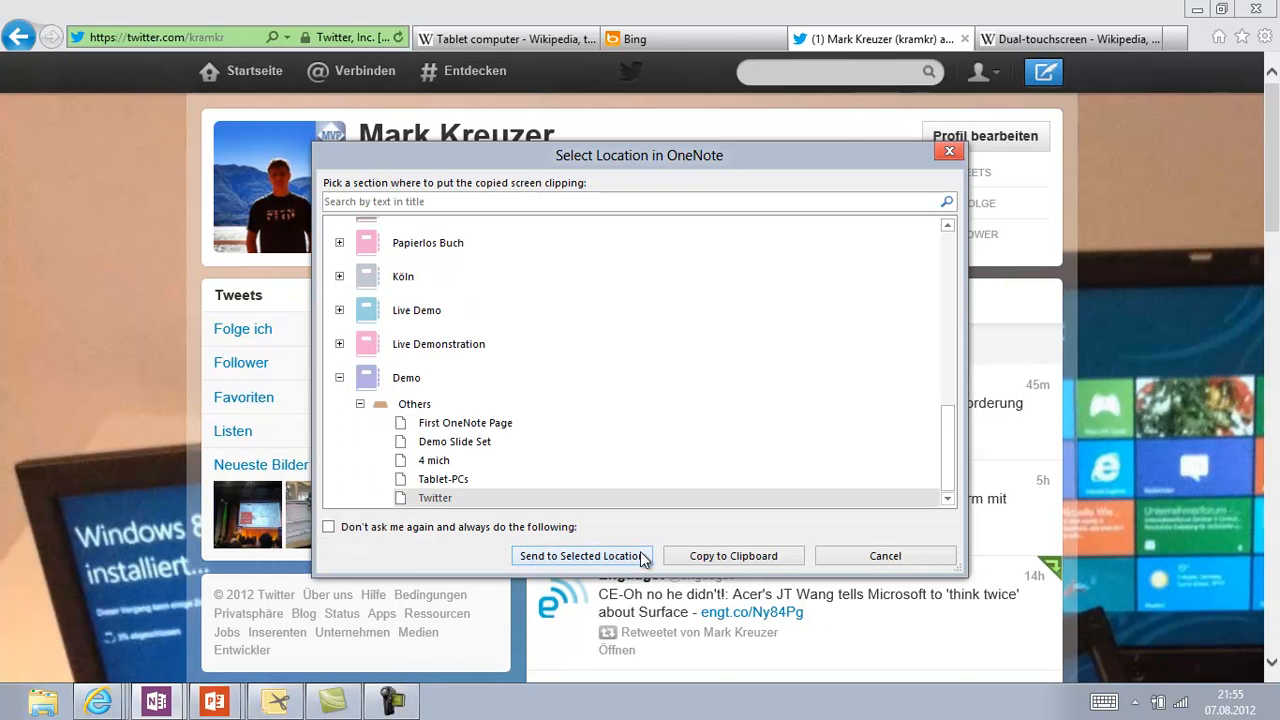
pyautogui.click(578, 556)
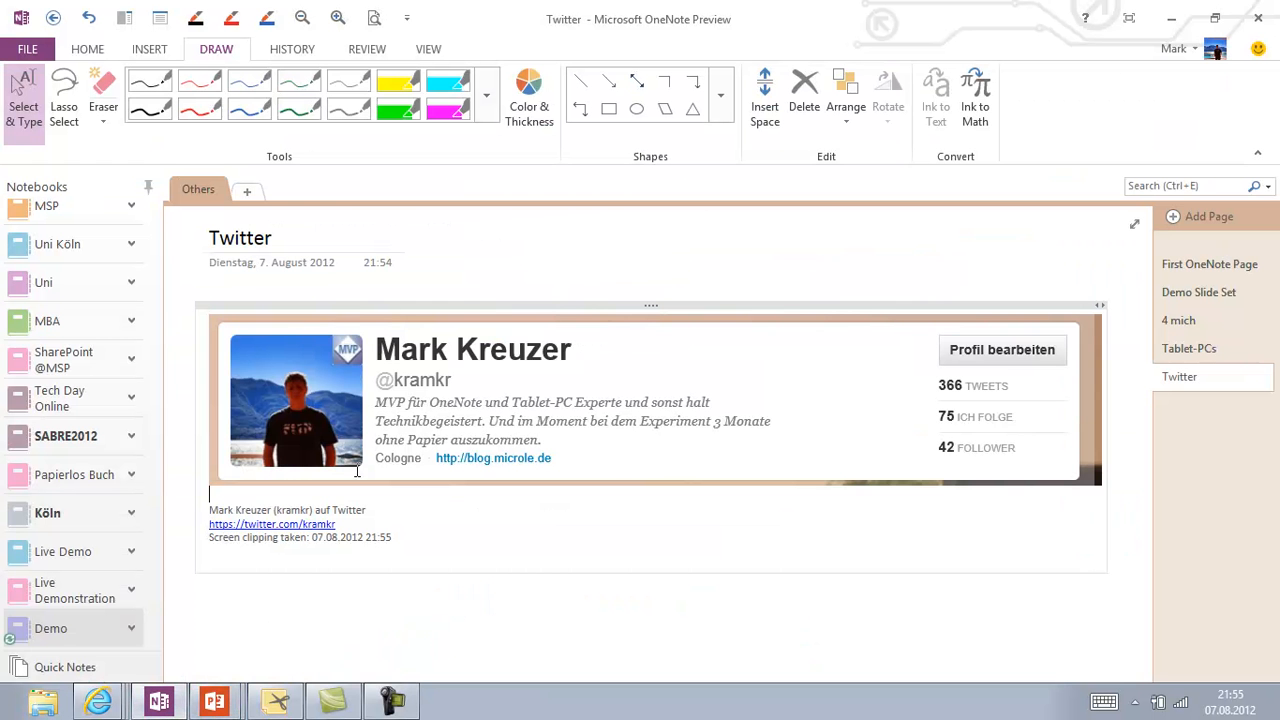
pyautogui.moveTo(576, 372)
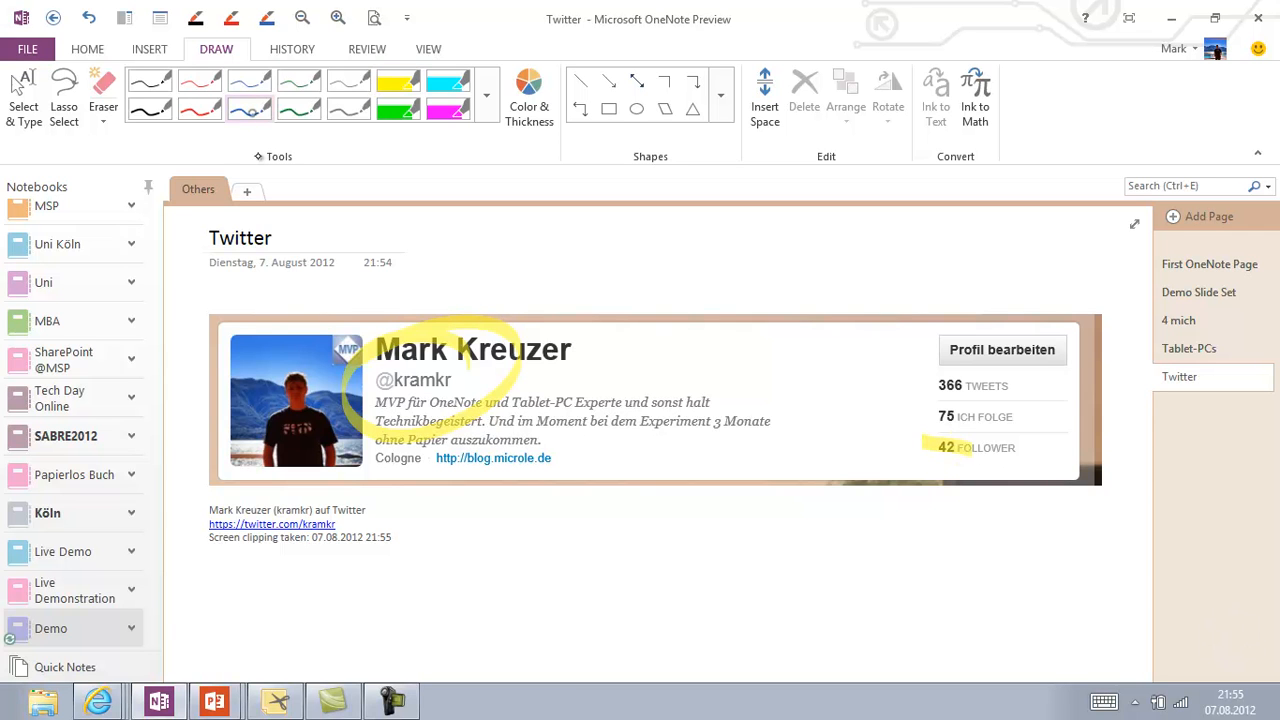
# Draw a blue ink arrow pointing toward the follower count on the Twitter clipping.
pyautogui.moveTo(844, 576); pyautogui.dragTo(930, 464)
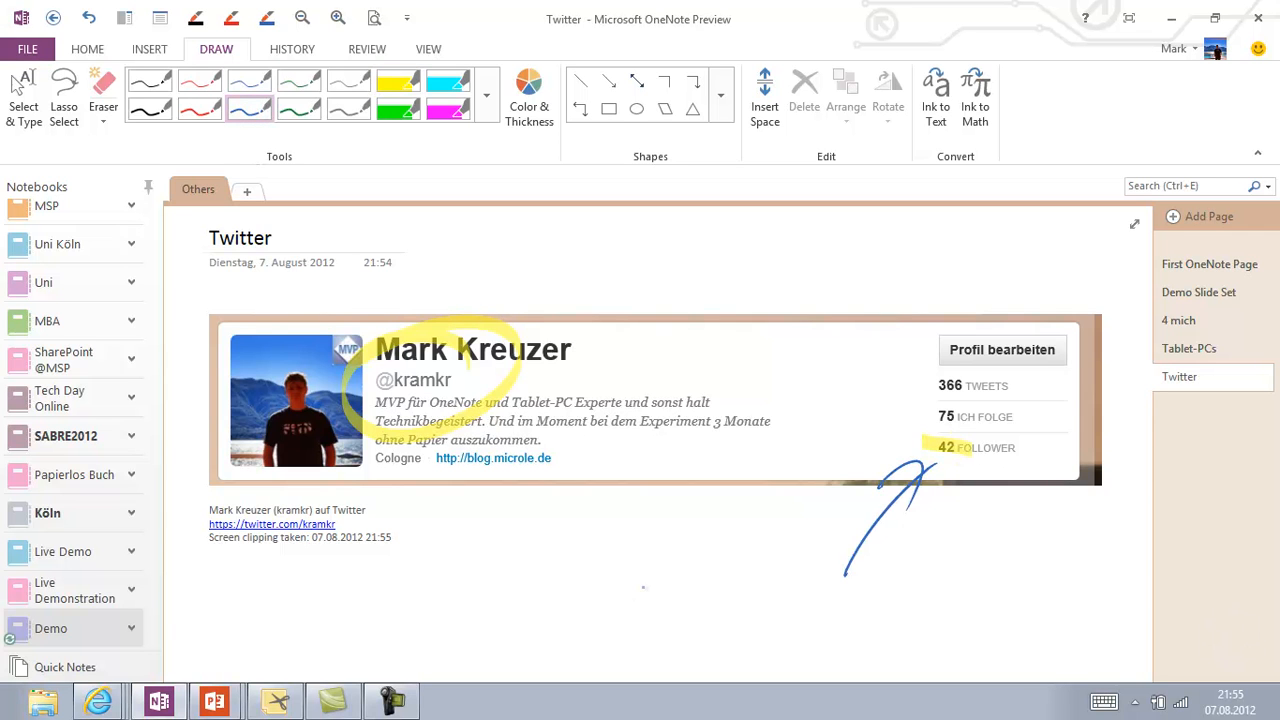